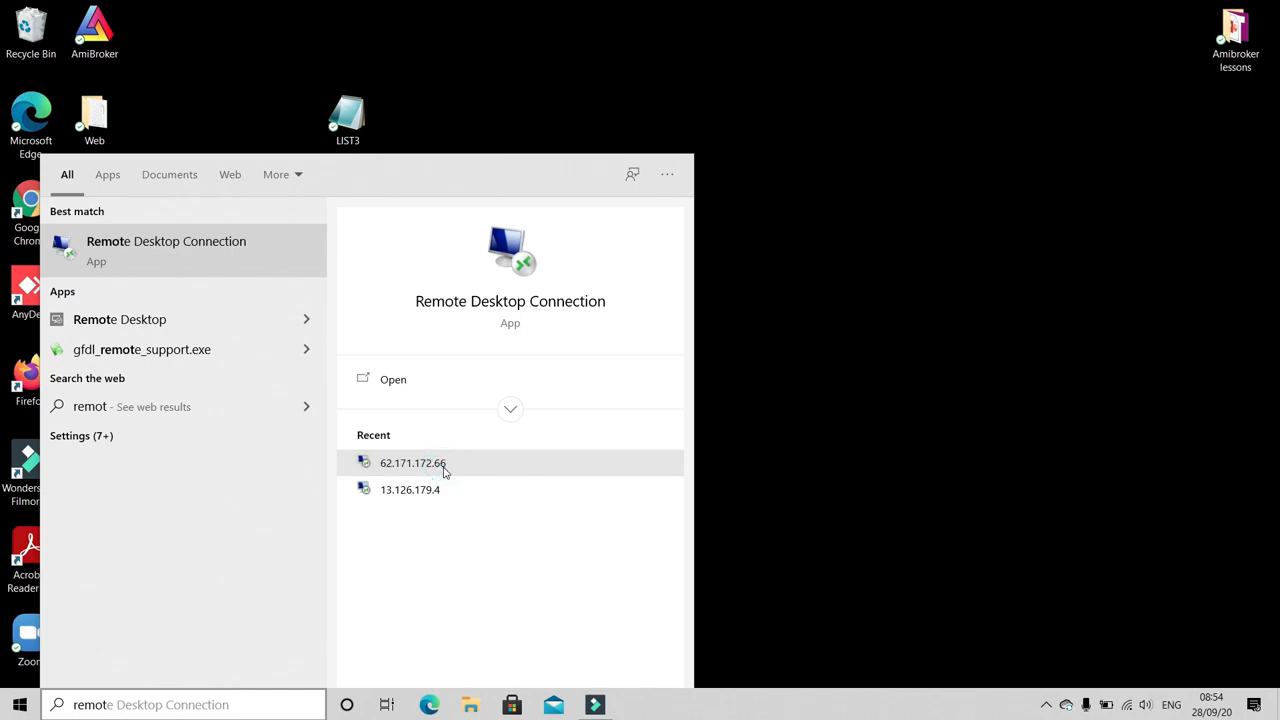
Connect to the saved remote server, launch AmiBroker and insert the Pre-Day HL V-5.0 AFL on the chart.
double_click(412, 462)
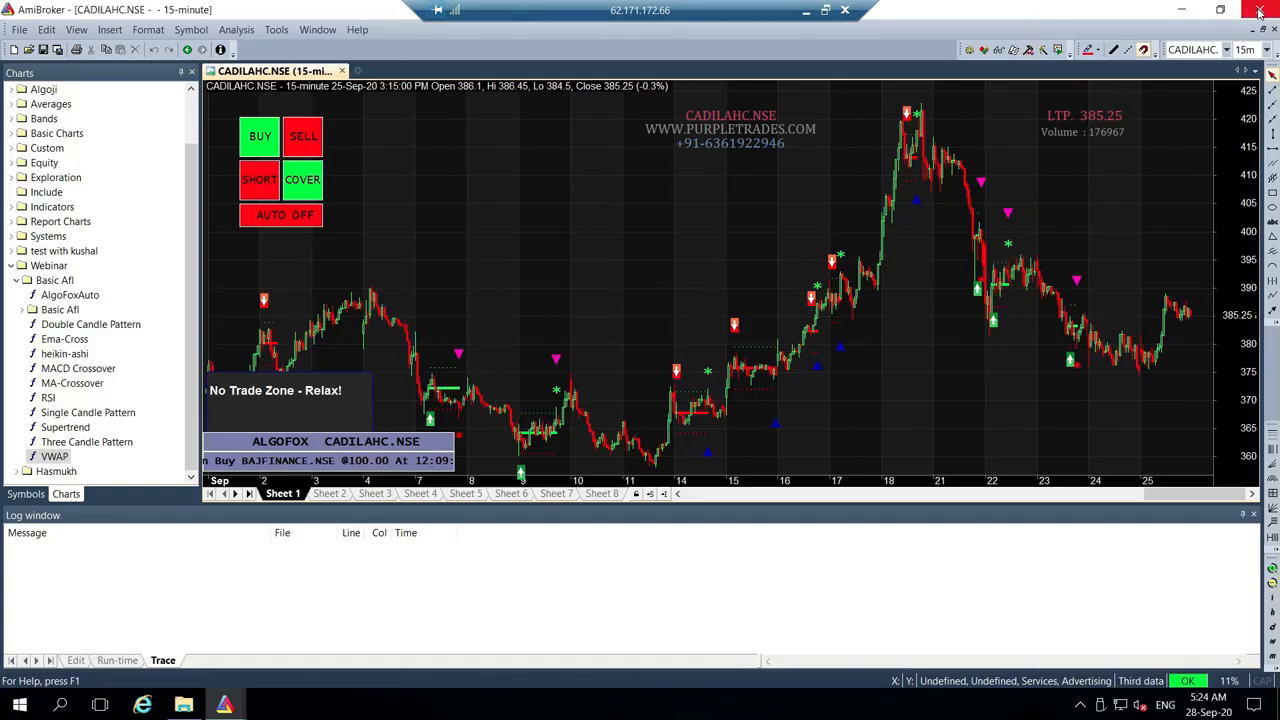
click(1260, 10)
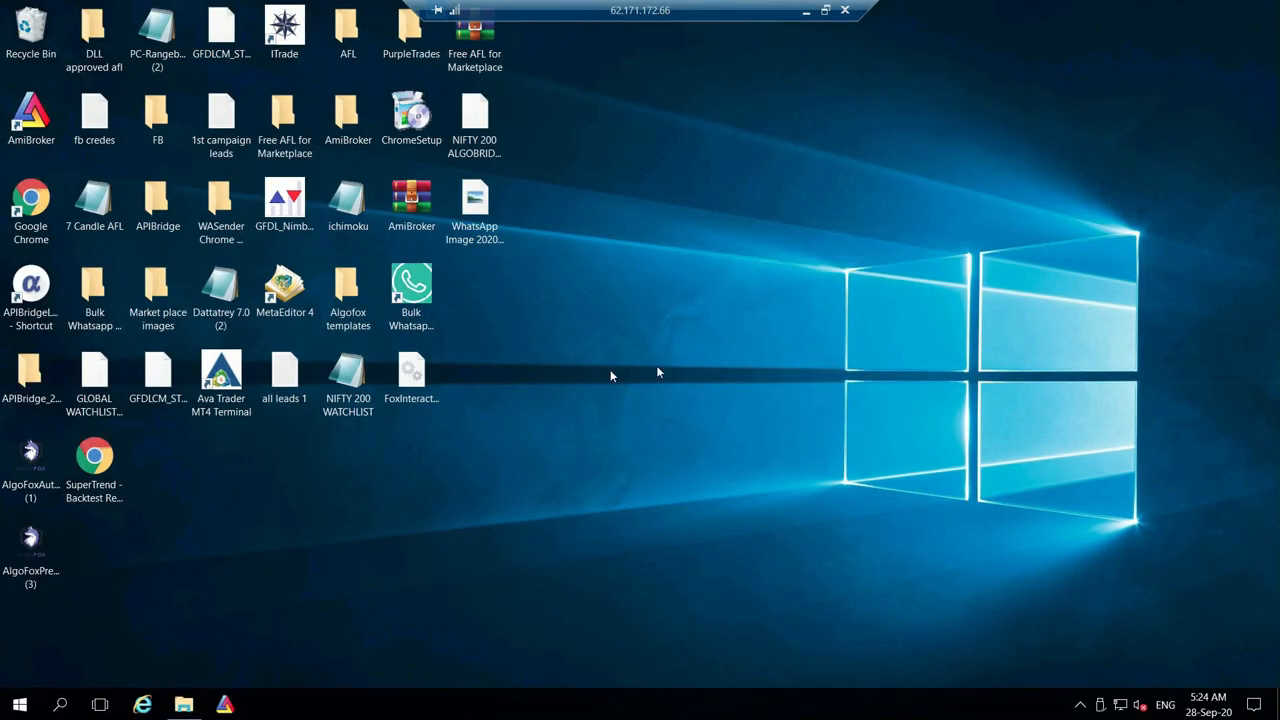
double_click(32, 114)
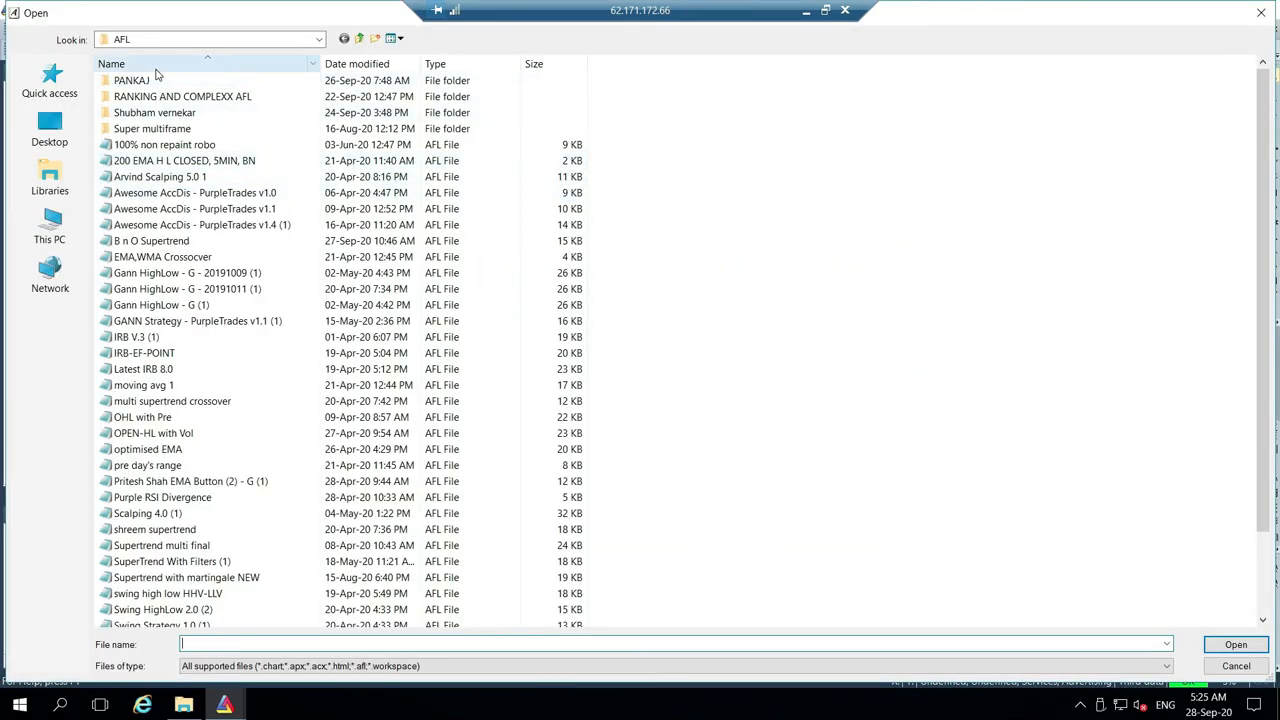
double_click(130, 80)
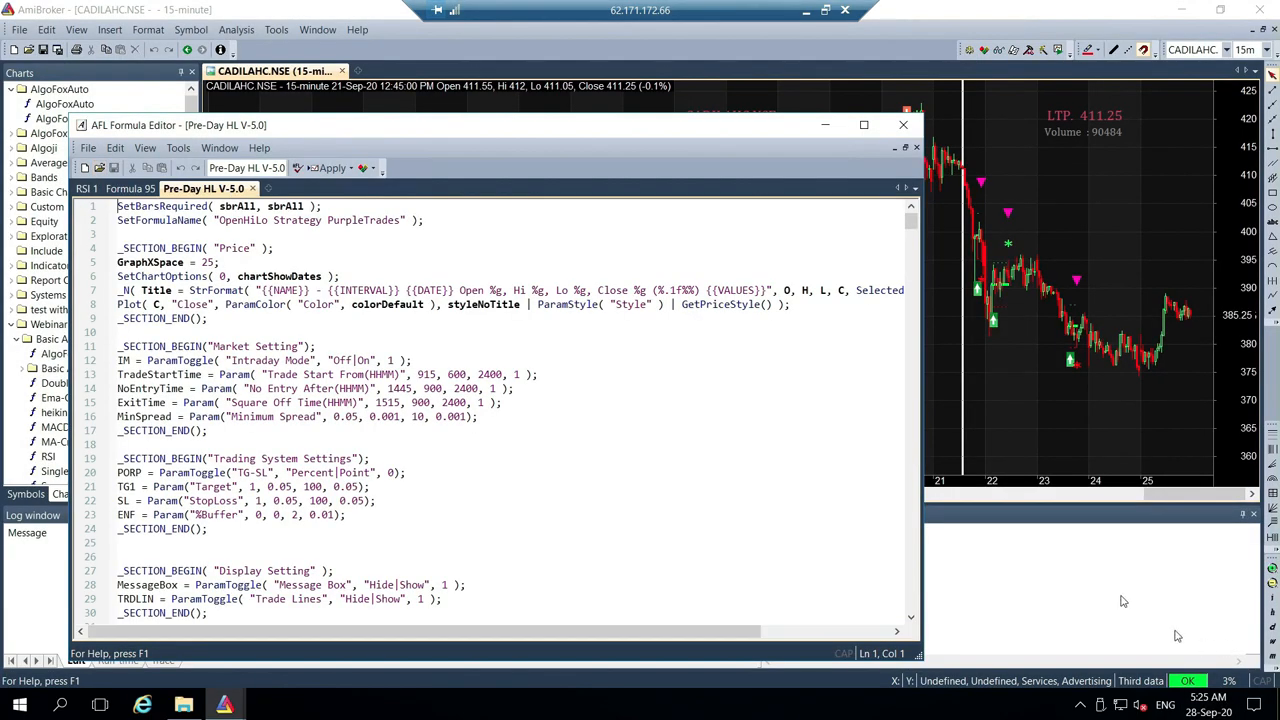
click(330, 168)
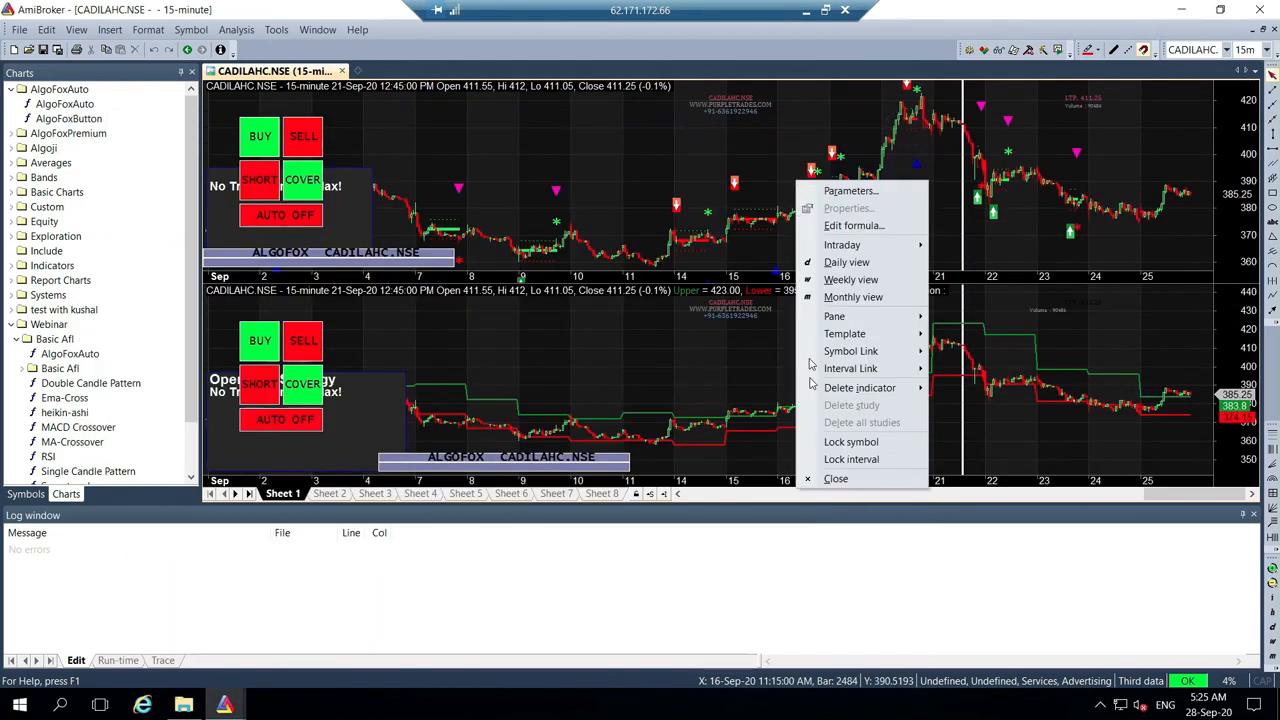
mouse_move(840, 478)
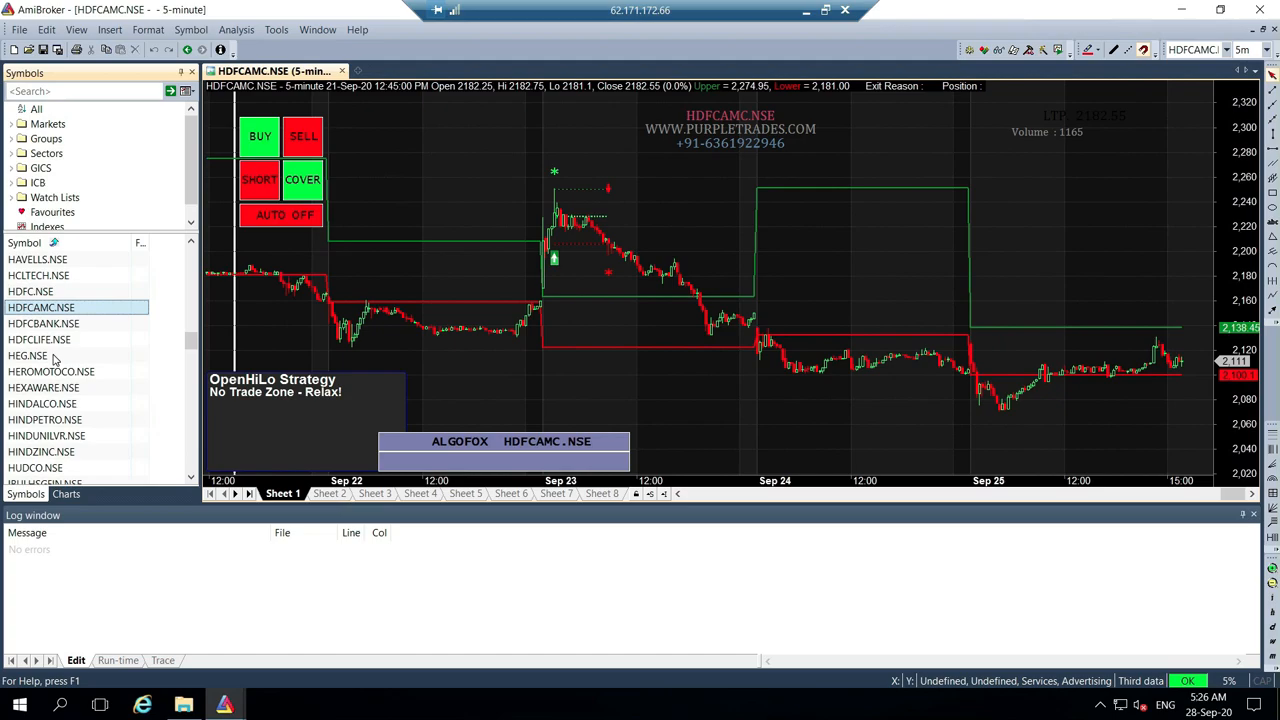
Switch the chart to HDFCBANK.NSE to review its Sep 25 short entry at 1,032.20.
click(44, 324)
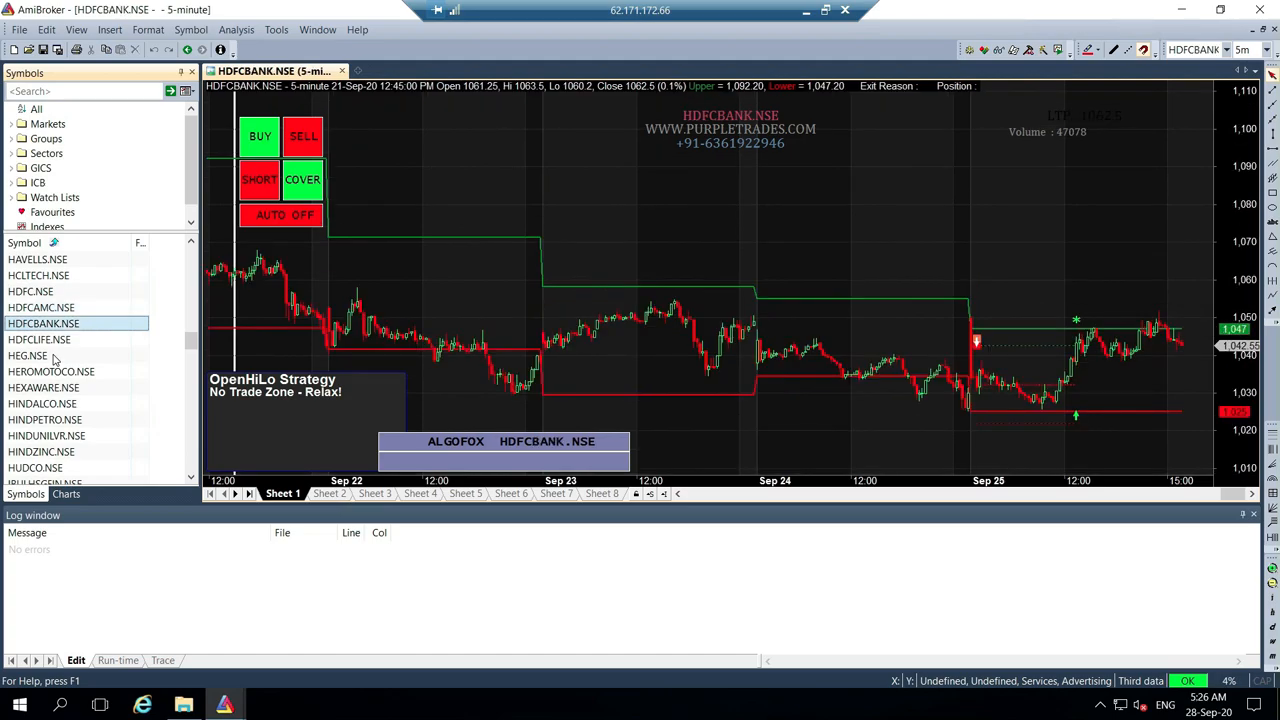
mouse_move(764, 318)
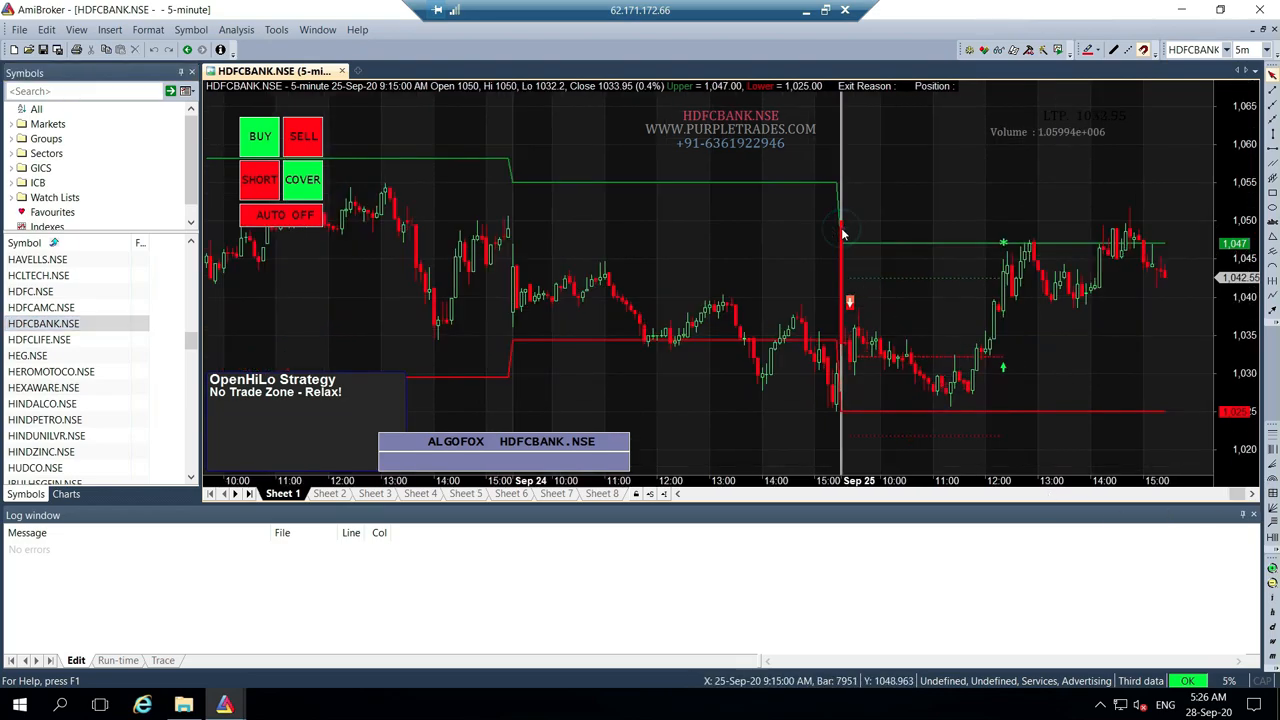
mouse_move(850, 236)
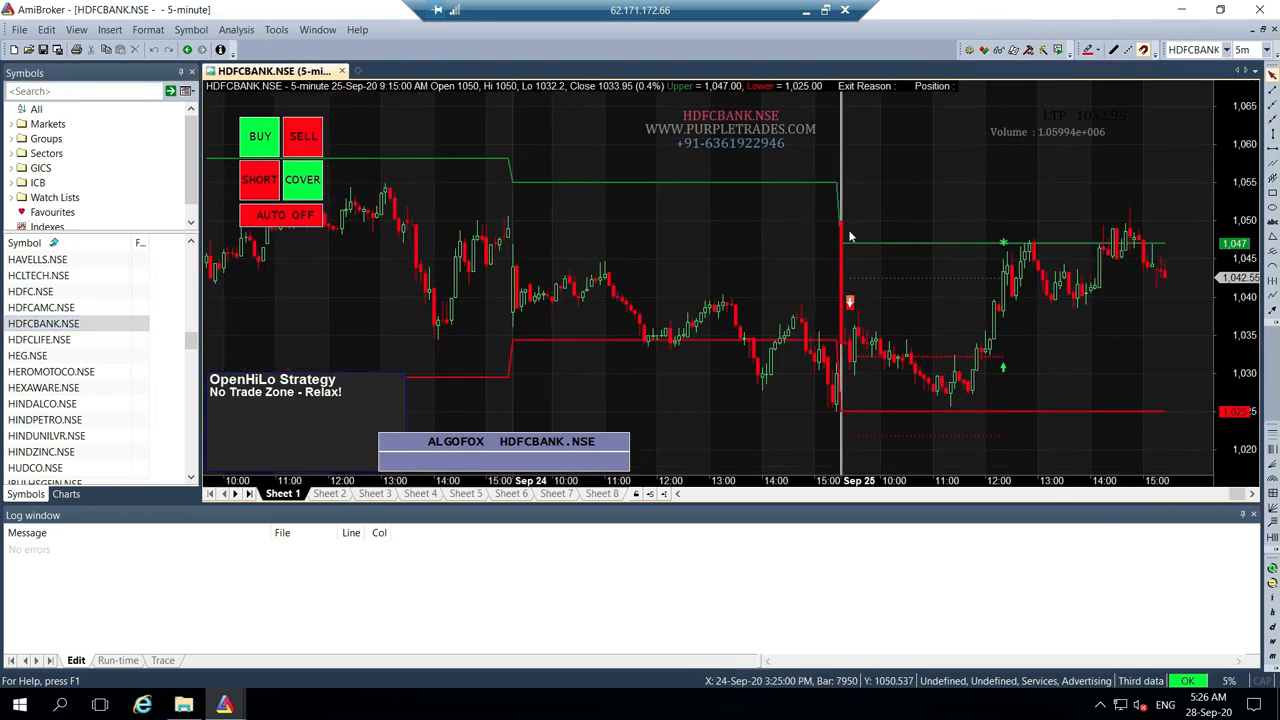
mouse_move(832, 280)
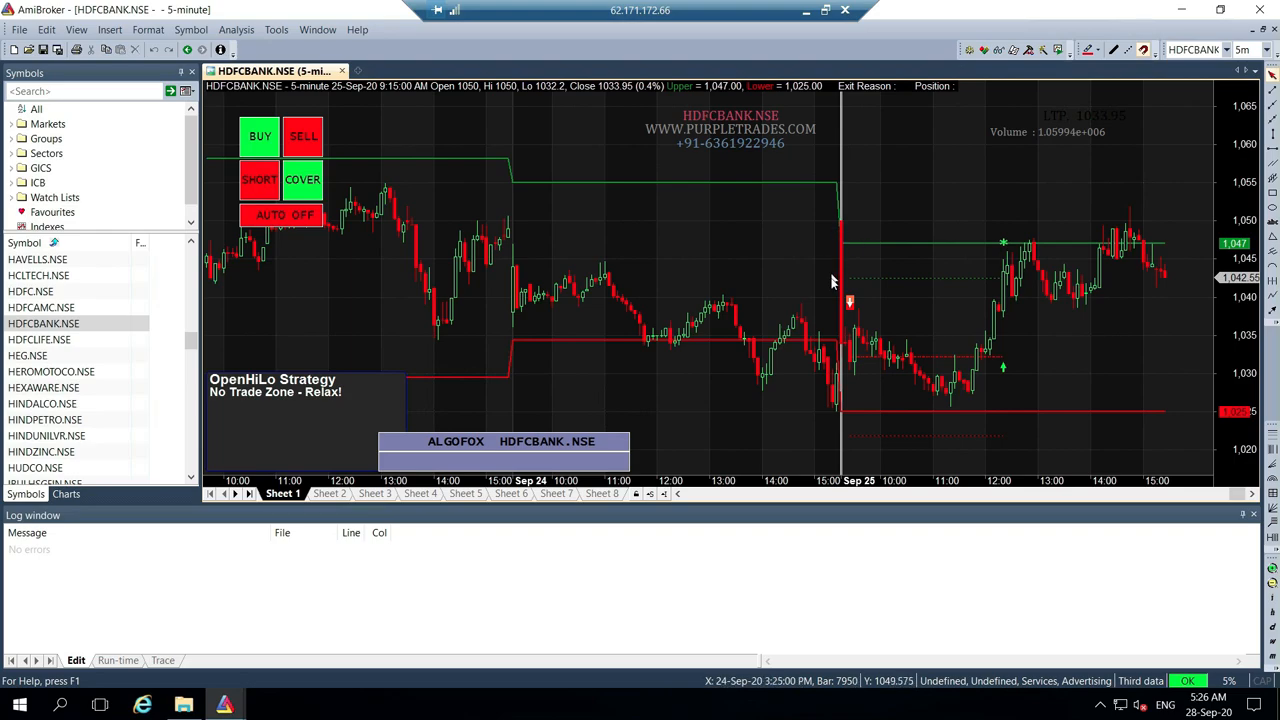
mouse_move(852, 368)
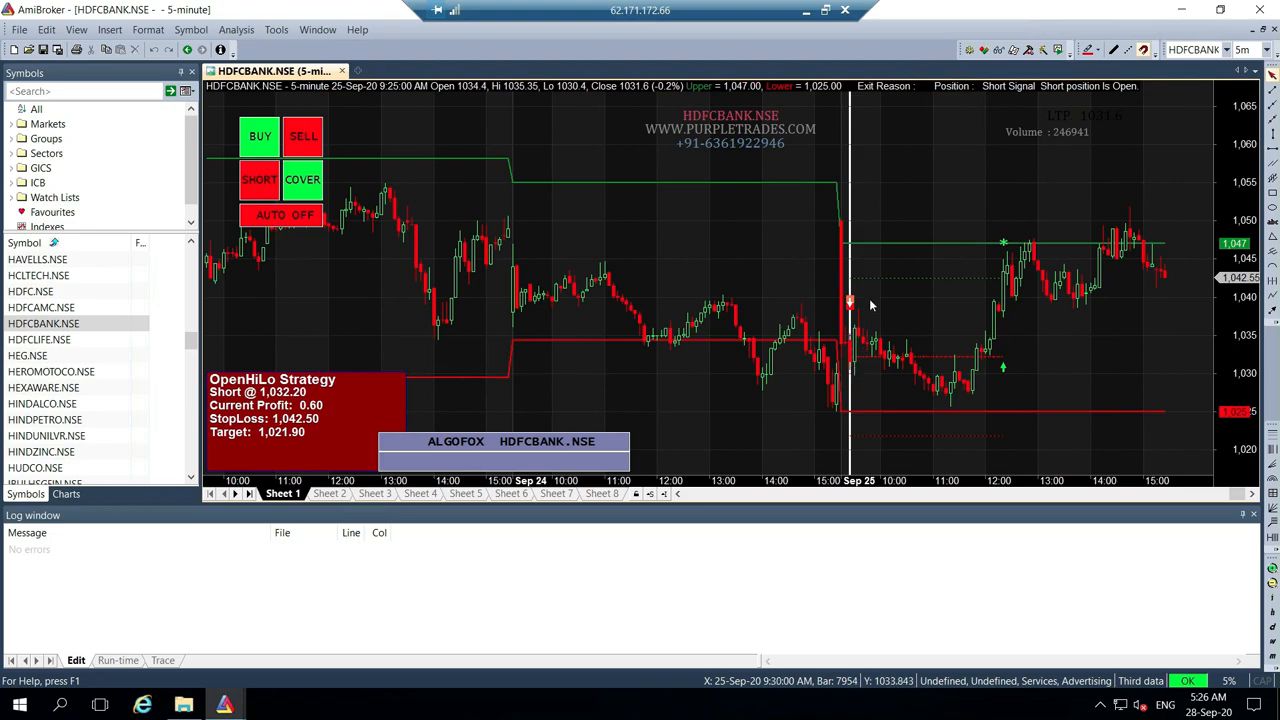
mouse_move(964, 434)
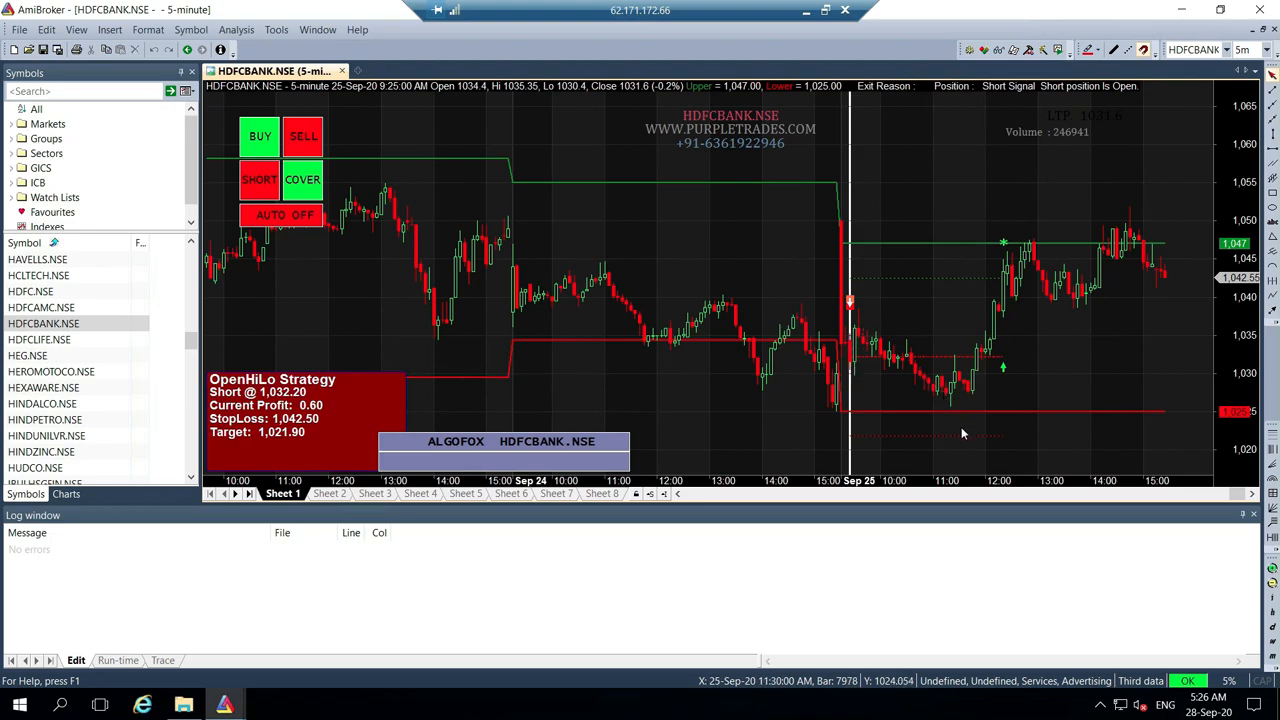
mouse_move(1016, 274)
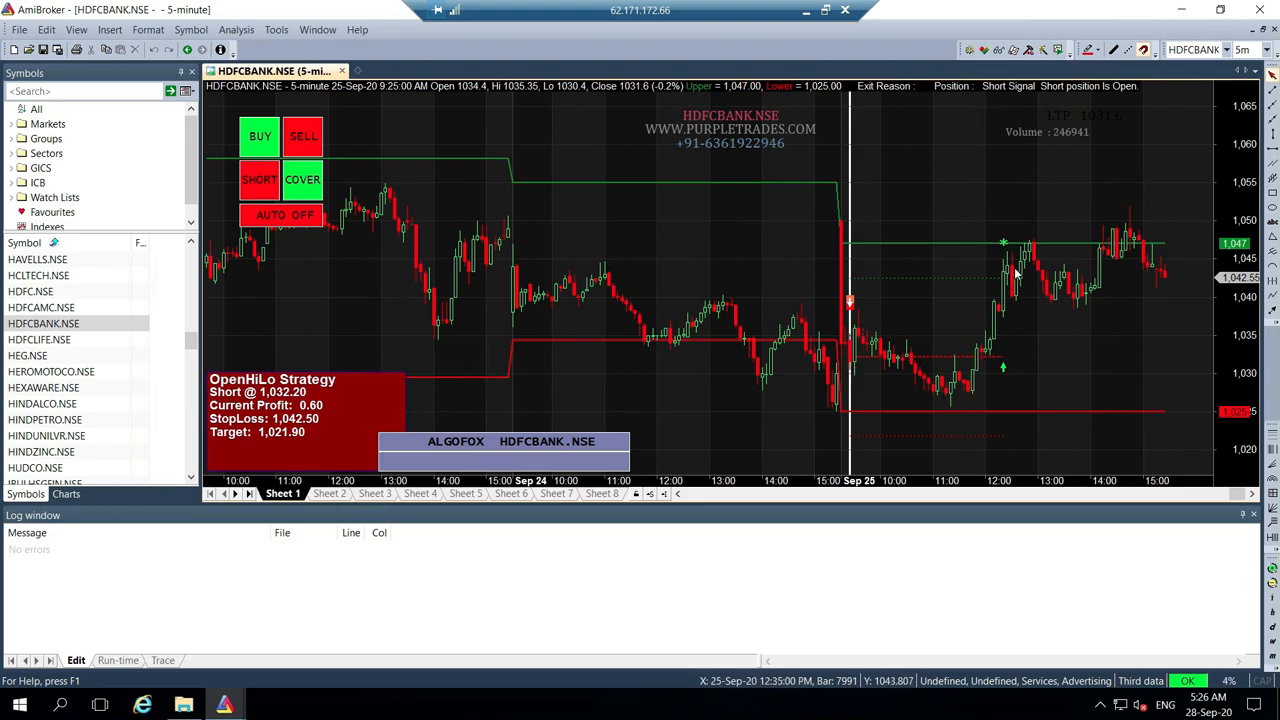
mouse_move(1016, 276)
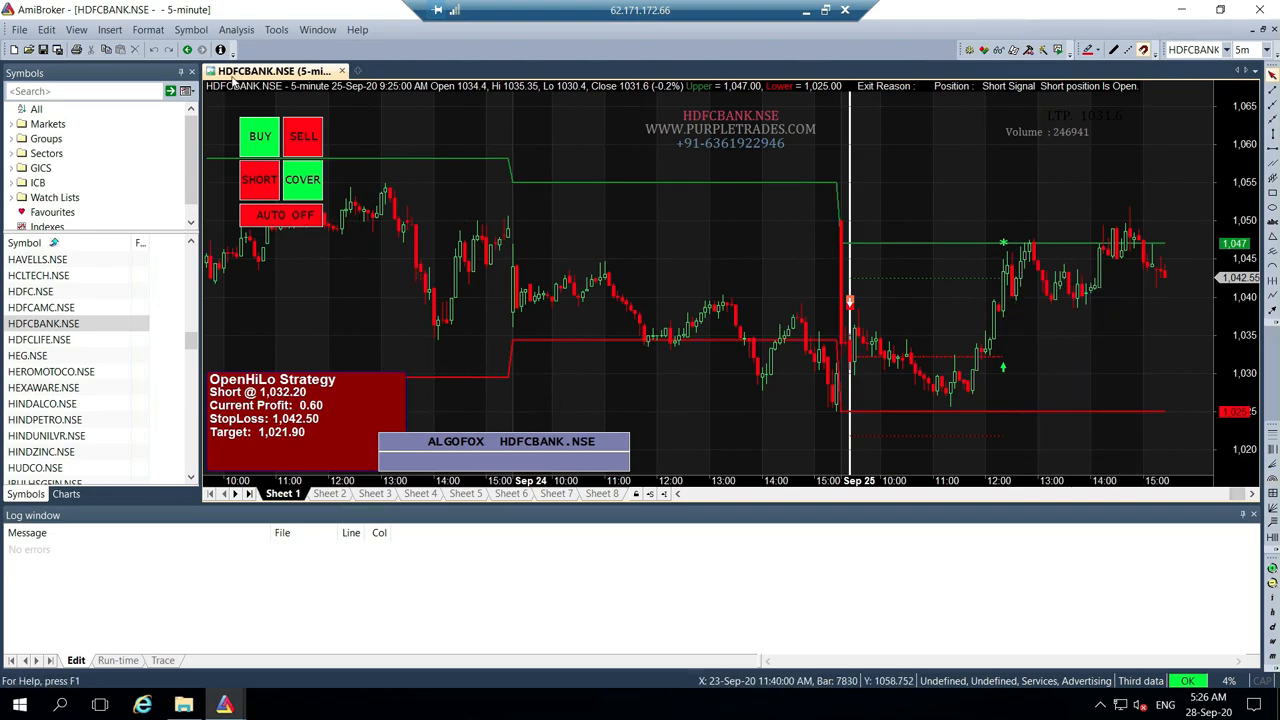
Load Pre-Day HL V-5.0.afl into the Old Automatic Analysis window.
click(236, 30)
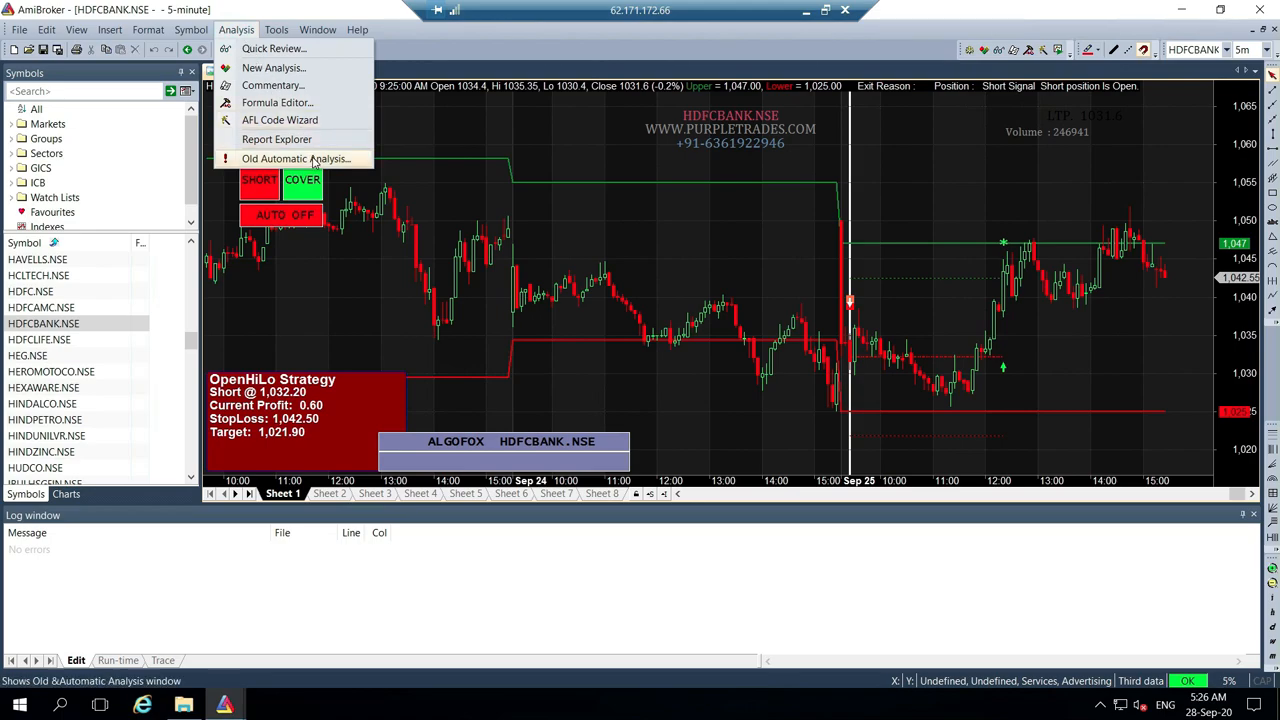
click(296, 158)
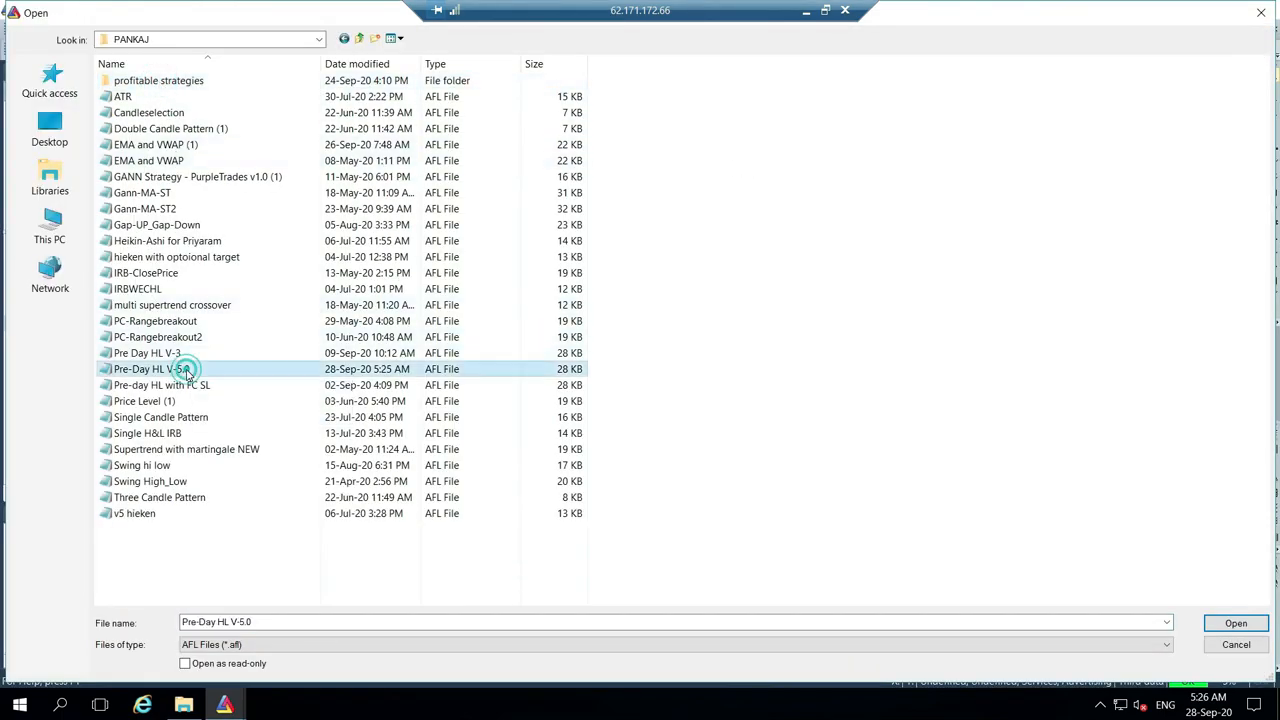
click(1236, 622)
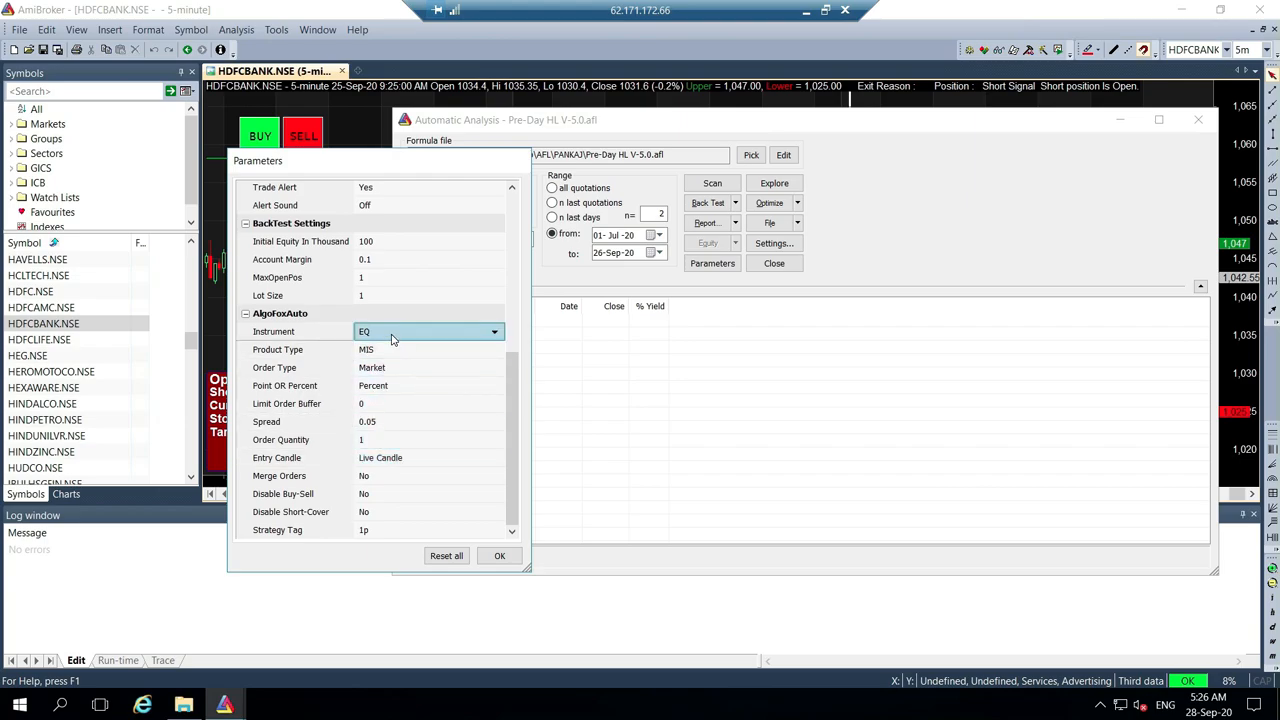
Set the AlgoFox instrument type parameter and backtester periodicity to 5 minutes.
click(500, 556)
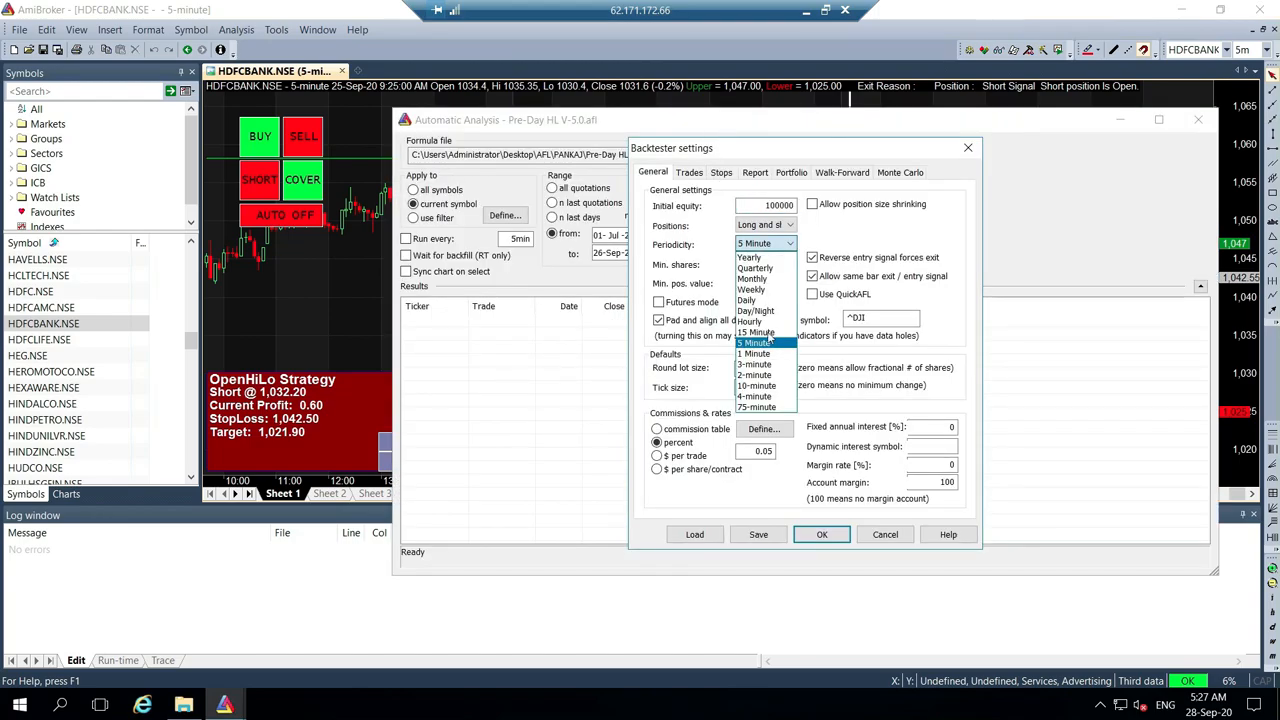
click(756, 344)
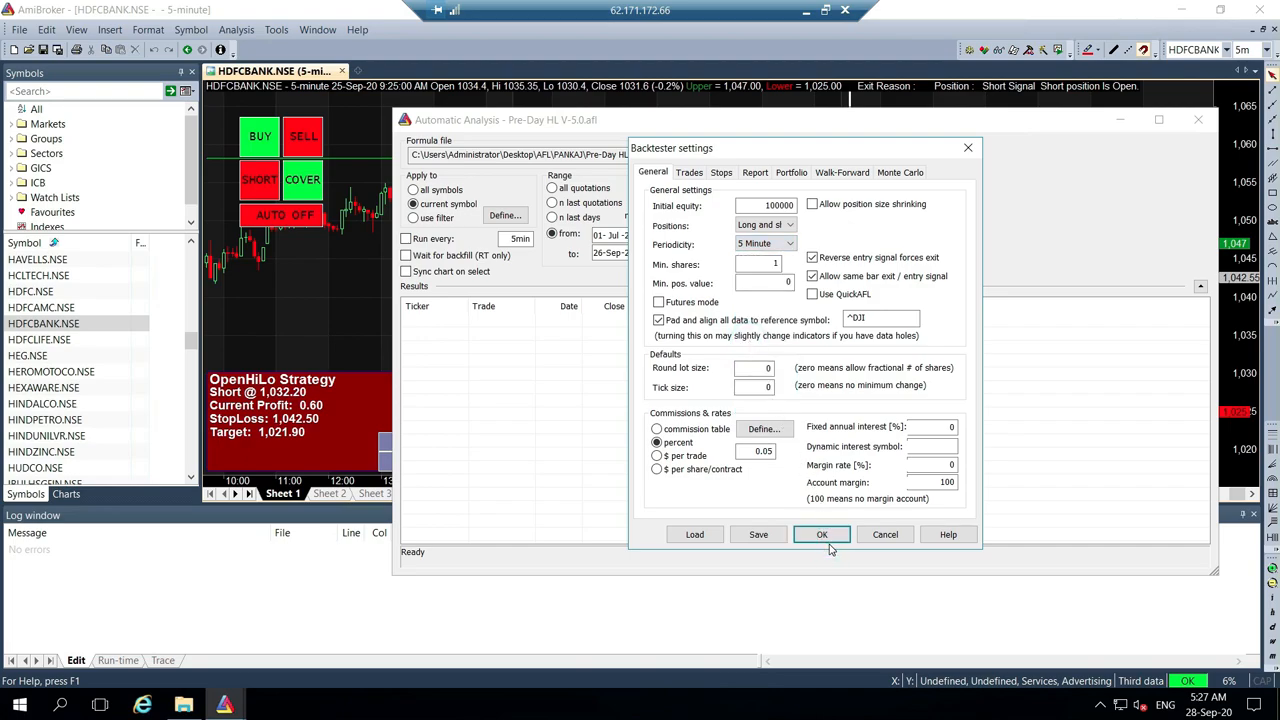
Filter the analysis to watch list List 0 (175 symbols) and run Explore.
click(820, 534)
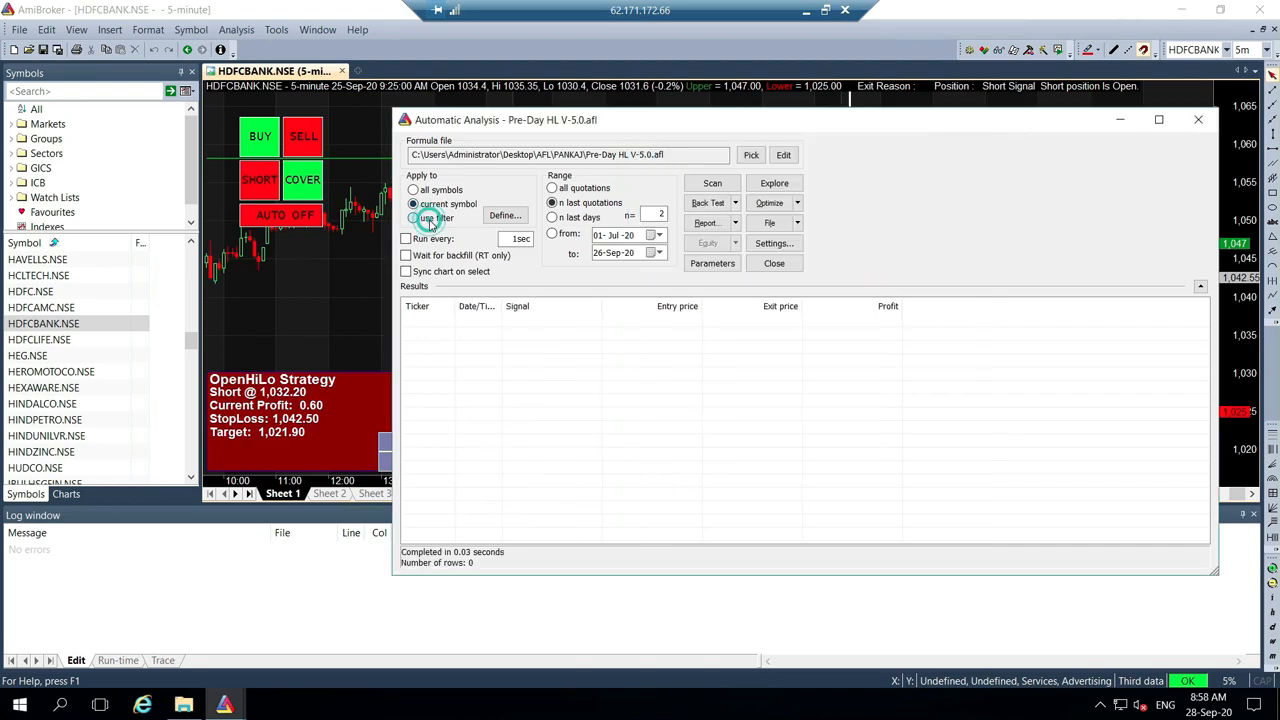
click(504, 216)
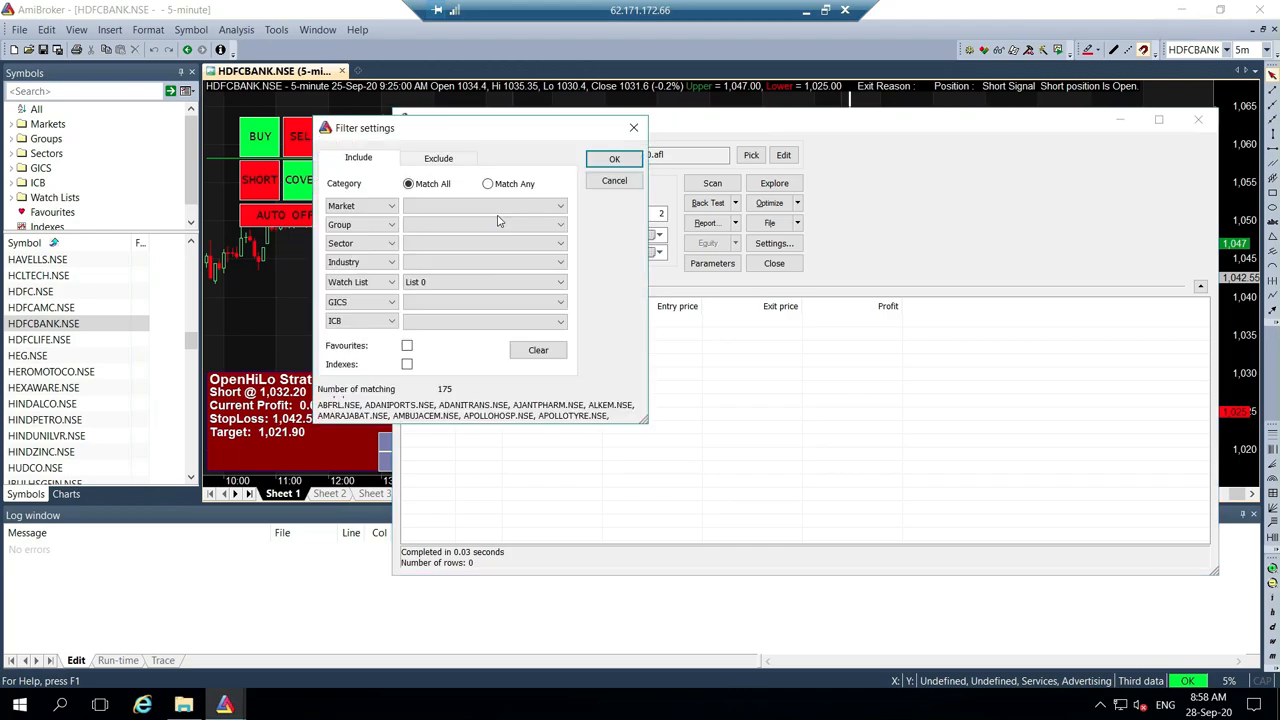
mouse_move(430, 400)
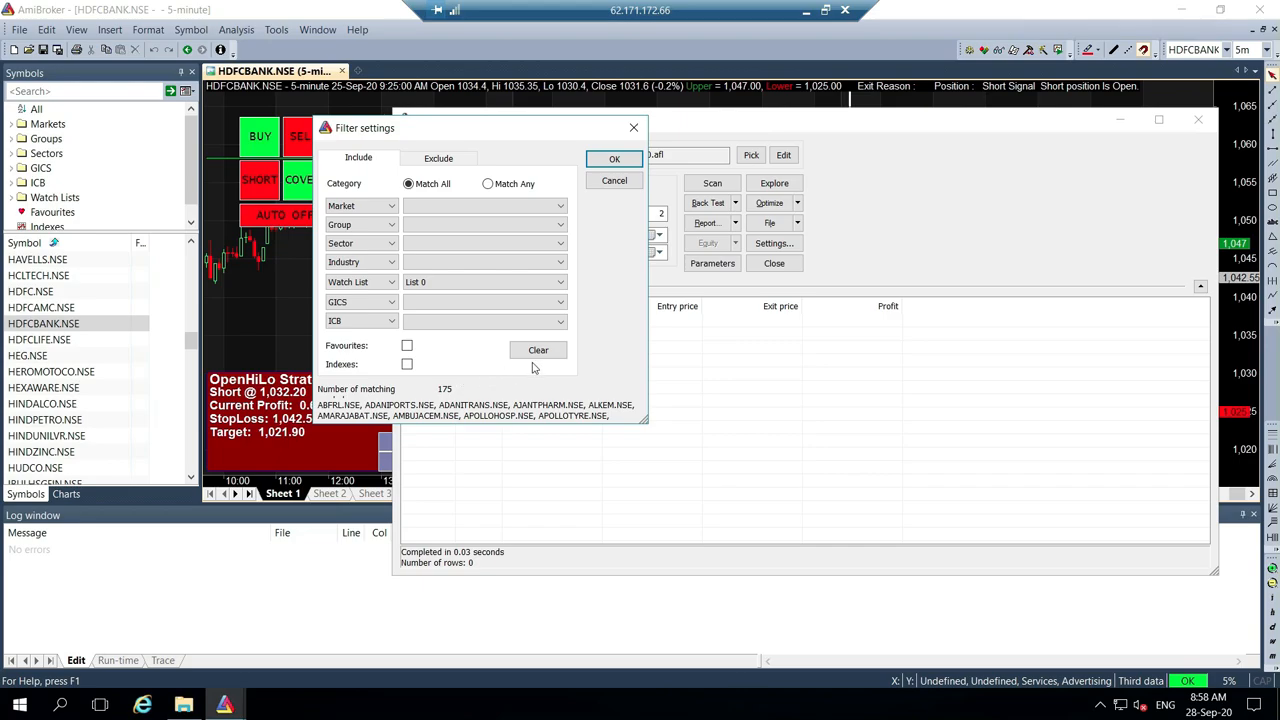
click(614, 180)
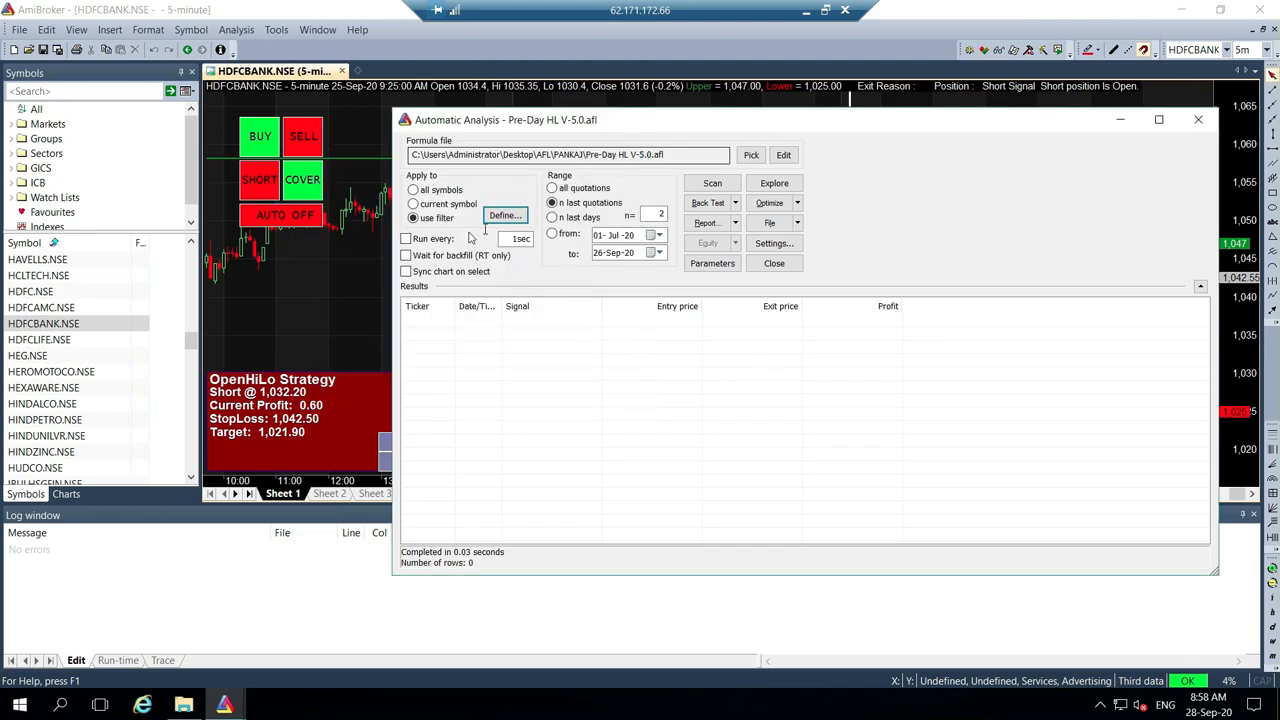
click(774, 184)
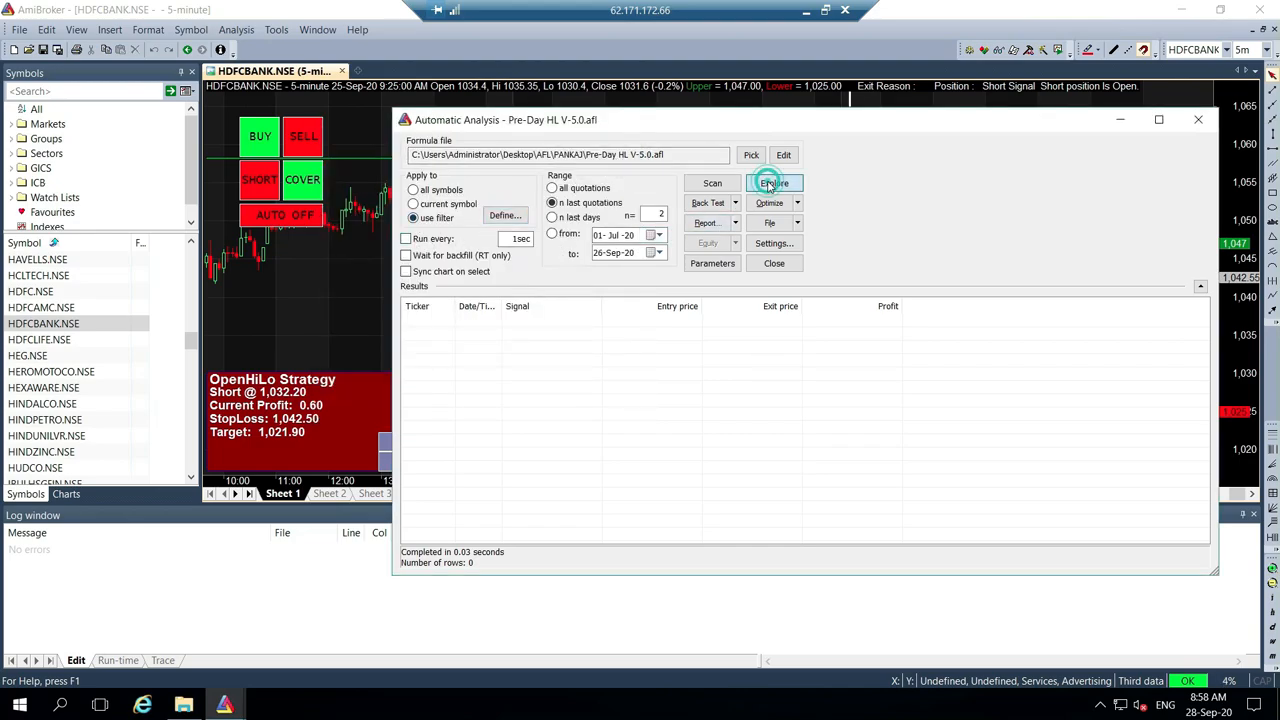
Sign in to trade.algofox.in and reach the dashboard with paper trading started.
click(774, 184)
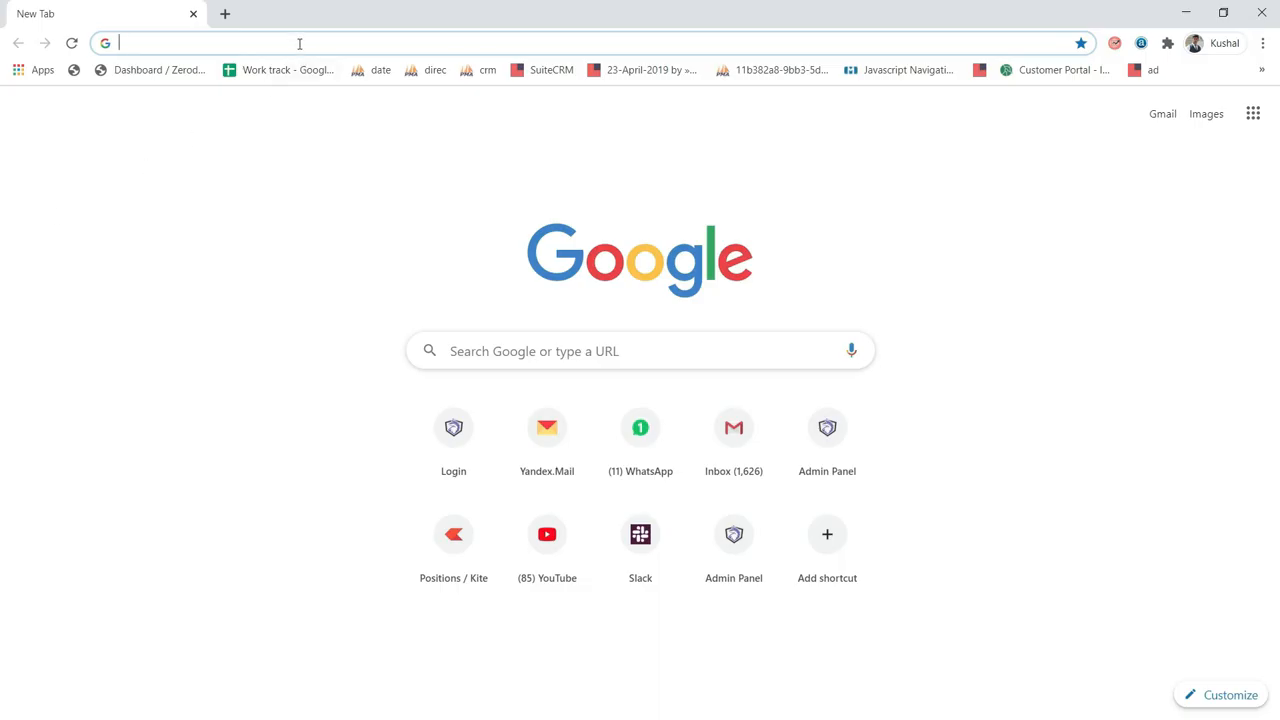
text(trade.algofox.in)
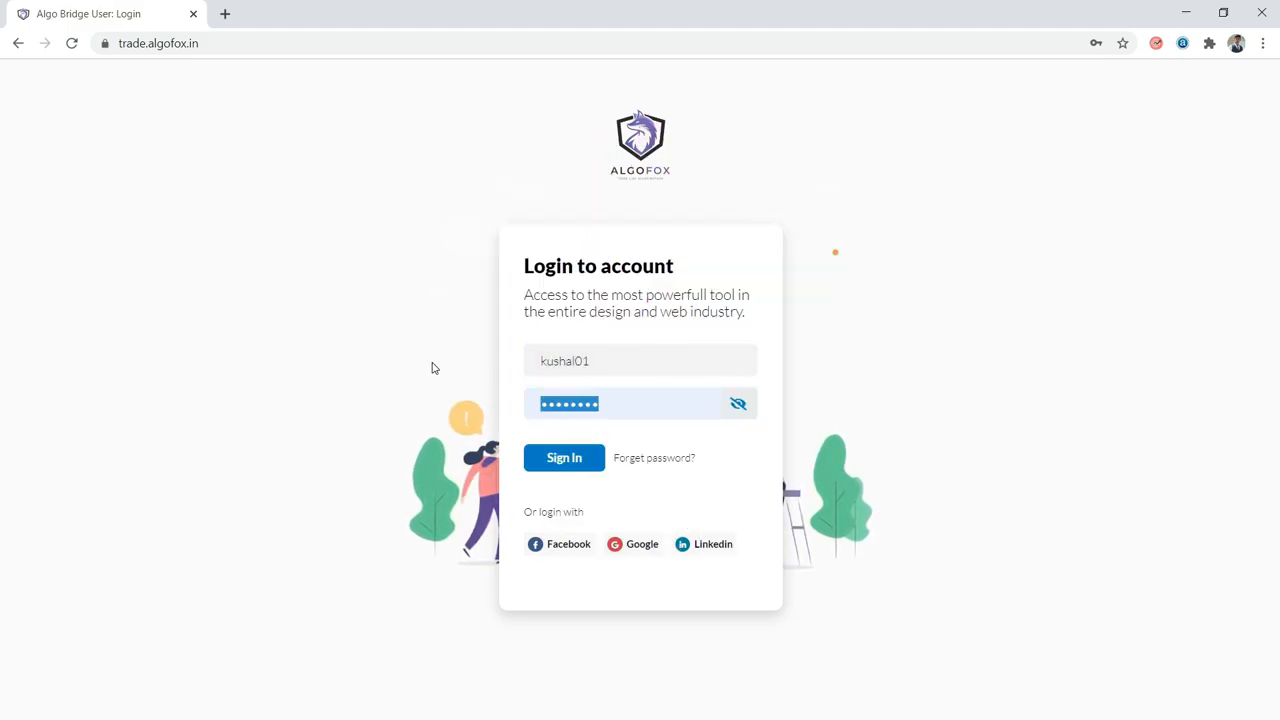
click(564, 456)
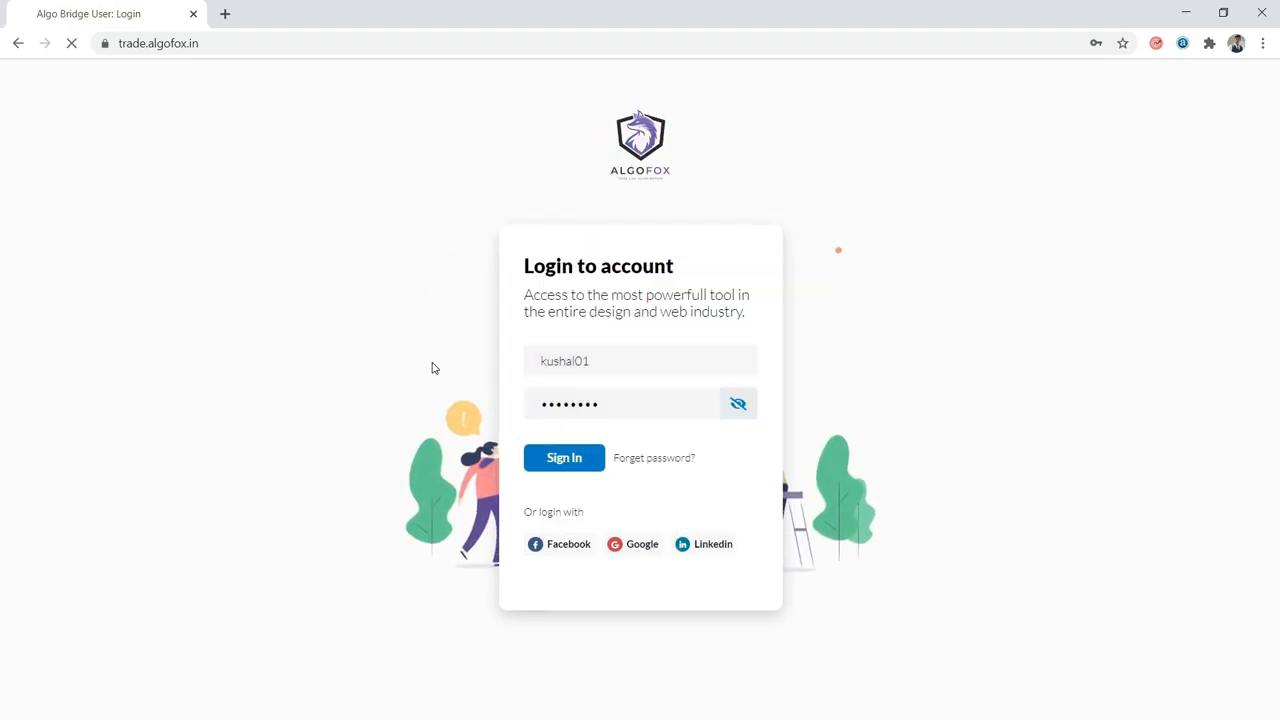
click(564, 456)
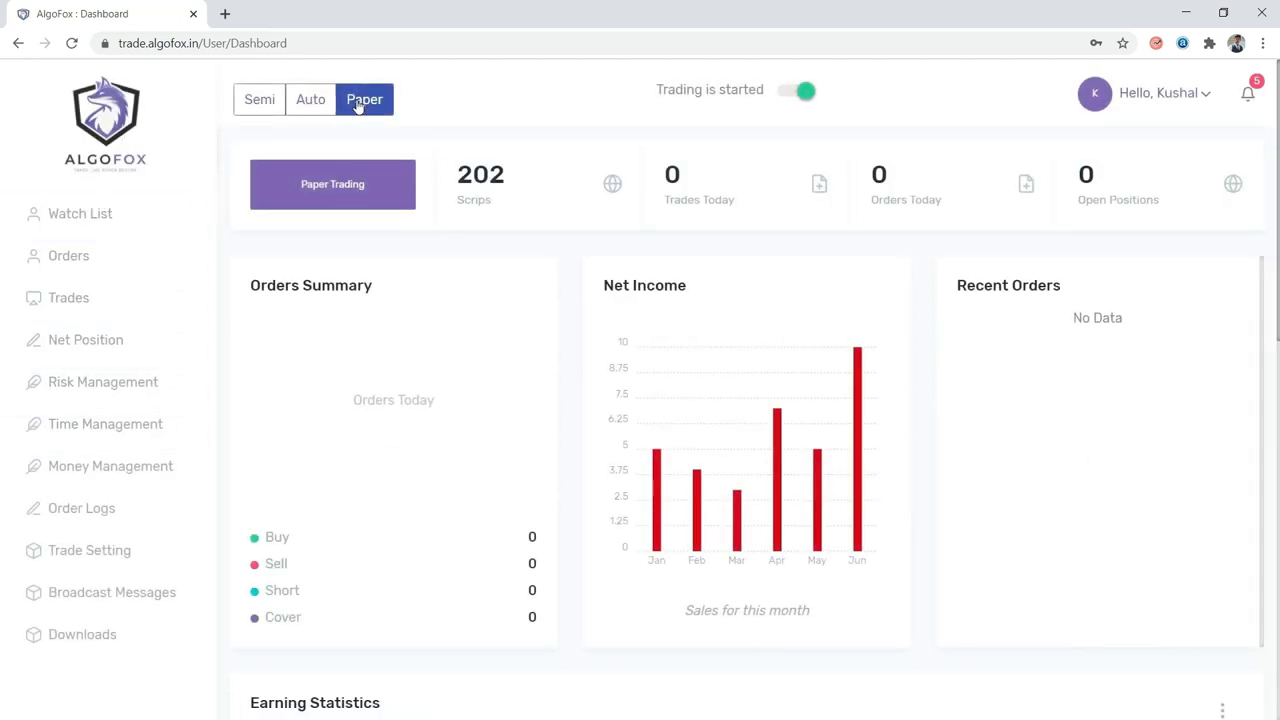
Switch AlgoFox to Auto mode, confirming Yes, and generate a new broker token.
click(310, 100)
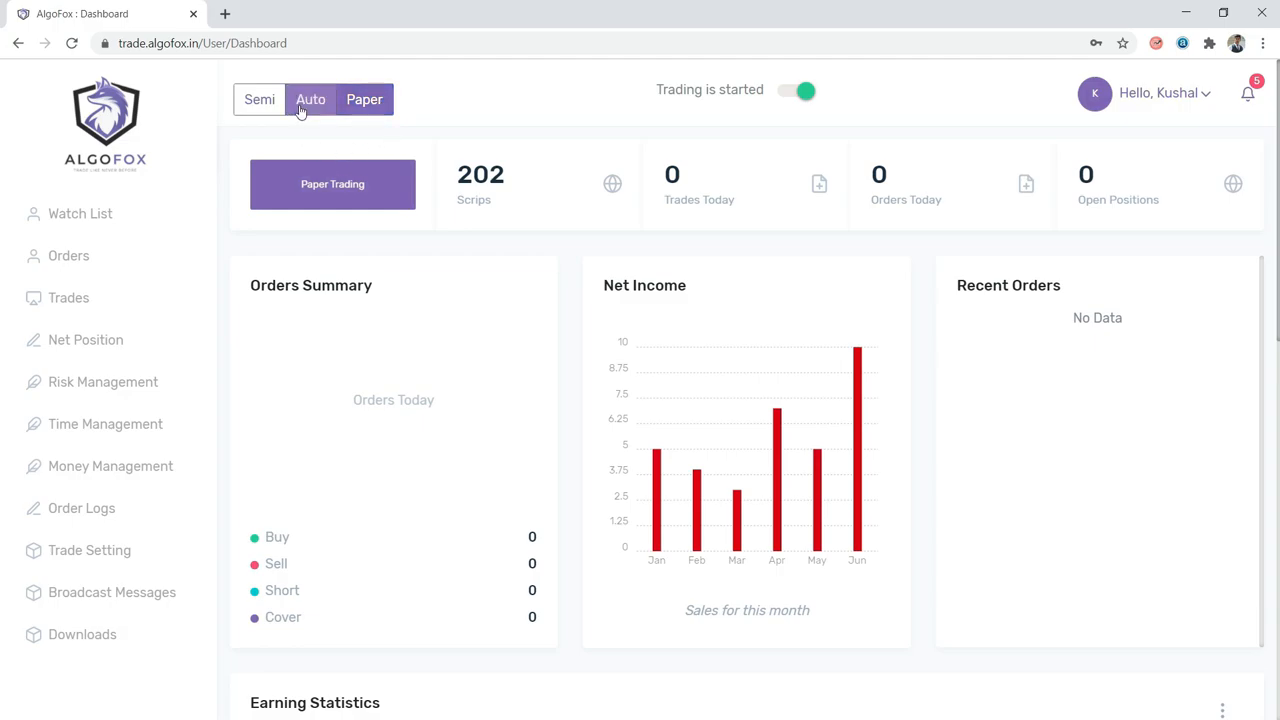
click(310, 100)
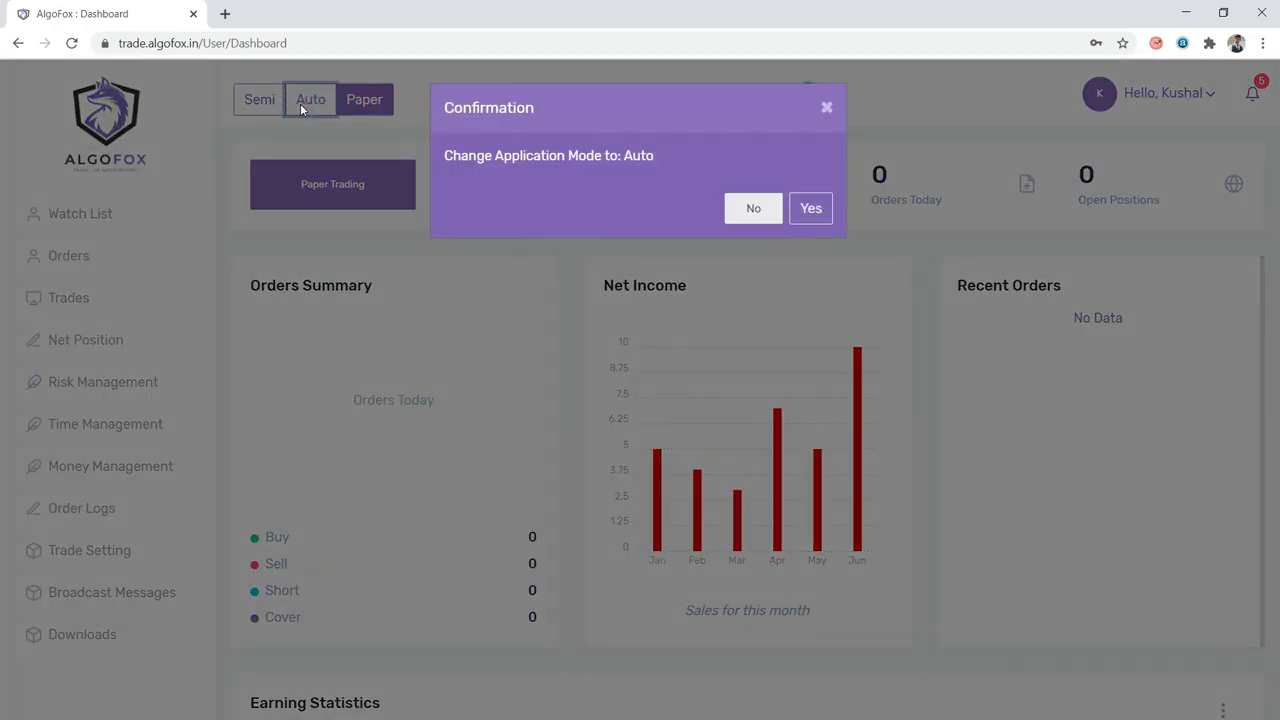
click(810, 208)
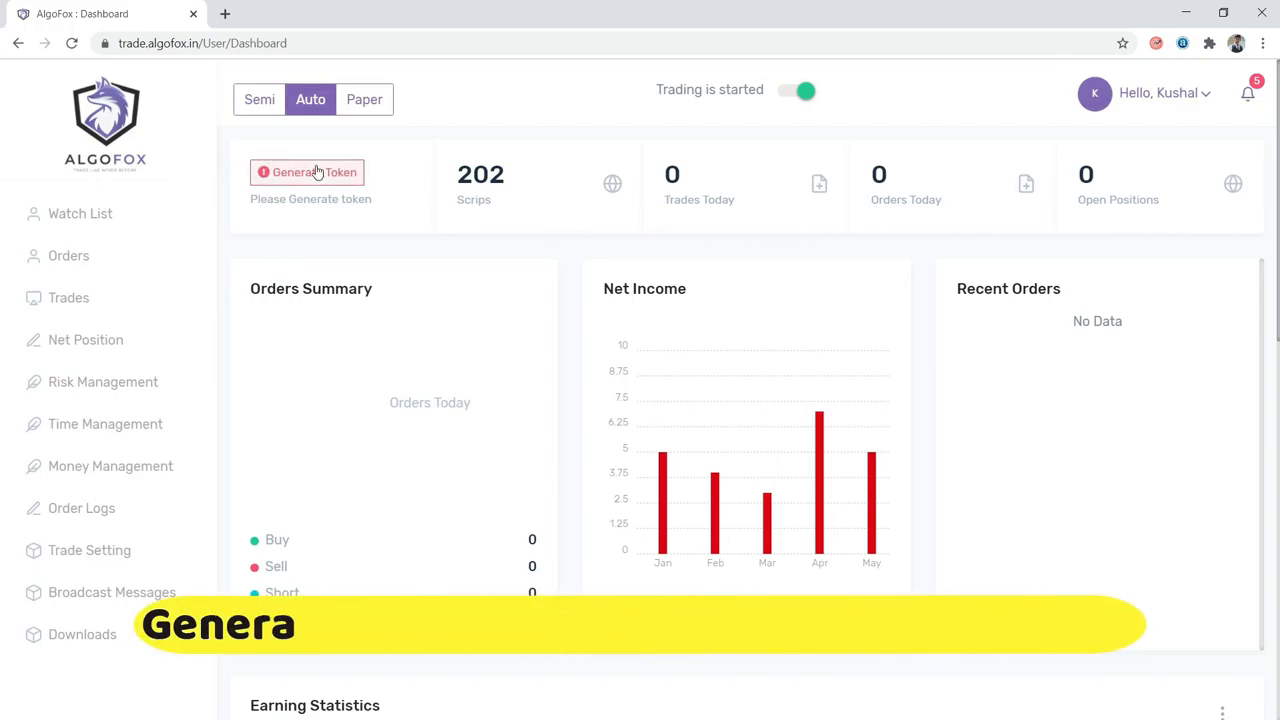
click(308, 172)
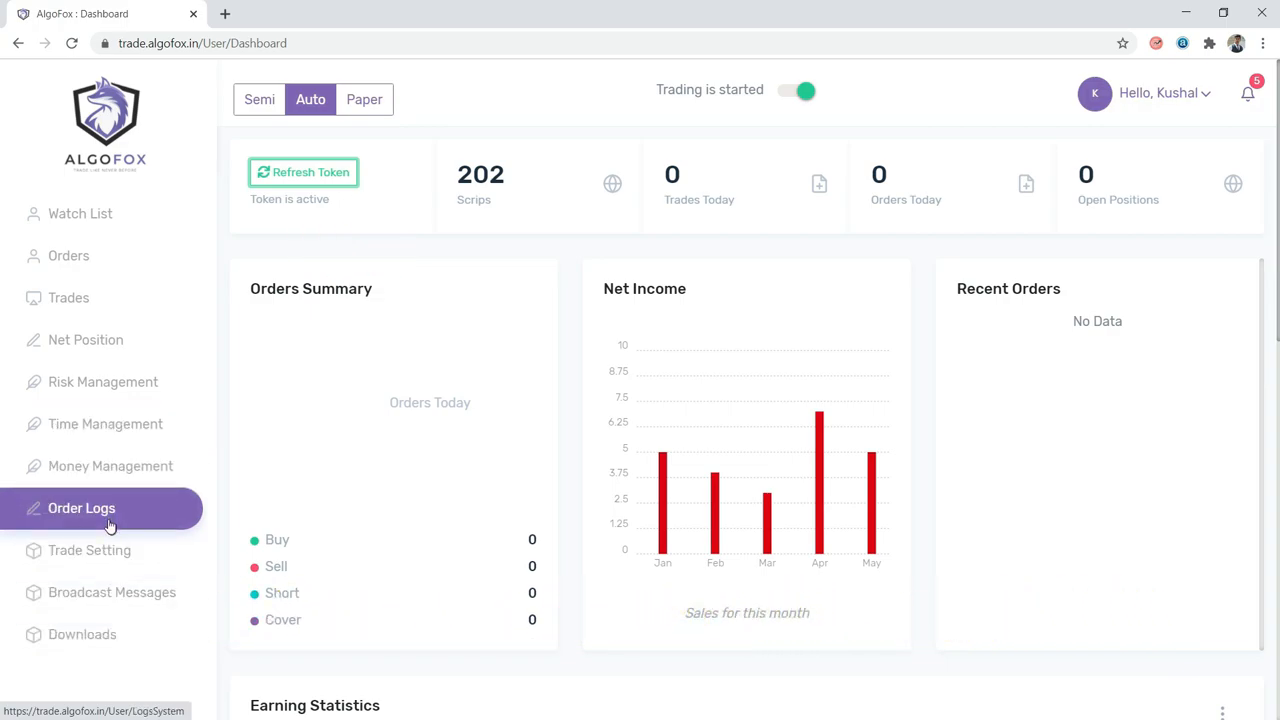
Review the Trade Setting broker dropdown, keeping FYERS as the chosen broker.
click(88, 550)
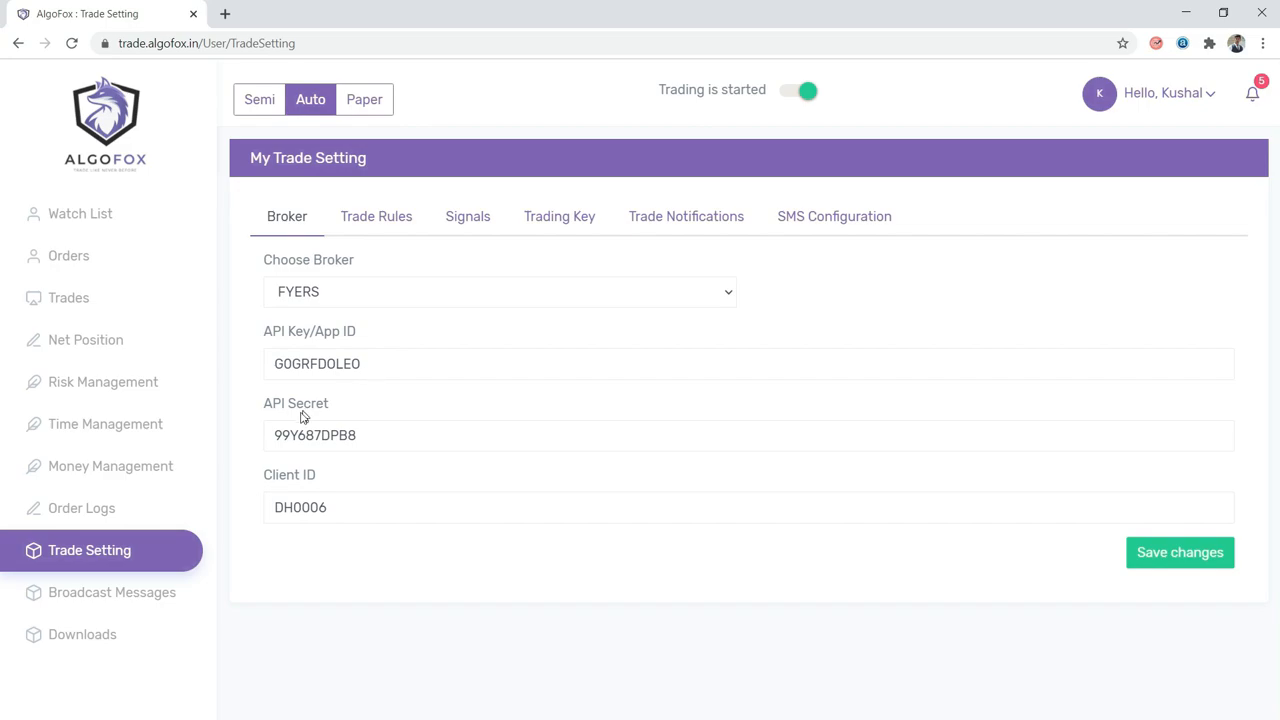
mouse_move(376, 290)
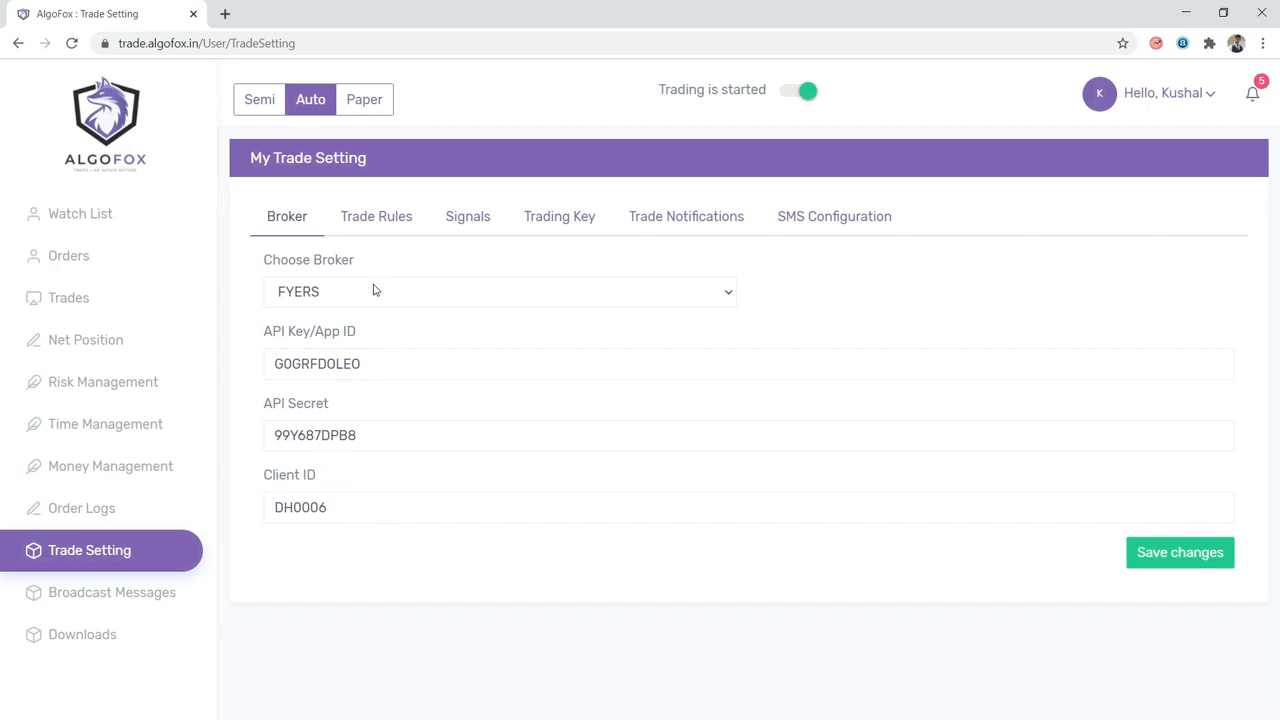
click(500, 292)
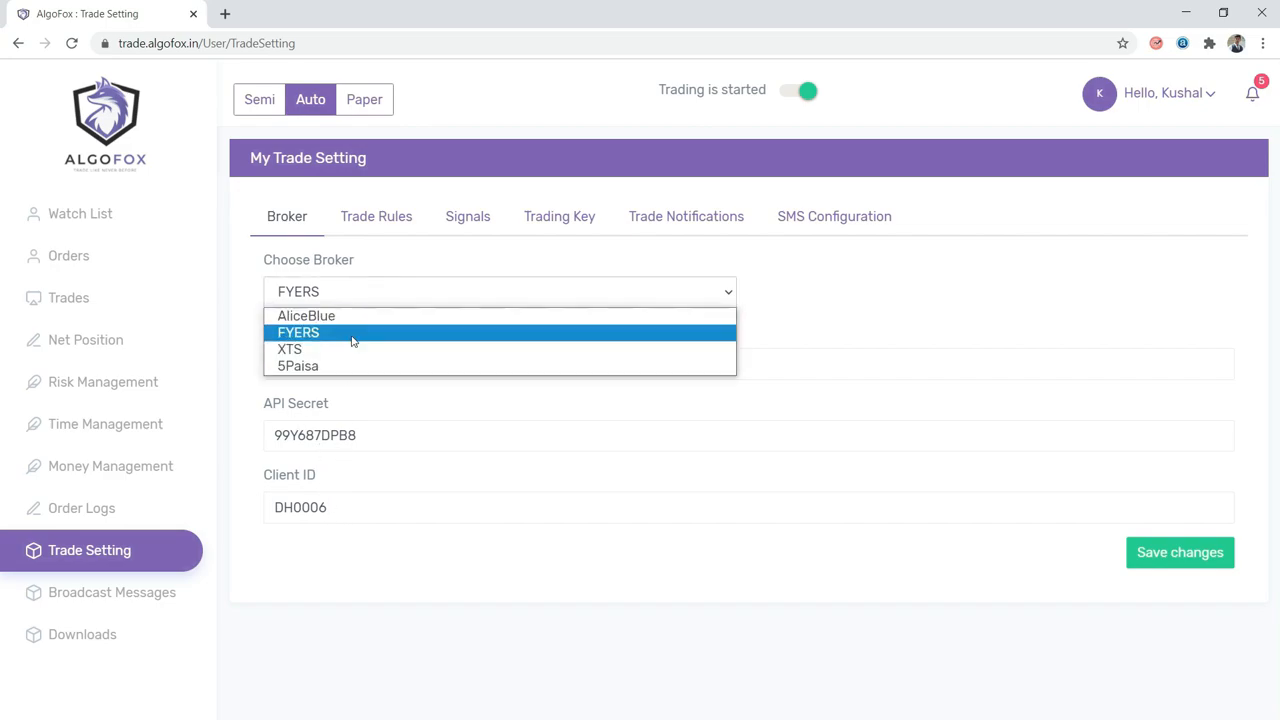
mouse_move(288, 348)
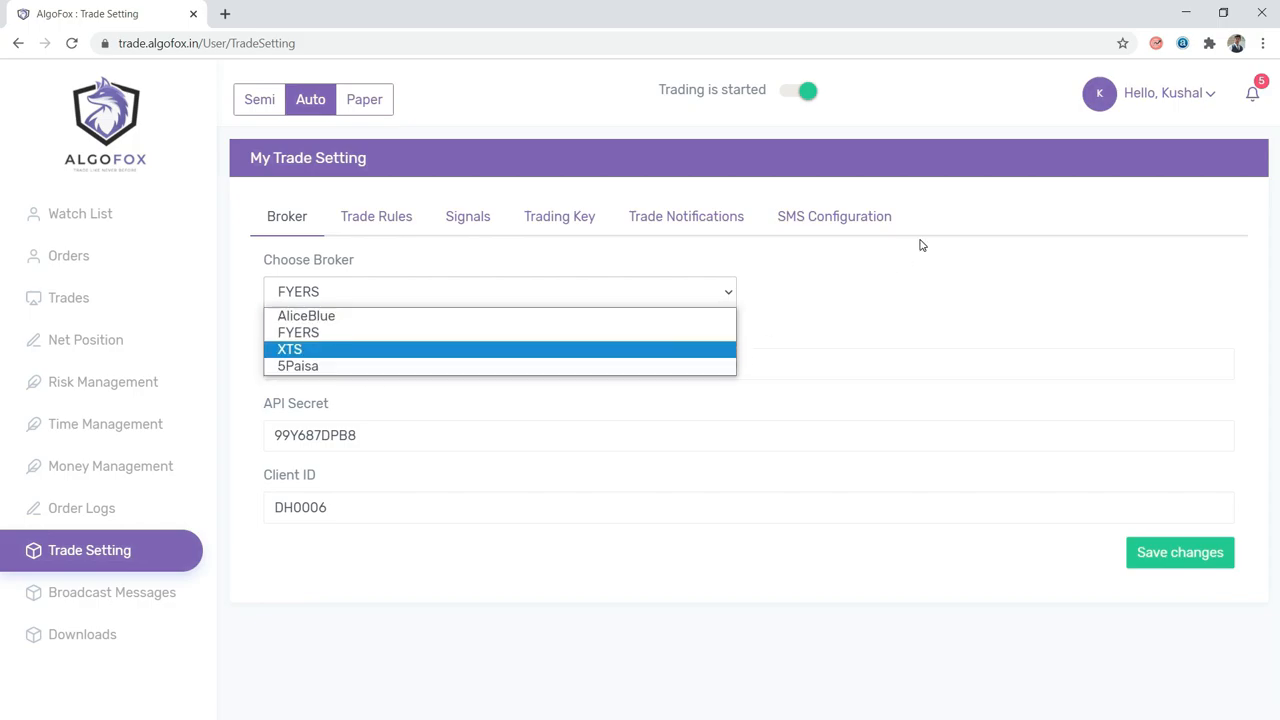
click(80, 212)
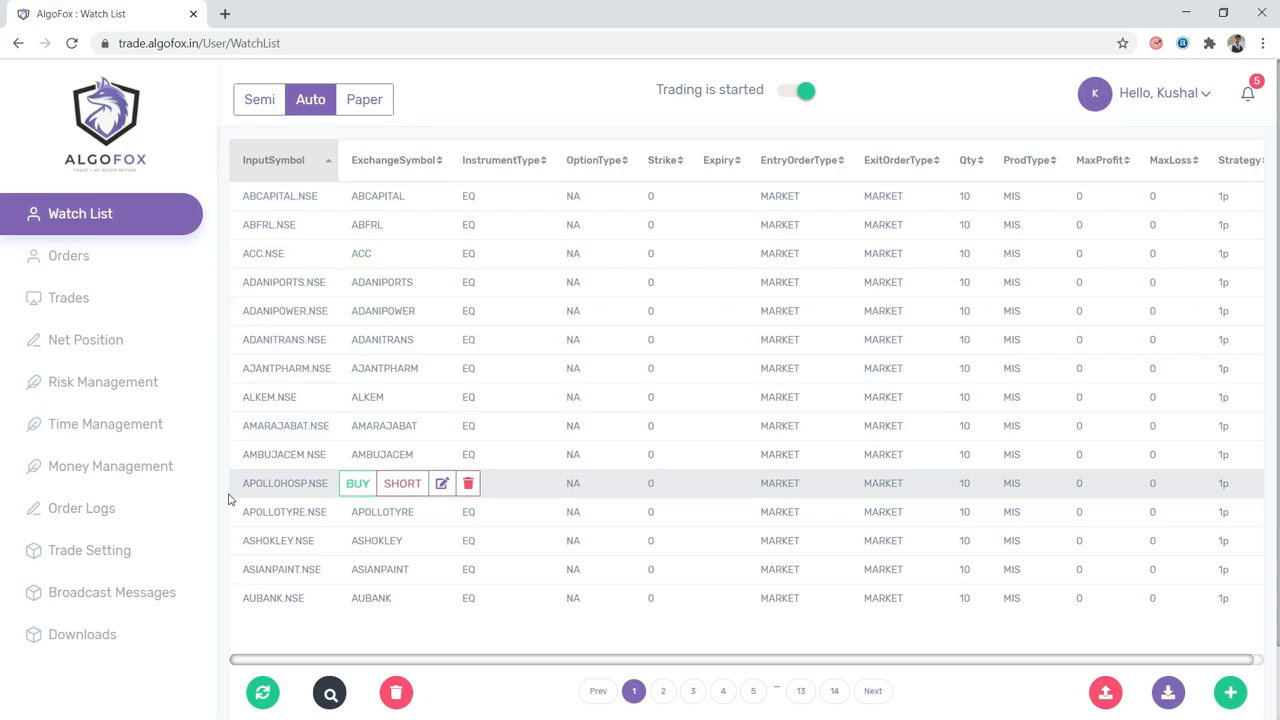
mouse_move(224, 516)
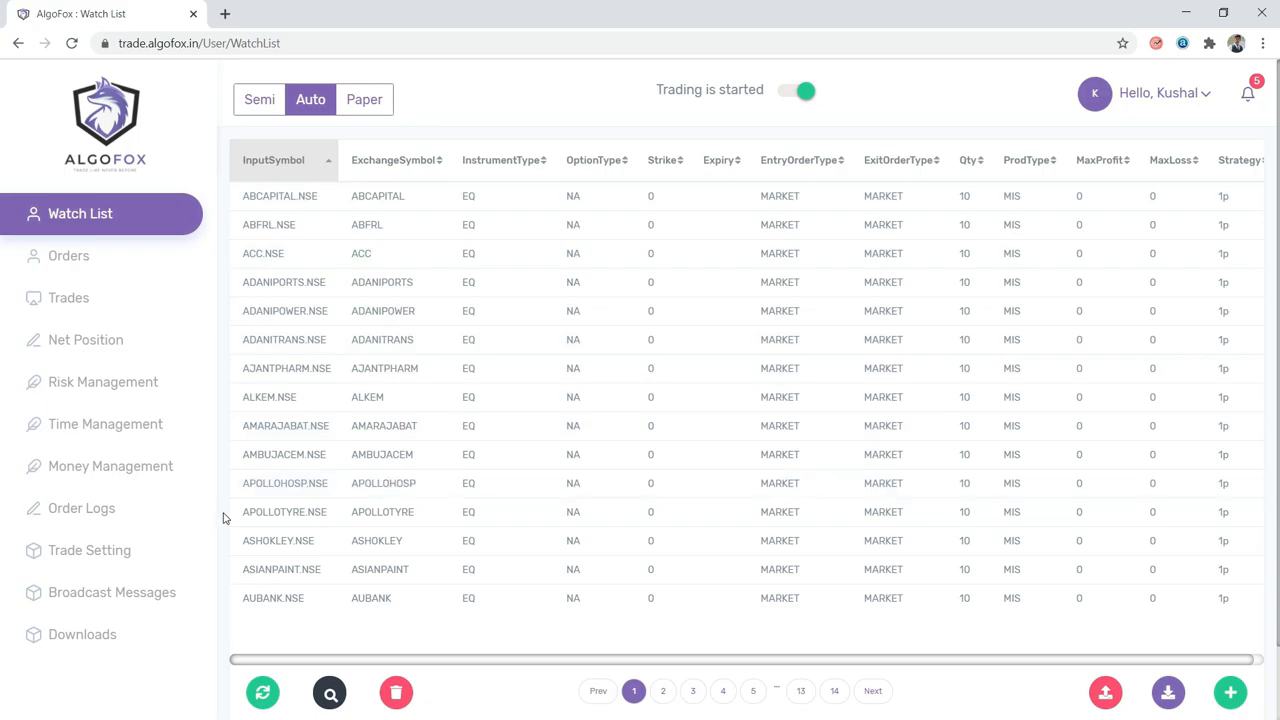
mouse_move(484, 356)
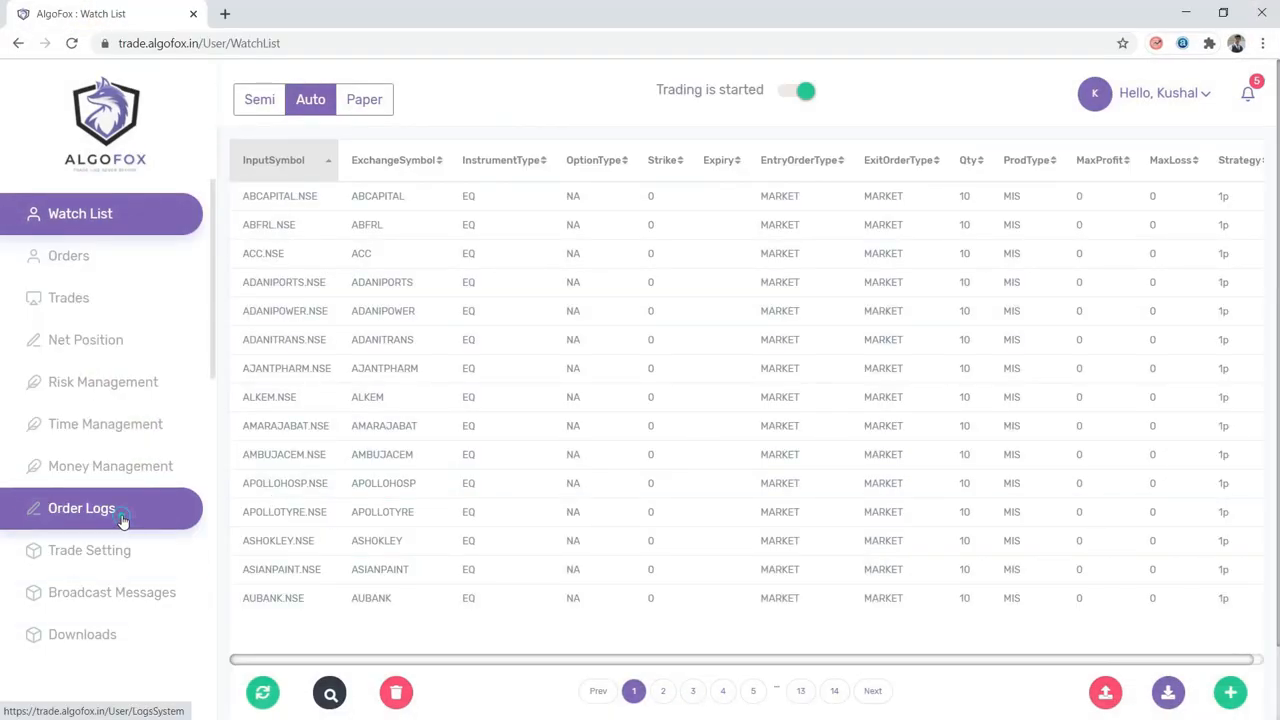
View the Order Logs showing the COALINDIA buy order, then move to Net Position.
click(82, 508)
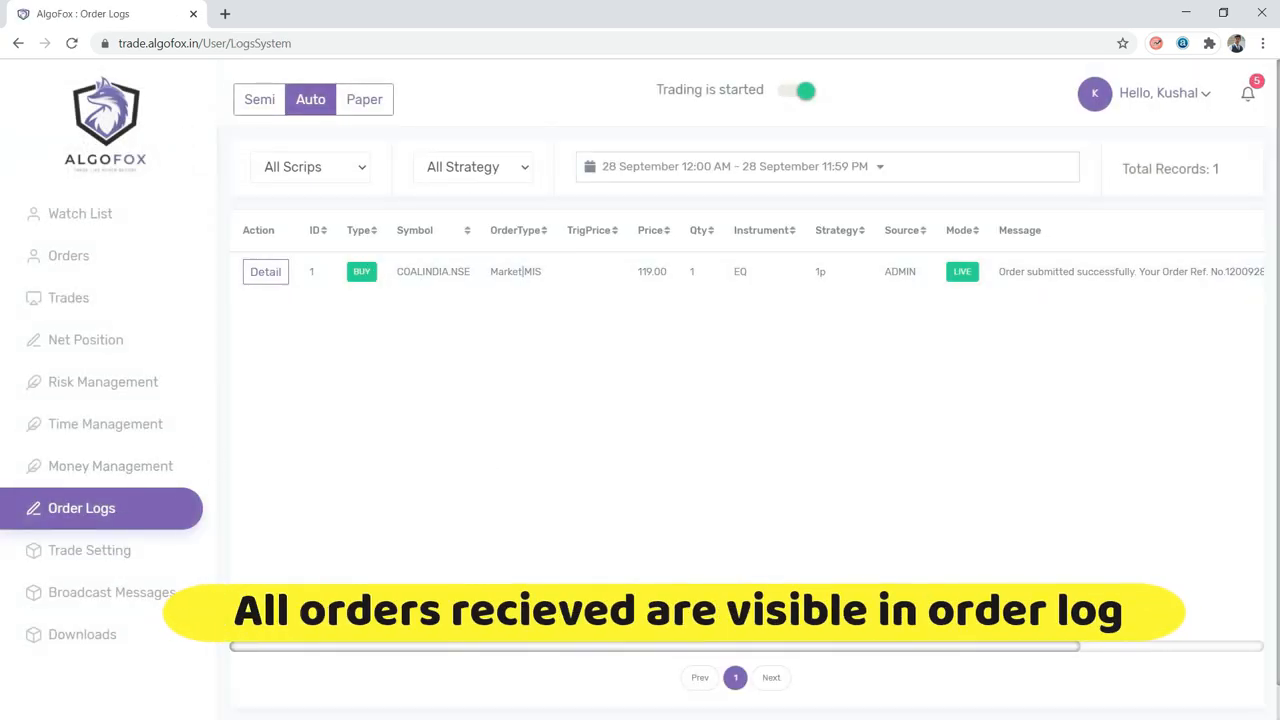
scroll(right, 3)
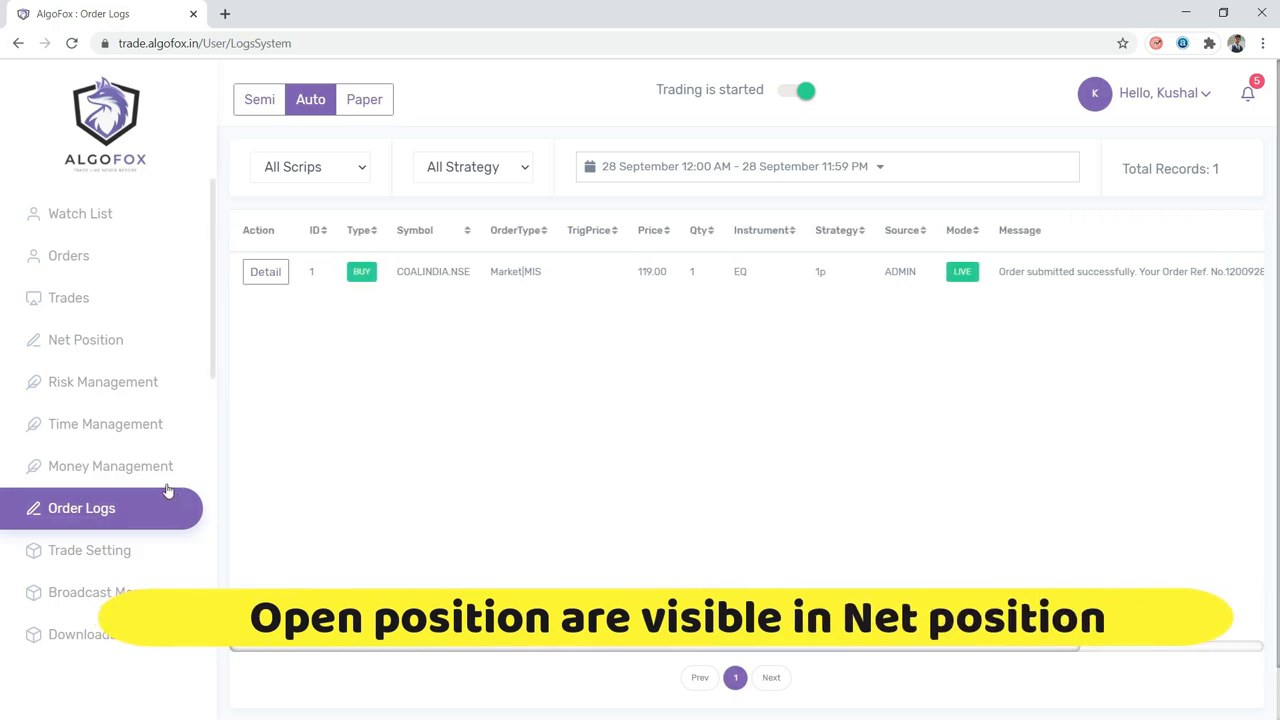
click(84, 340)
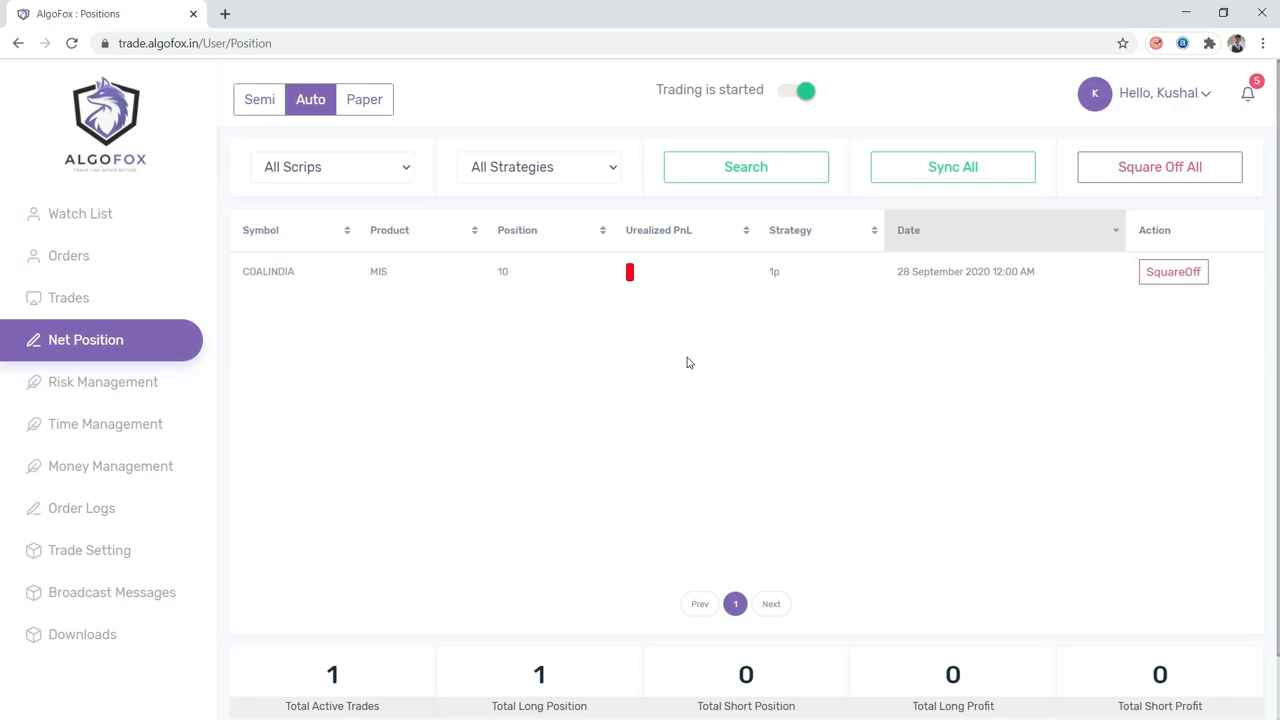
Switch to the FYERS terminal showing COALINDIA and GRASIM intraday positions of 10.
click(224, 12)
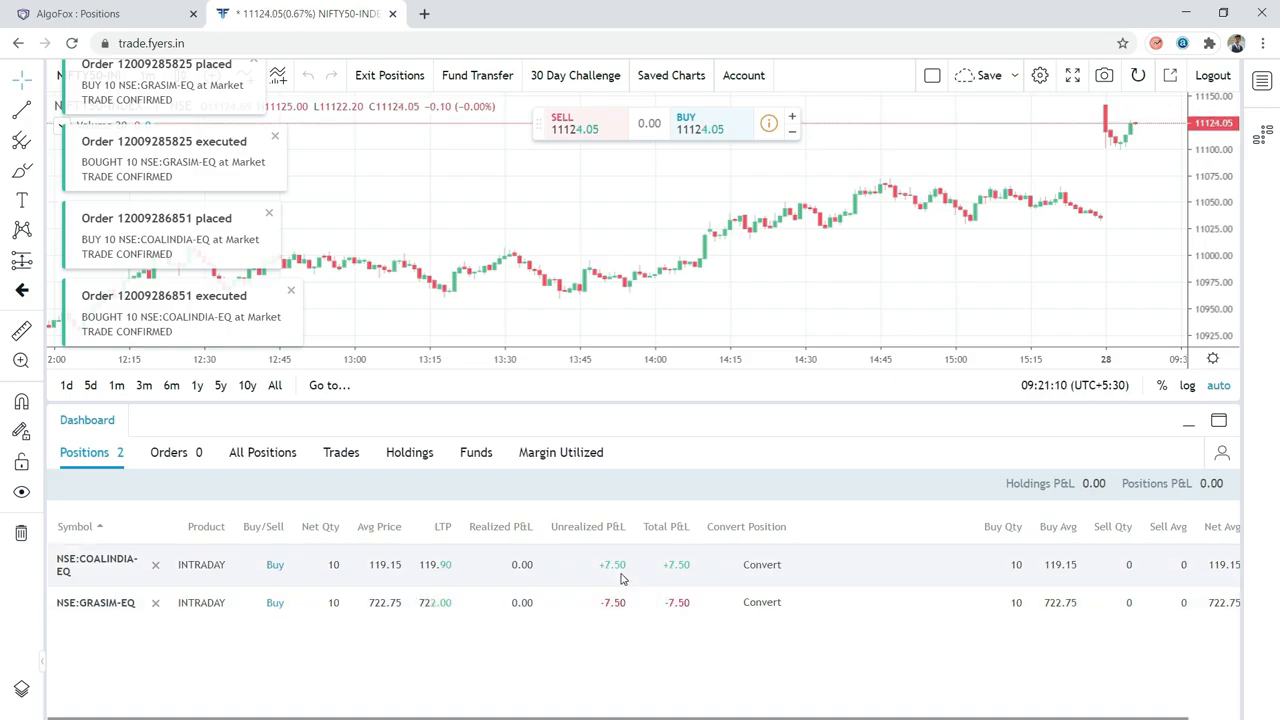
View the COALINDIA, GRASIM and later symbols' charts as auto-sent positions fill in Fyers.
click(96, 564)
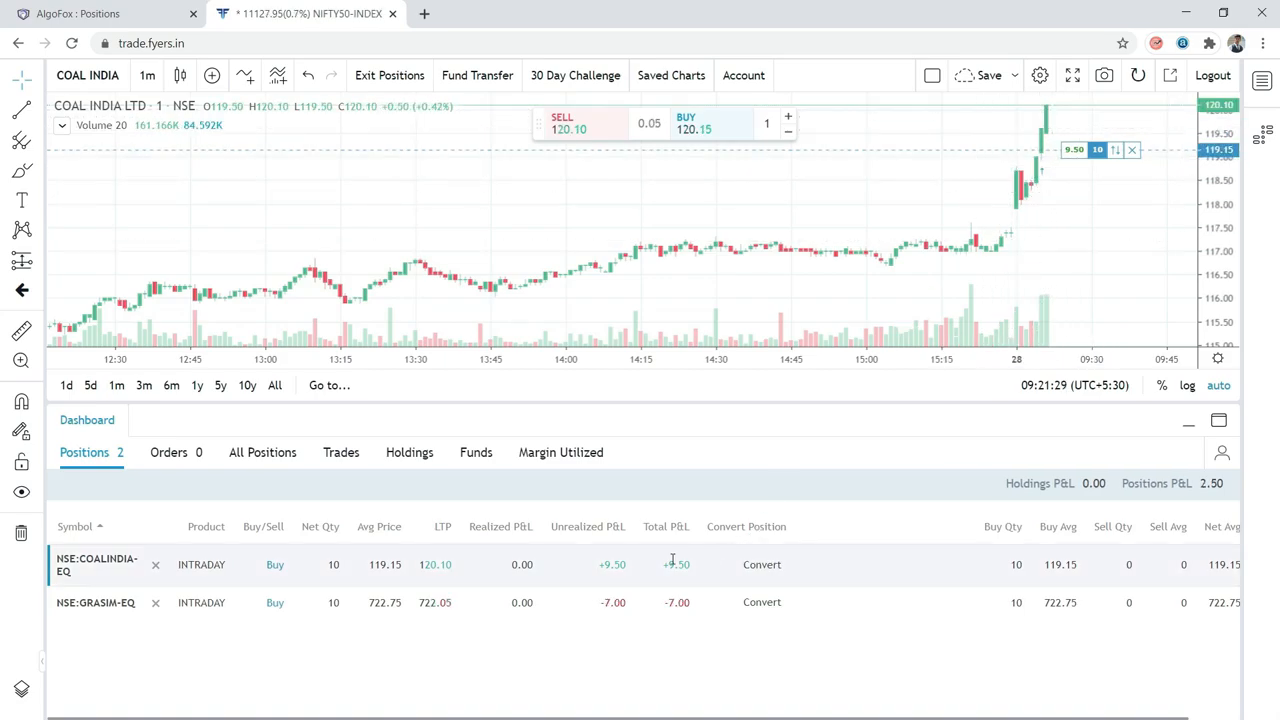
click(96, 602)
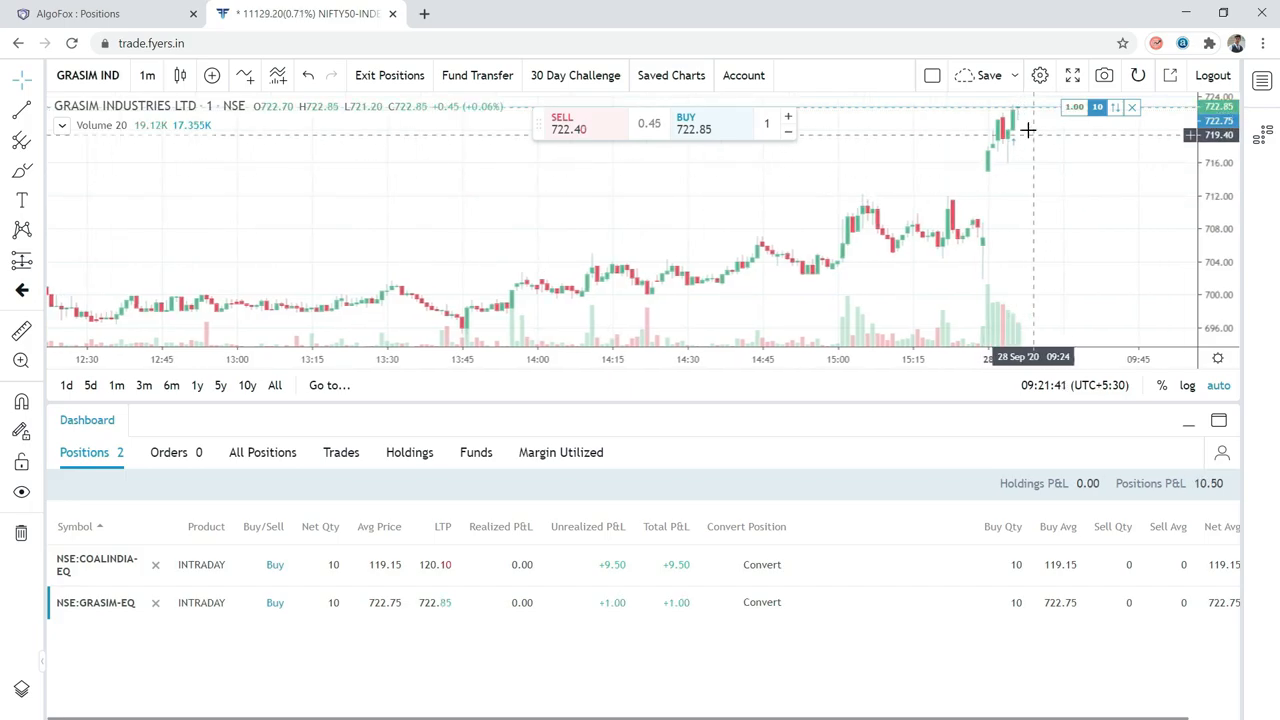
mouse_move(1004, 204)
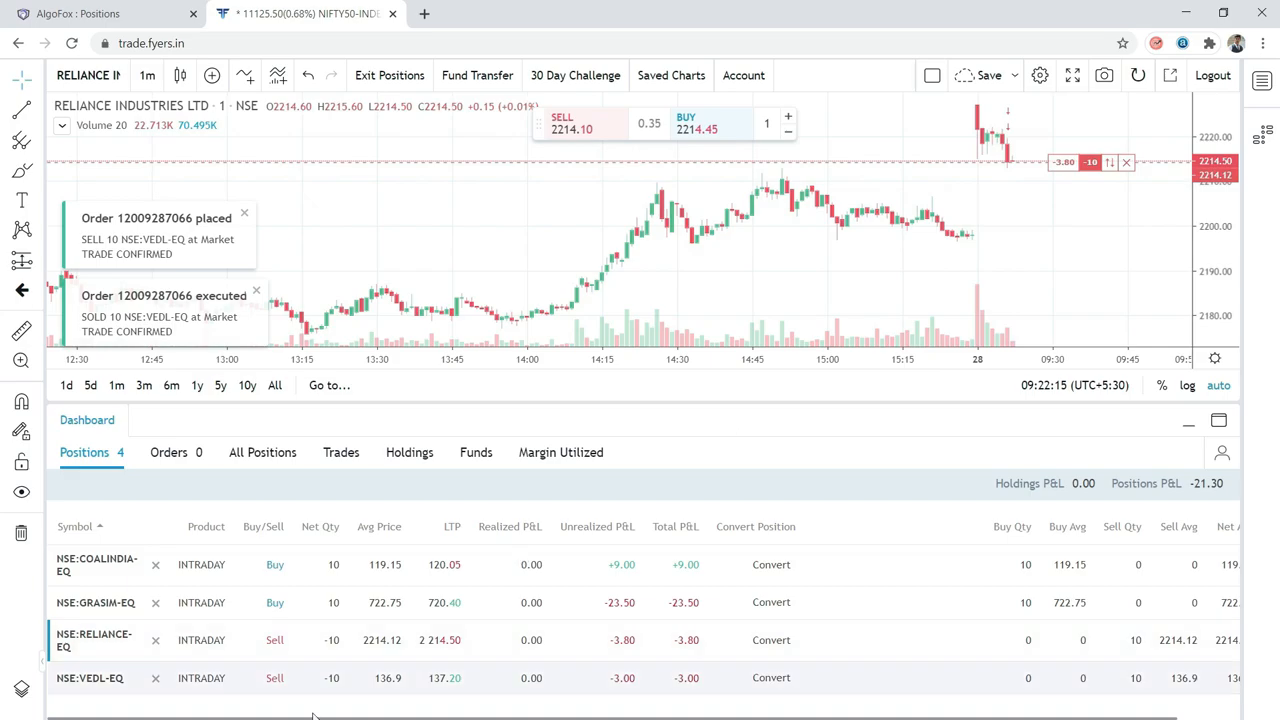
click(88, 678)
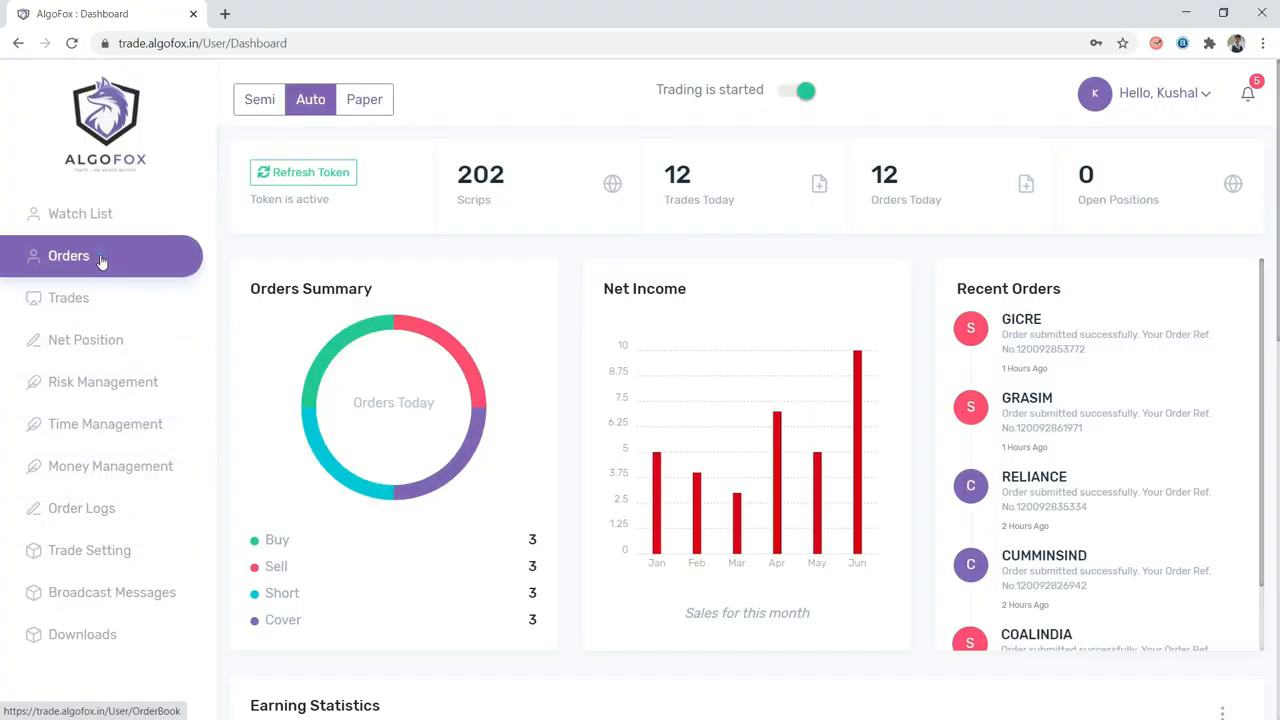
Review AlgoFox's order book, order log and net positions for the day, confirming none open.
click(68, 256)
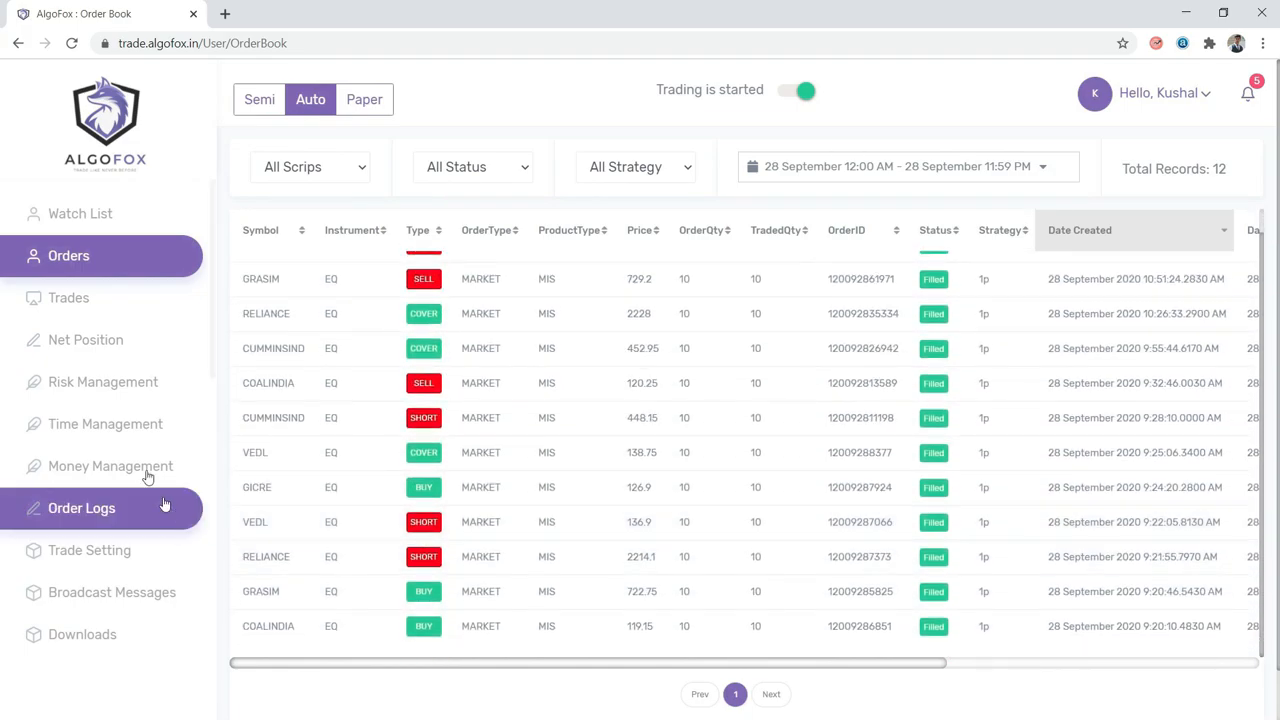
click(80, 508)
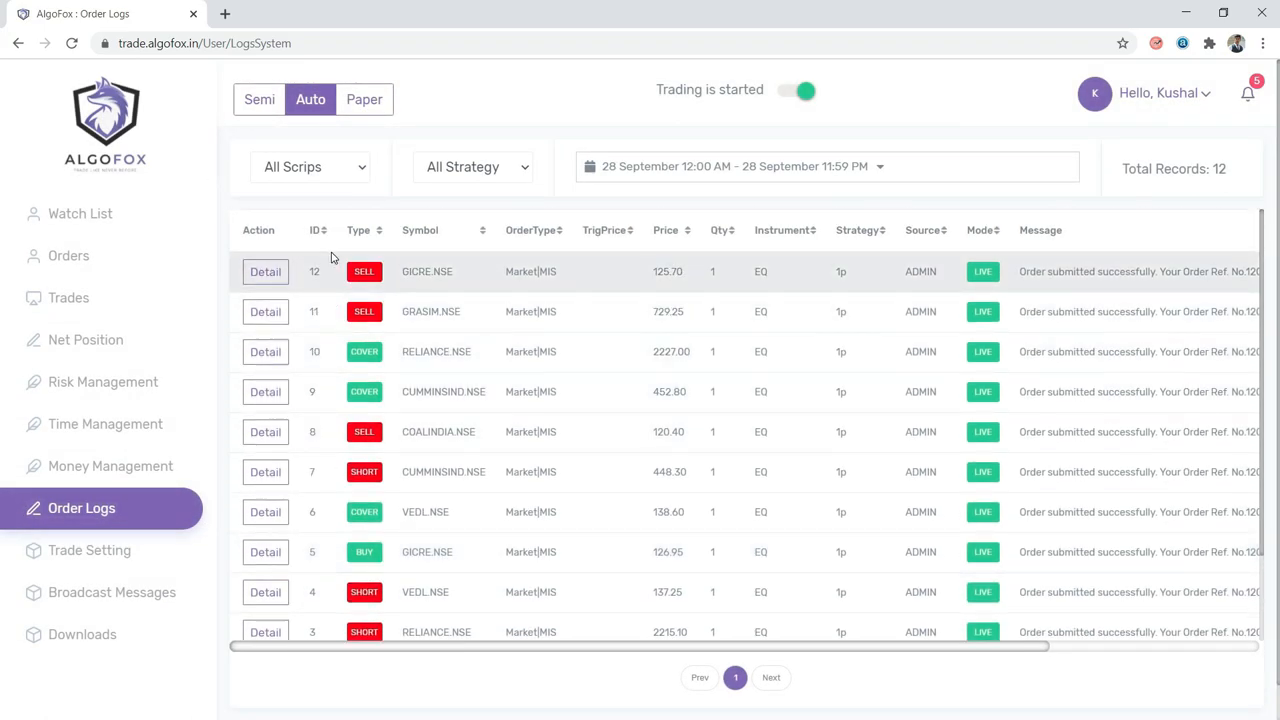
click(84, 340)
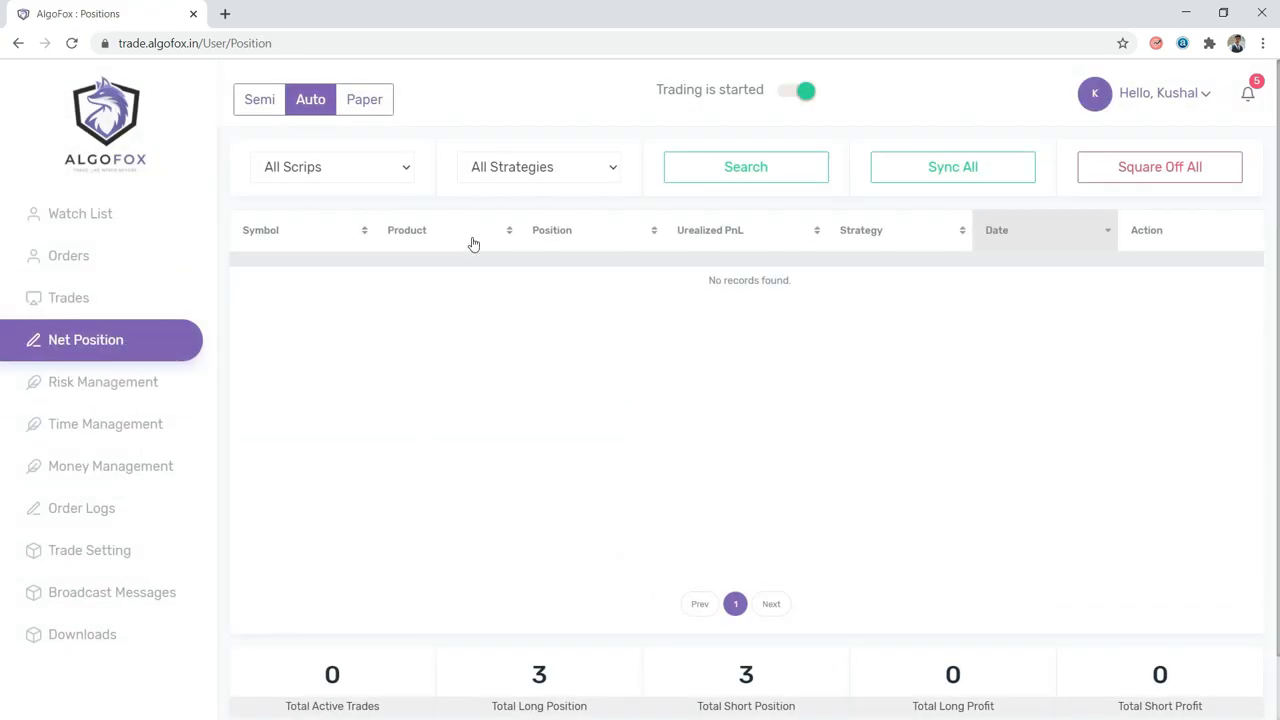
click(224, 12)
text(tr)
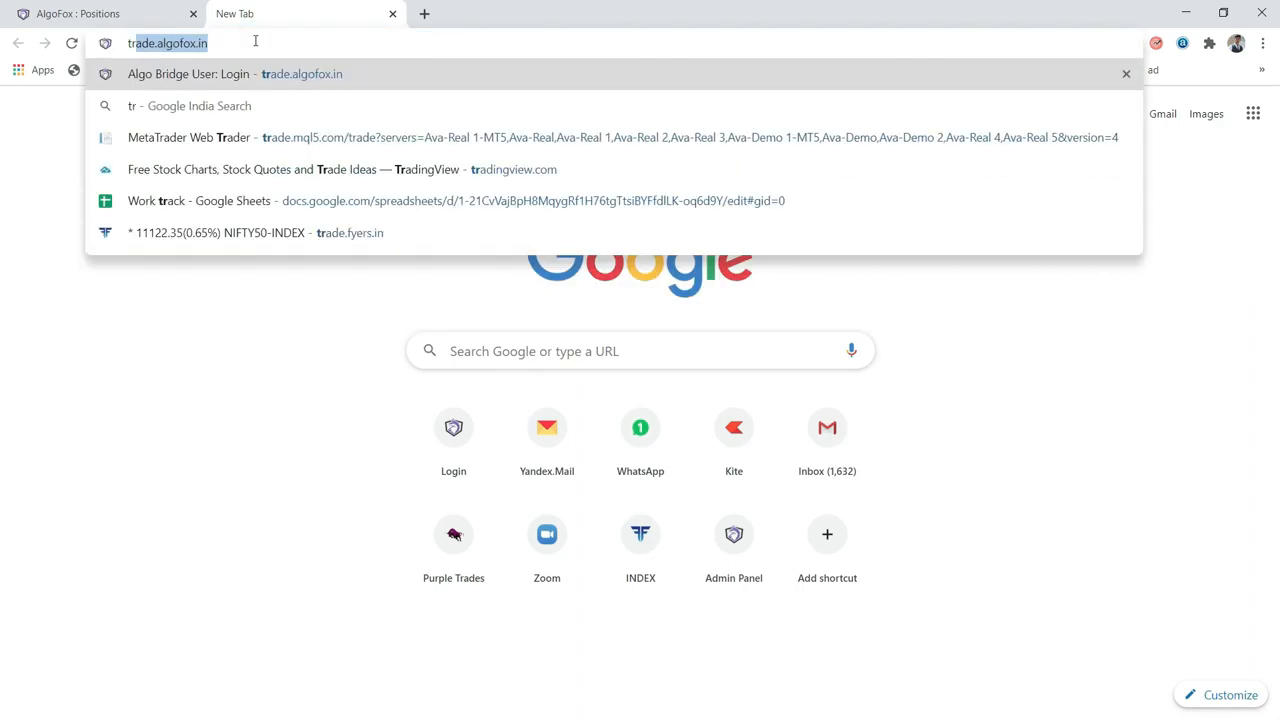
Go to trade.fyers.in and show all of the day's positions, confirming zero open with VEDL orders executed.
click(256, 232)
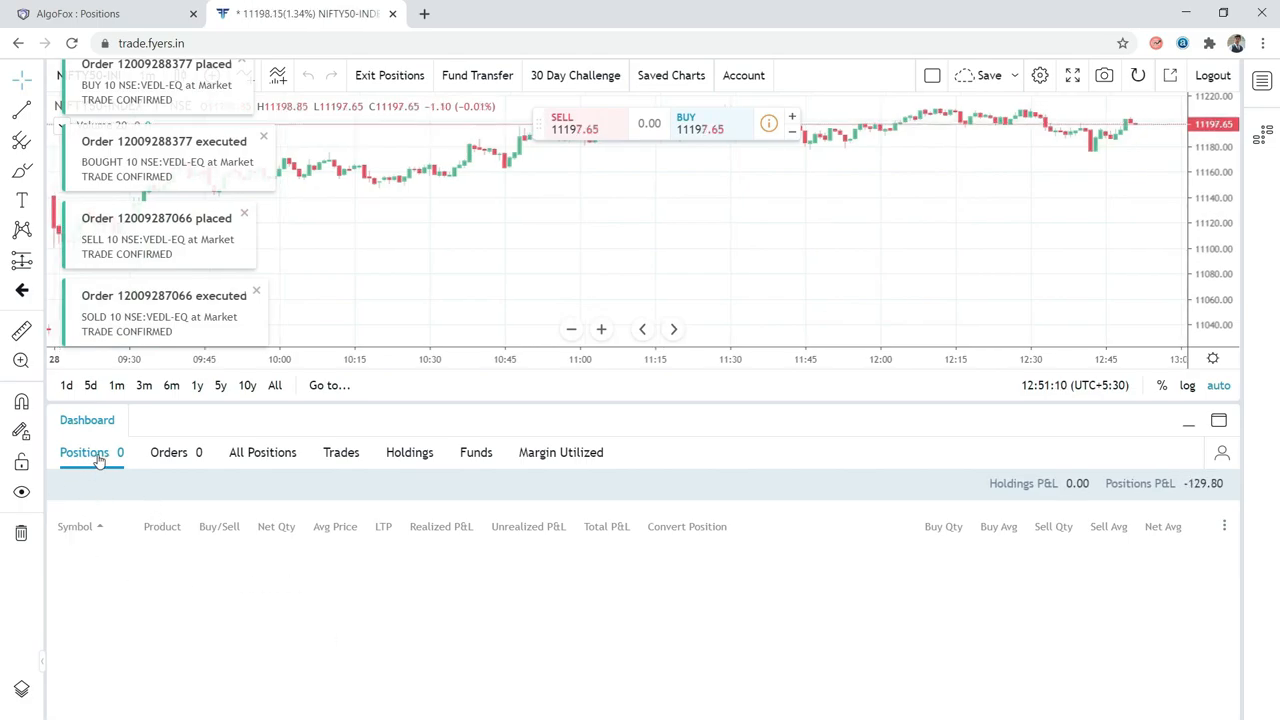
click(262, 452)
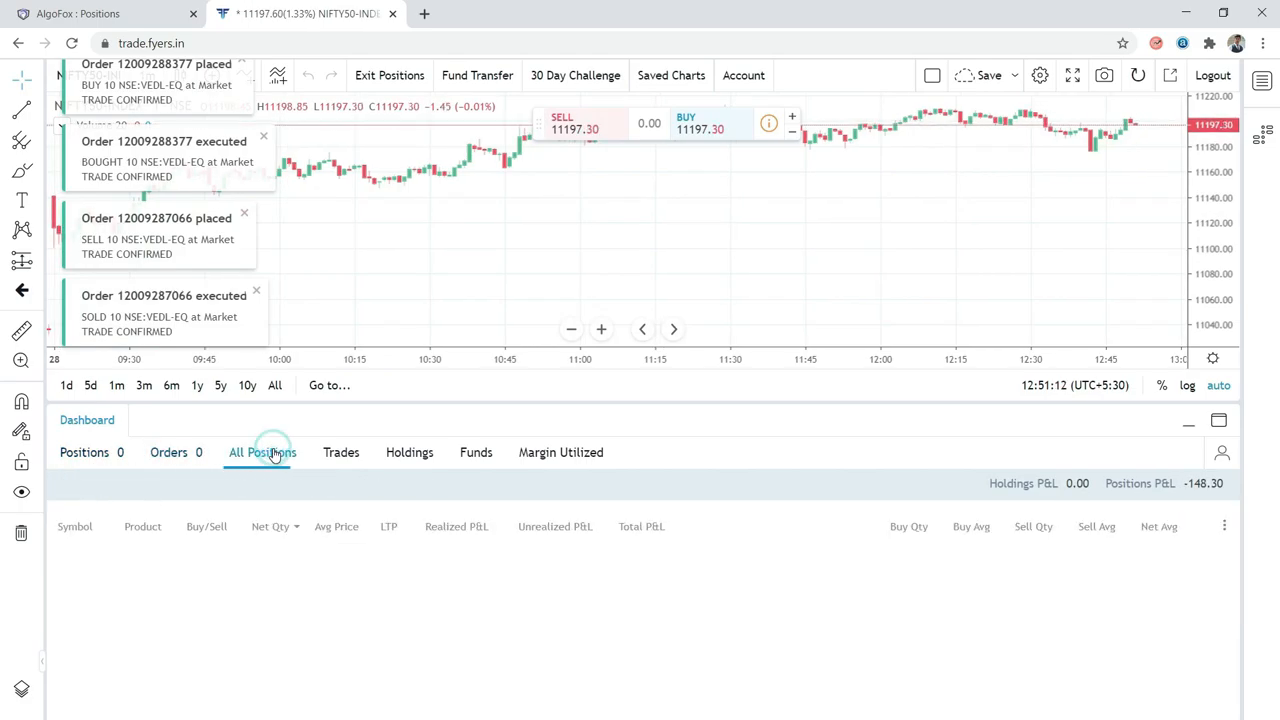
click(262, 452)
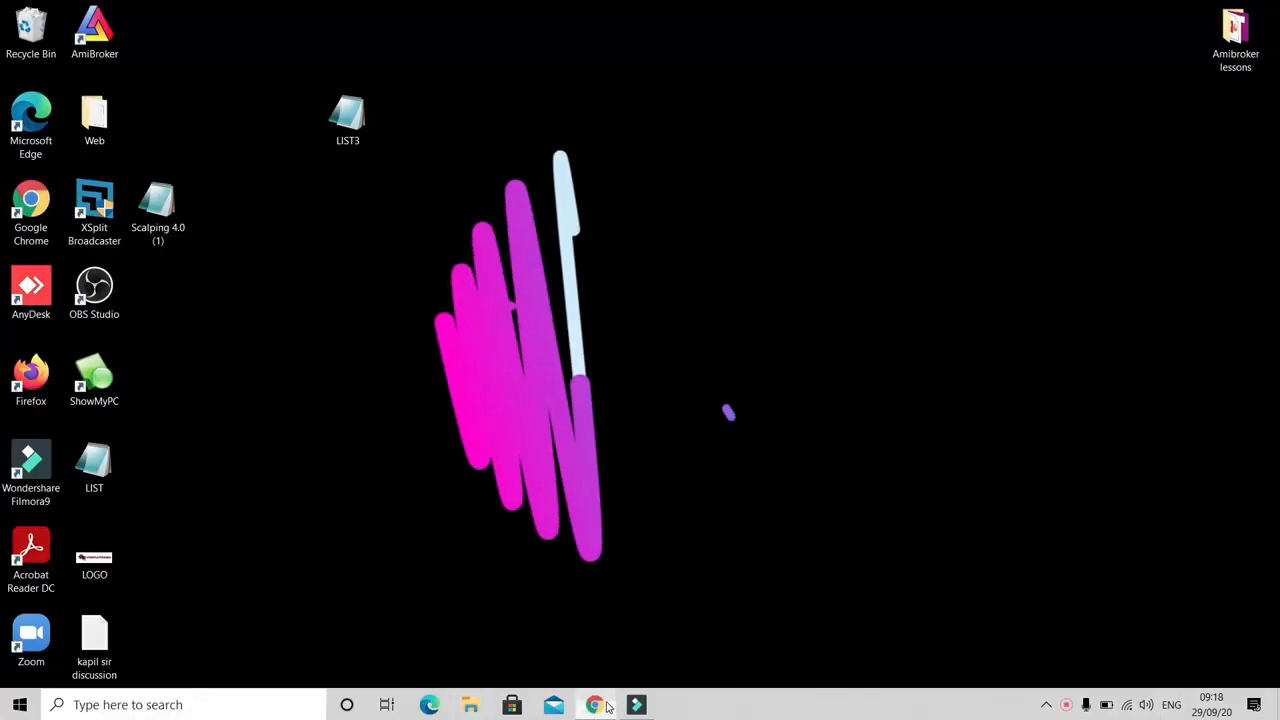
Bring Chrome back up and view the AlgoFox order book for 29 September.
click(594, 704)
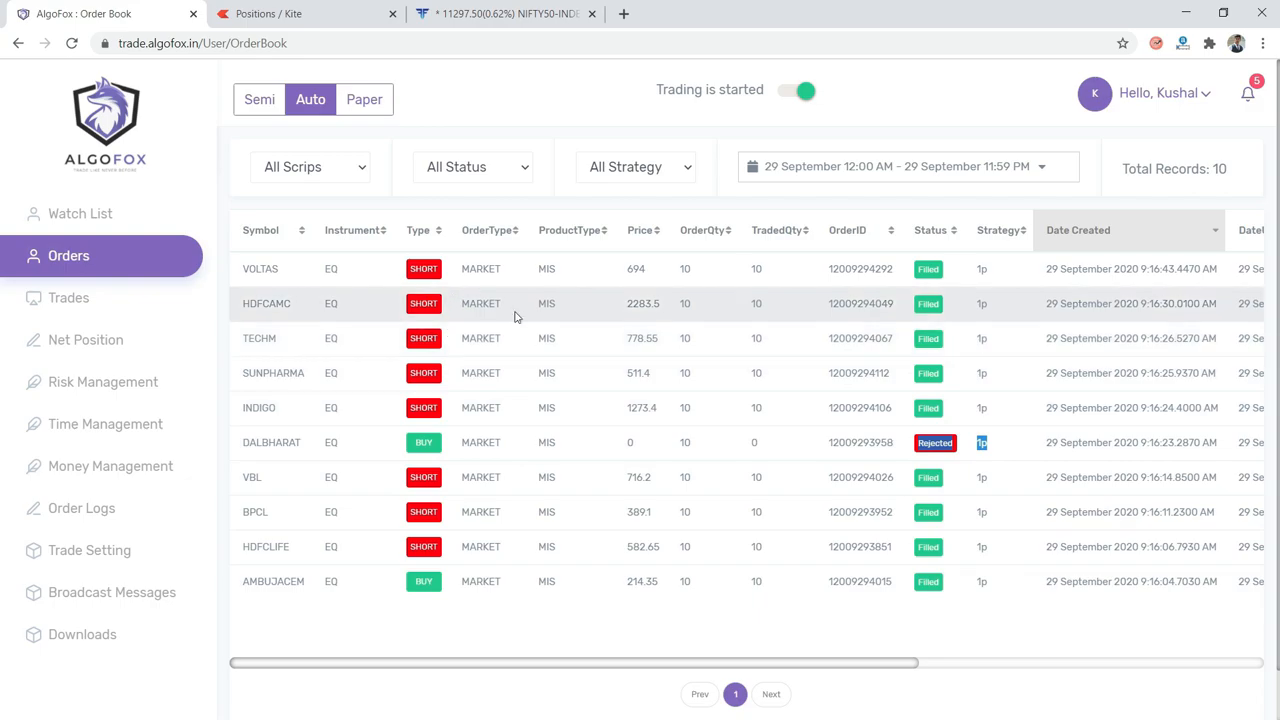
click(500, 12)
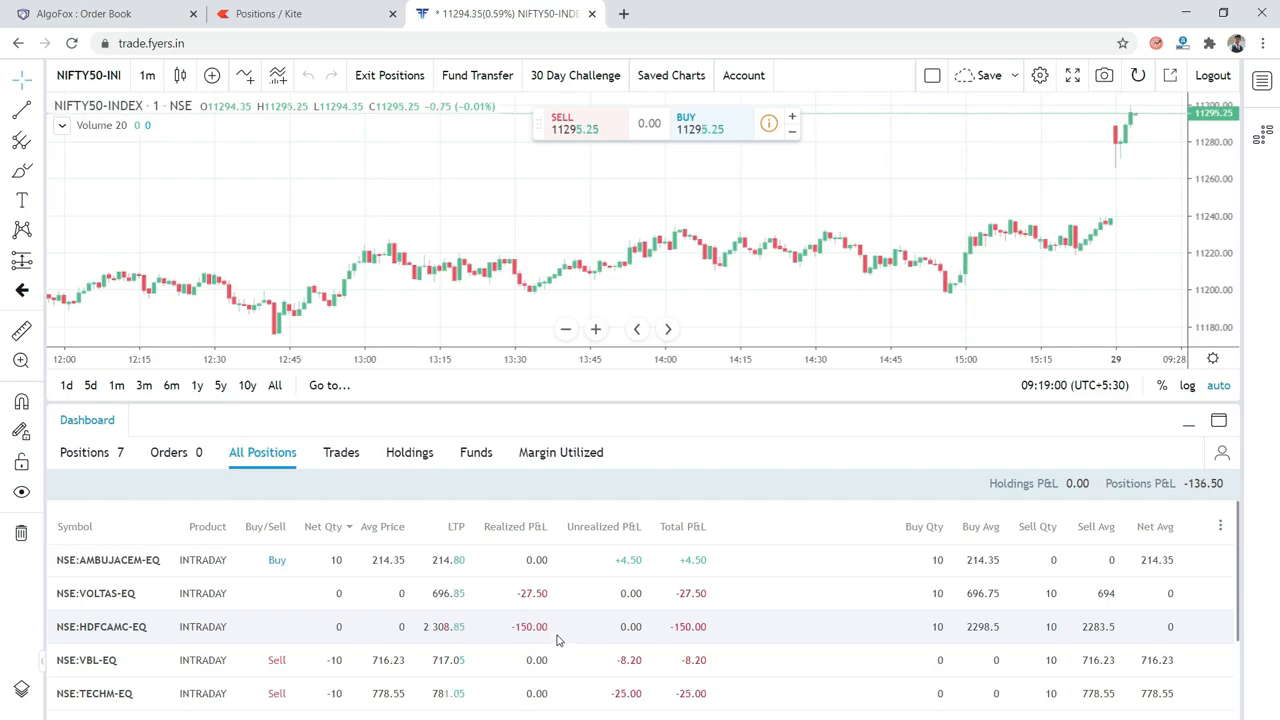
mouse_move(498, 634)
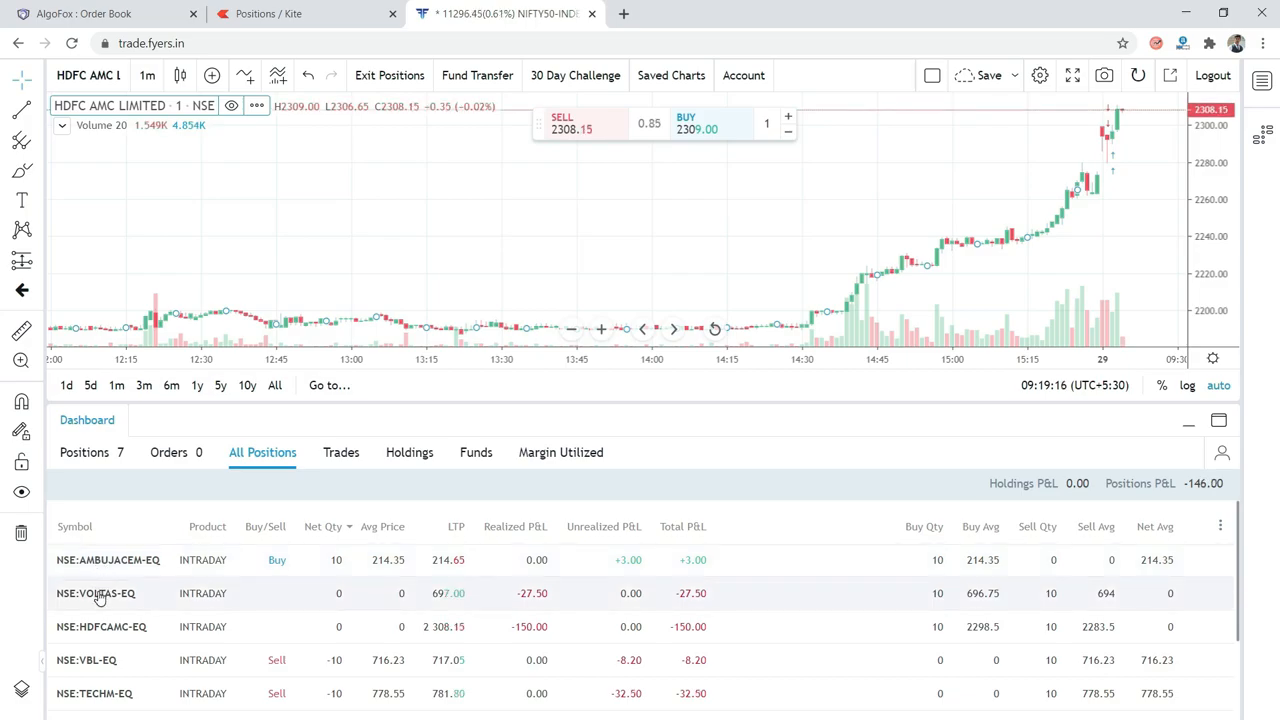
Load the Voltas chart from its position row and review the realized P&L below.
click(96, 592)
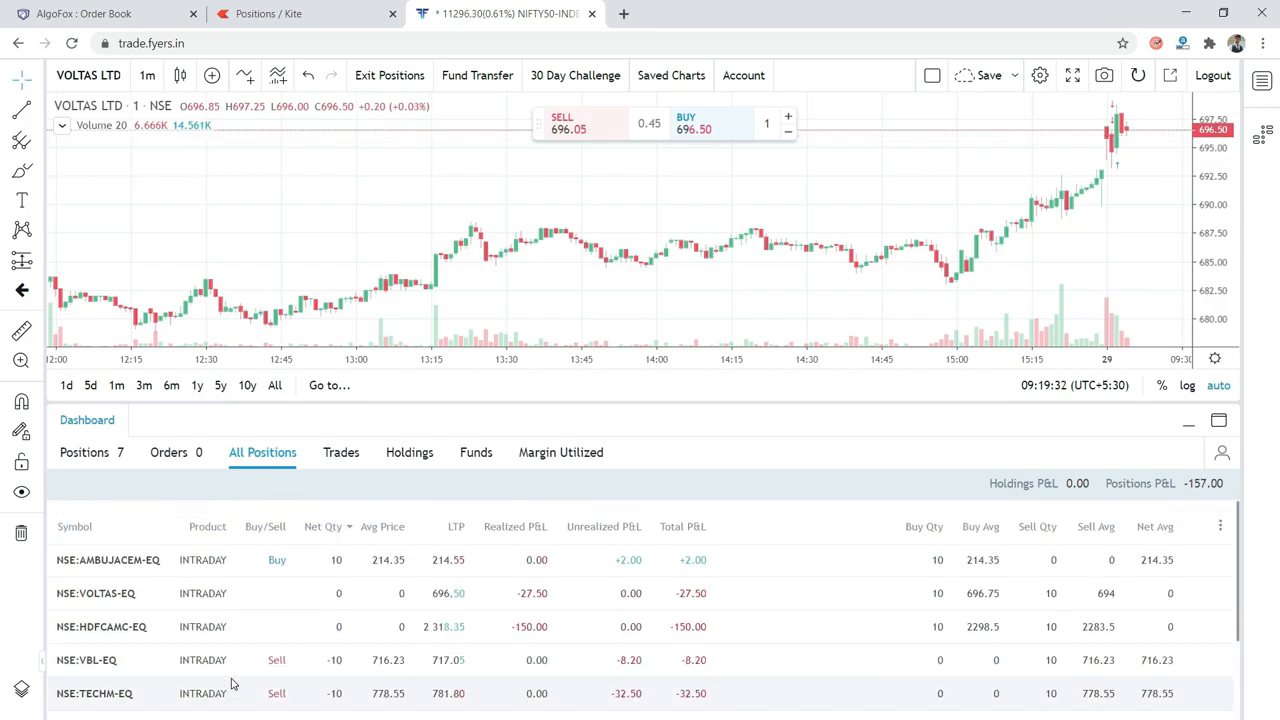
scroll(down, 3)
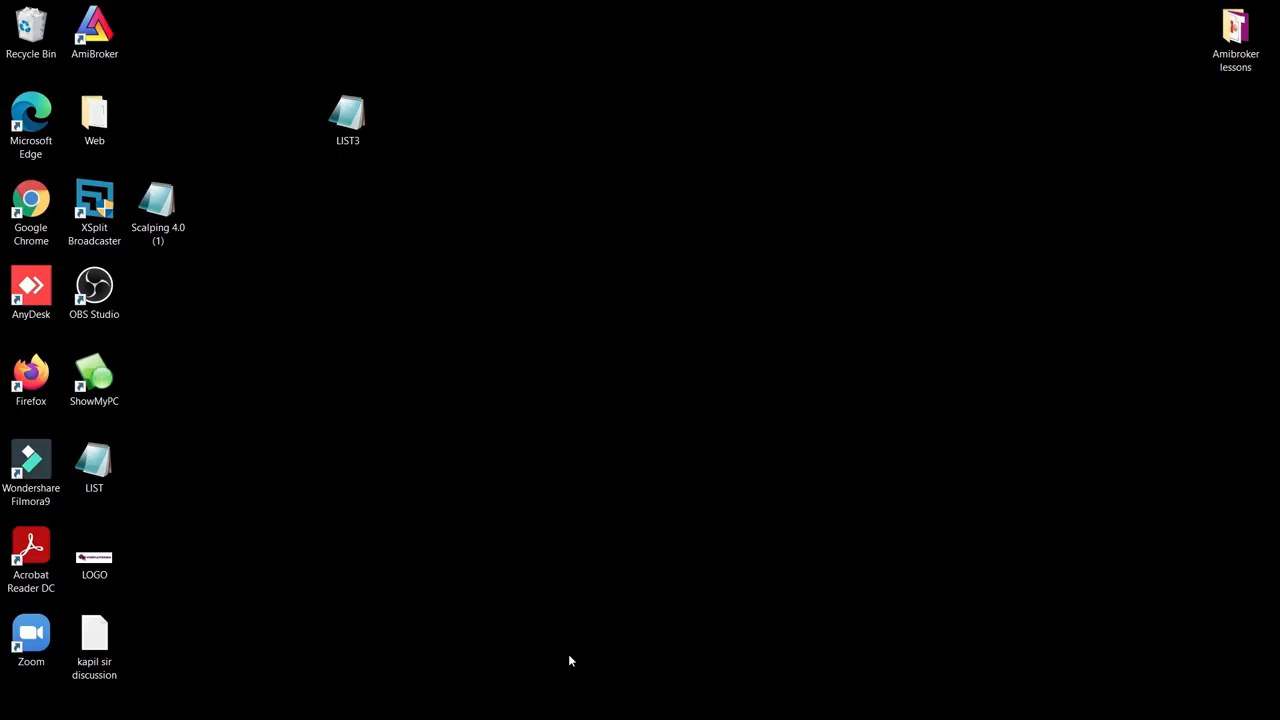
Launch AmiBroker and view the VBL.NSE chart with the trace log of cover orders.
double_click(94, 28)
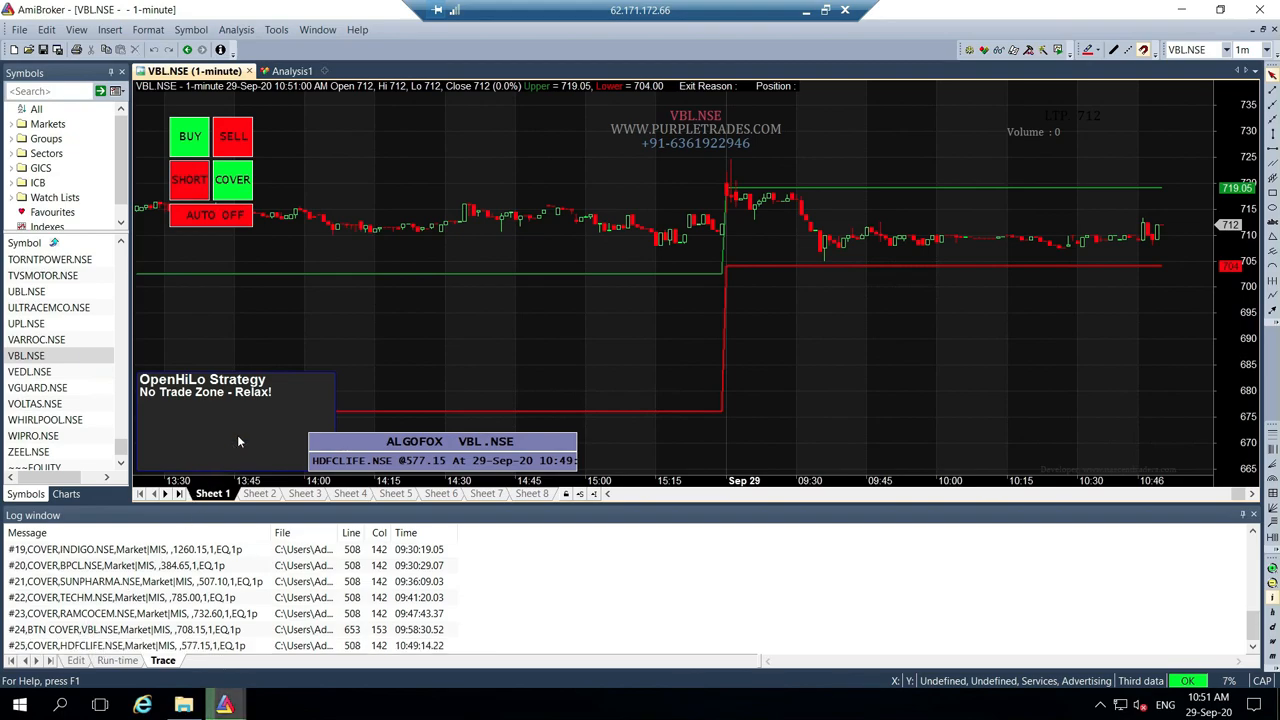
click(276, 72)
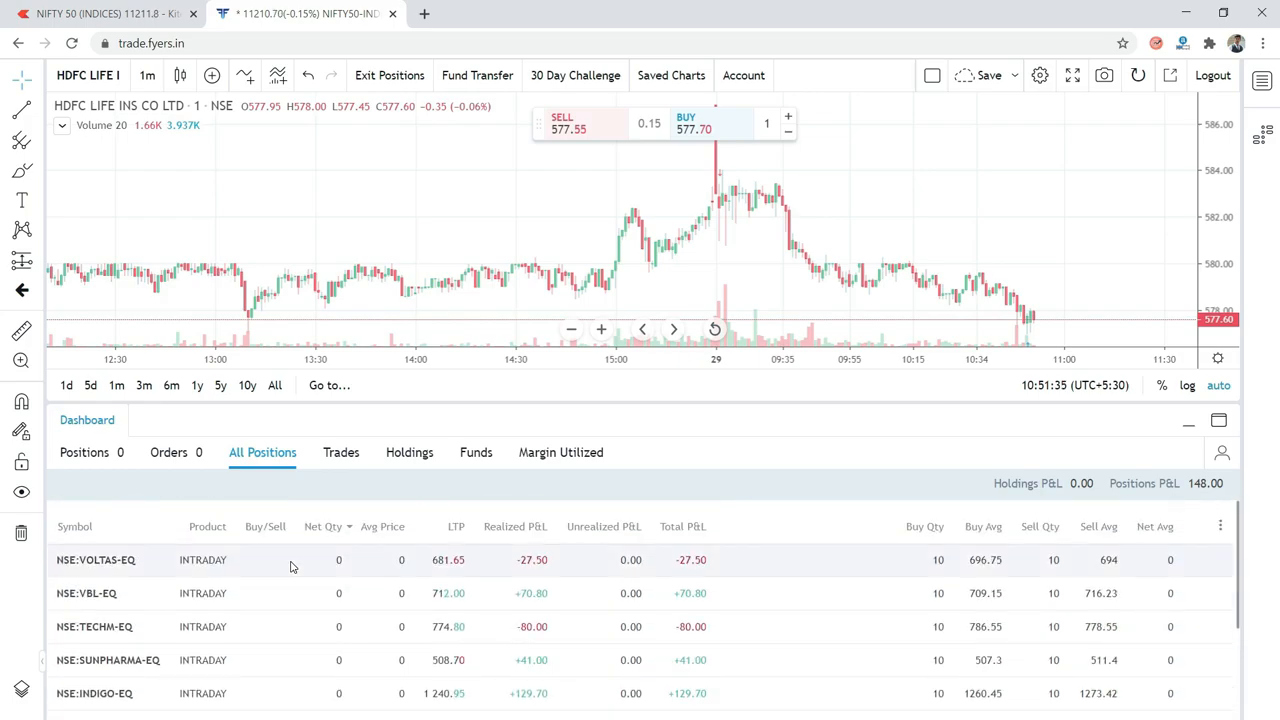
scroll(down, 3)
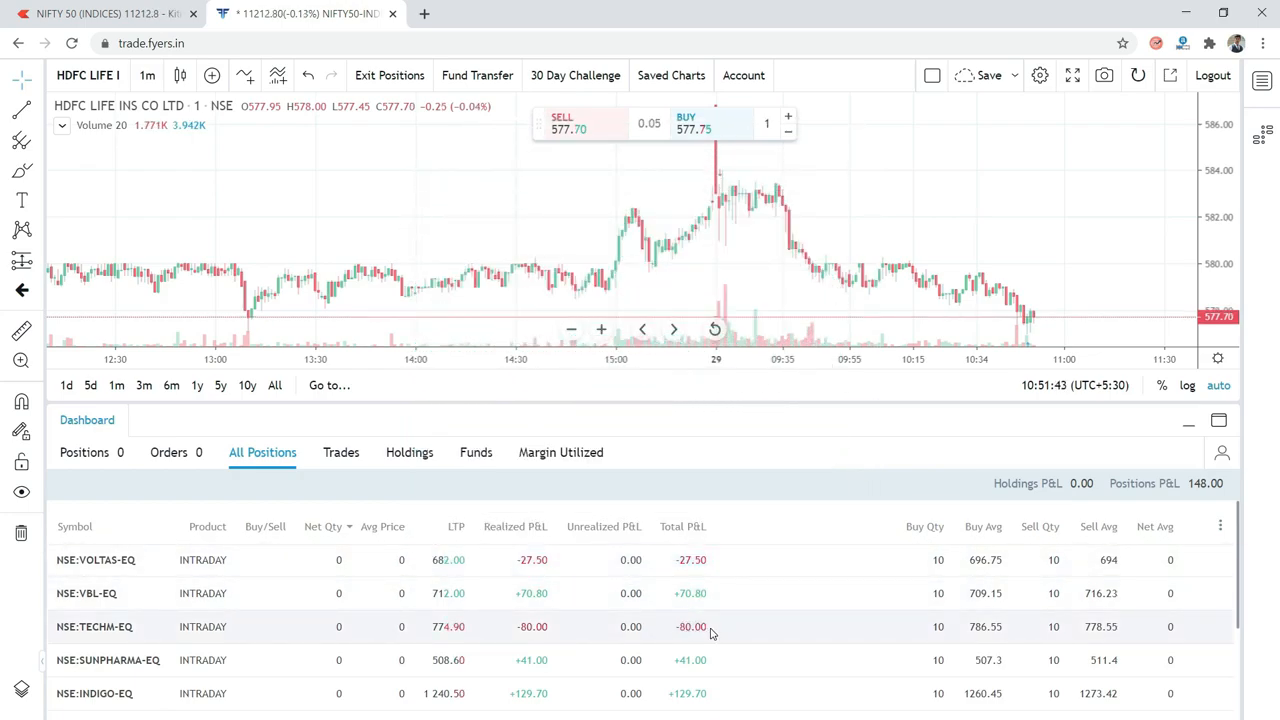
scroll(down, 3)
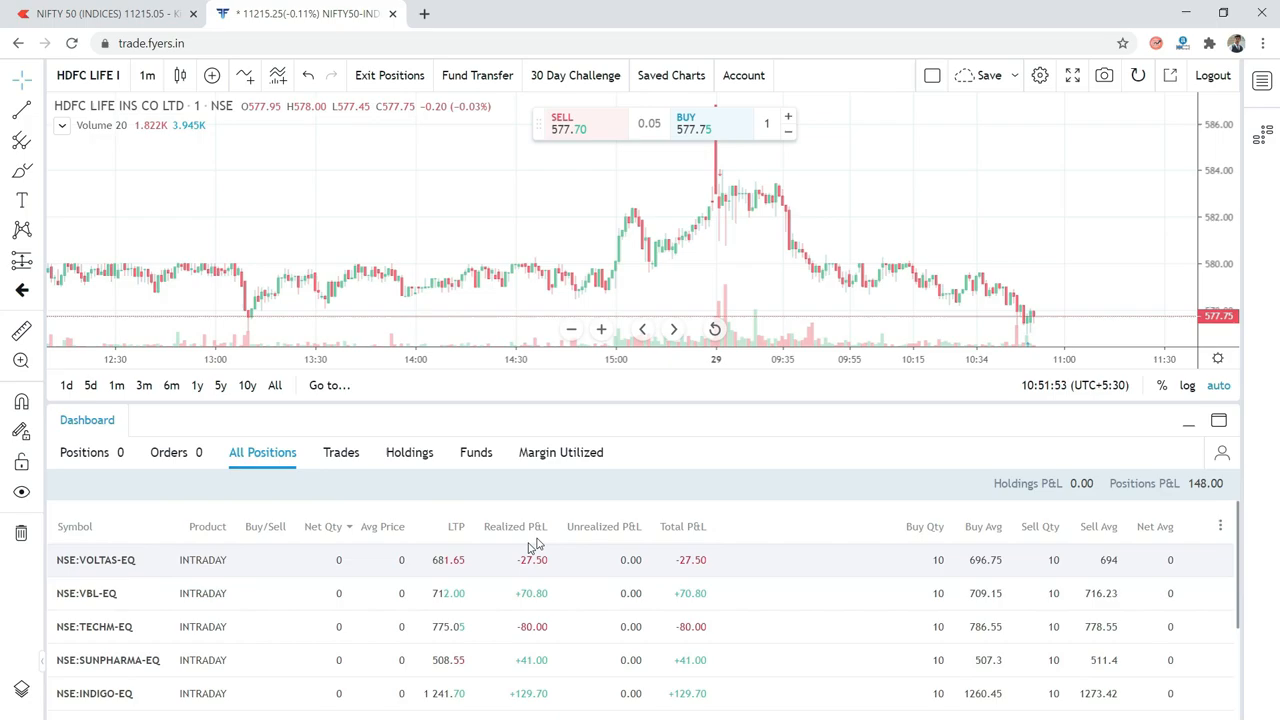
mouse_move(156, 570)
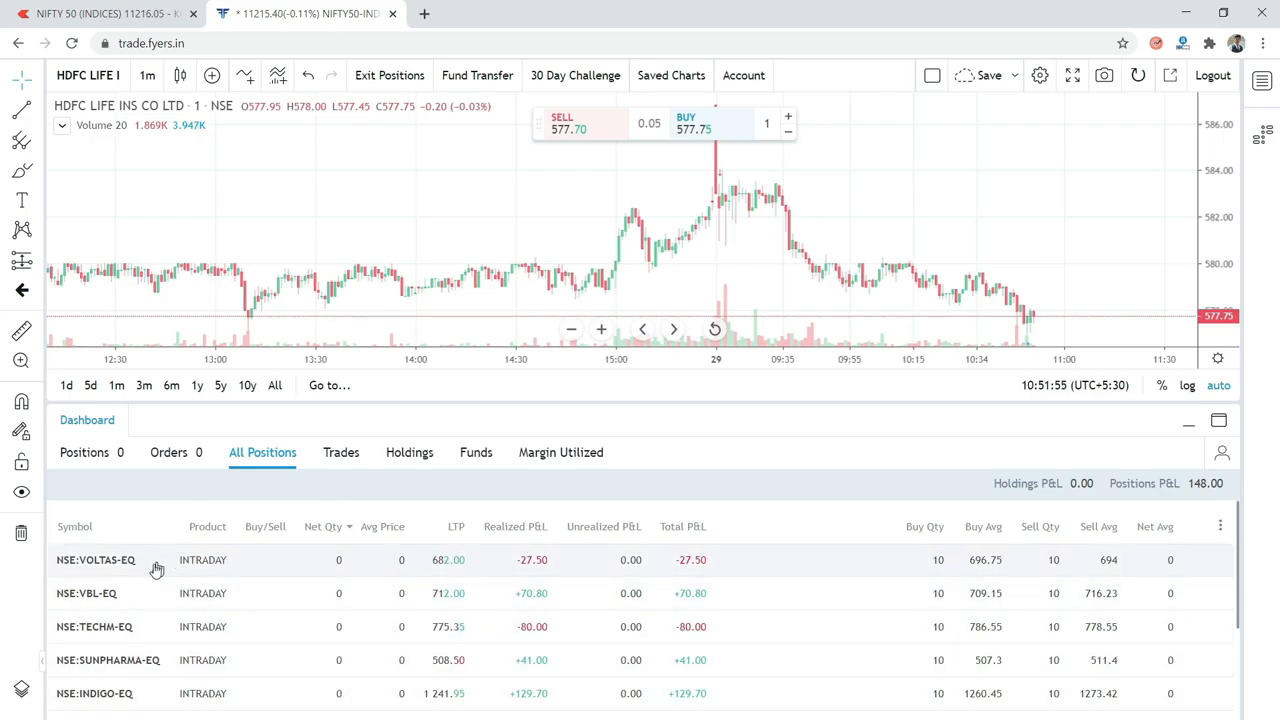
scroll(down, 3)
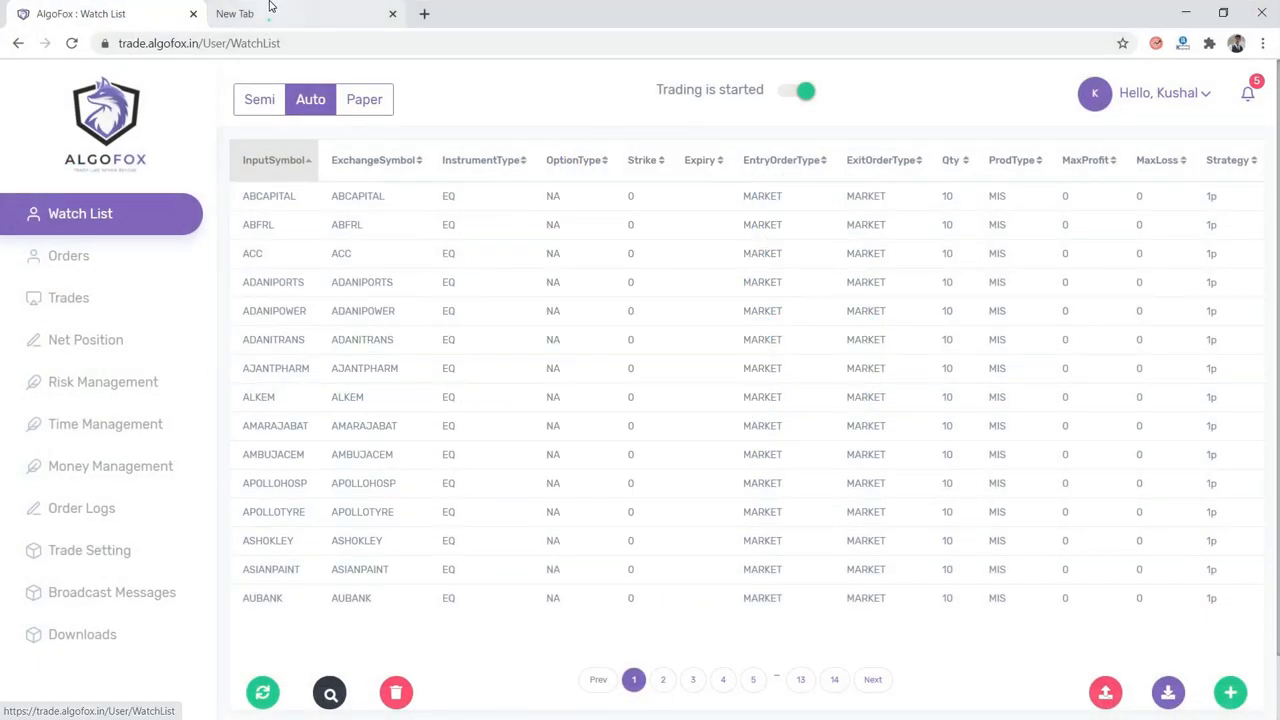
Go to trade.algofox.in to reach the watch list of auto-traded scrips.
text(trade.algofo)
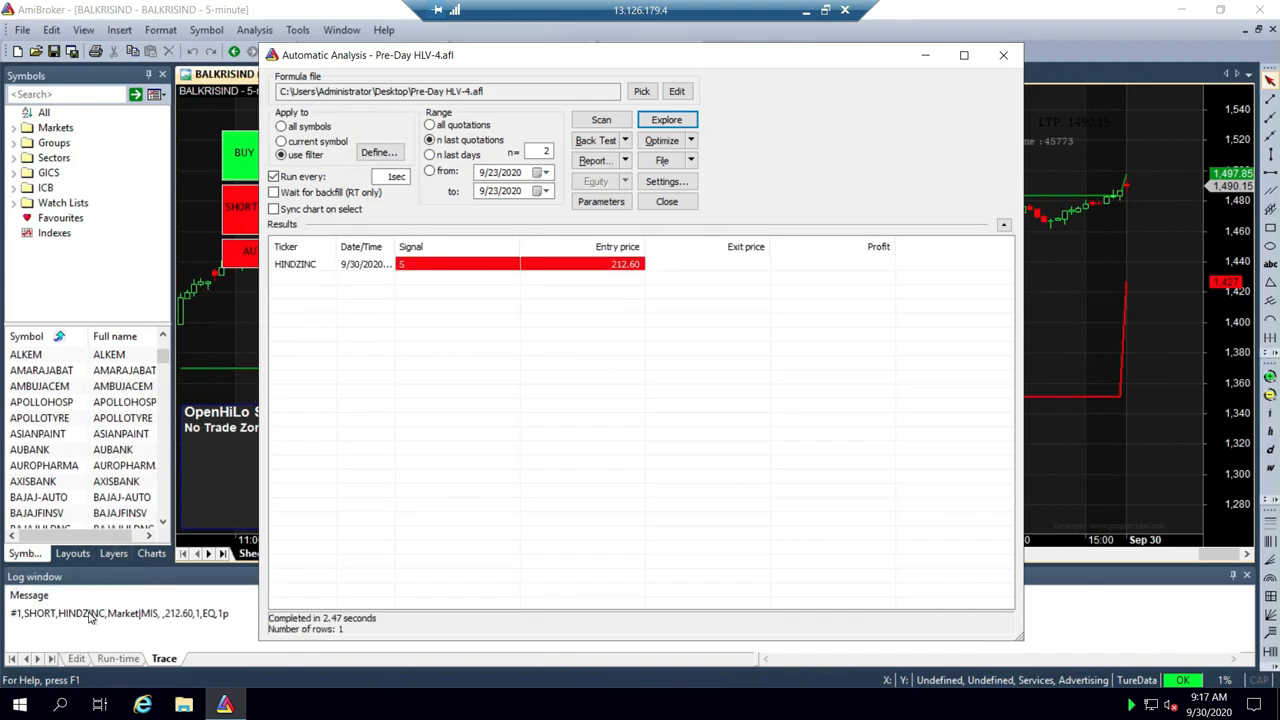
Check the HINDZINC order in AlgoFox's log, then load the Hindustan Zinc chart from its Fyers position.
click(666, 120)
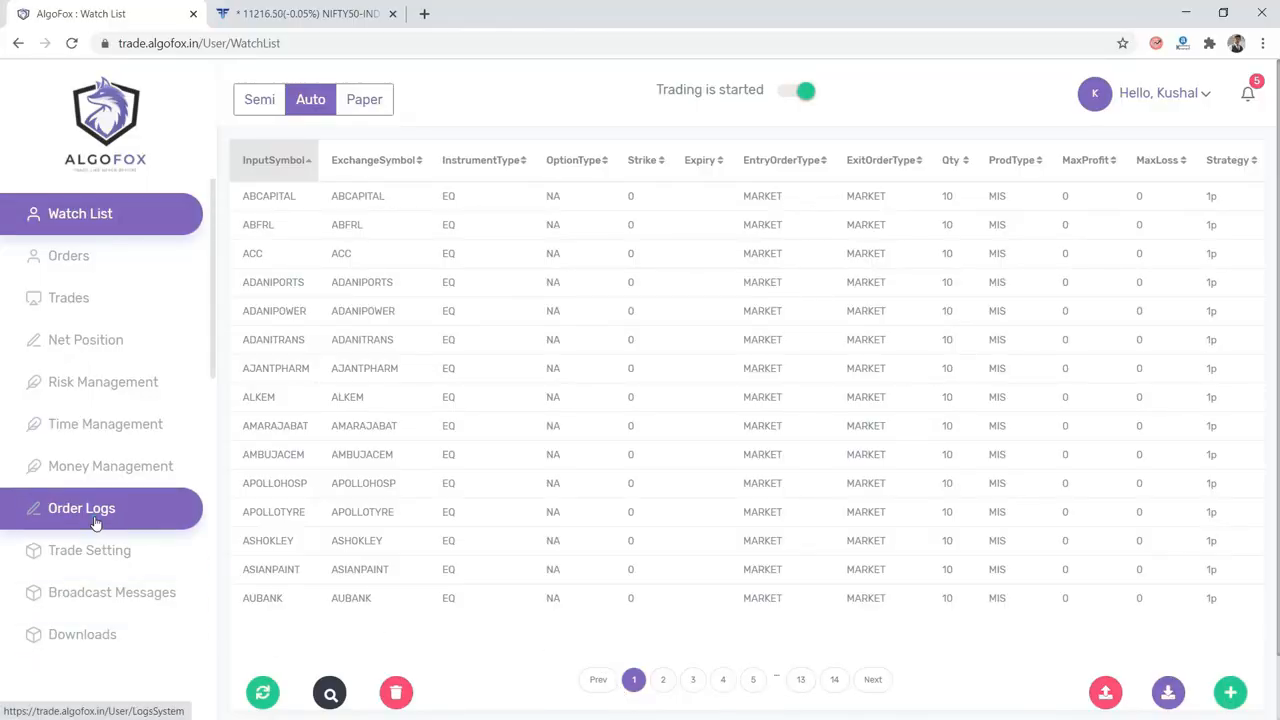
click(80, 508)
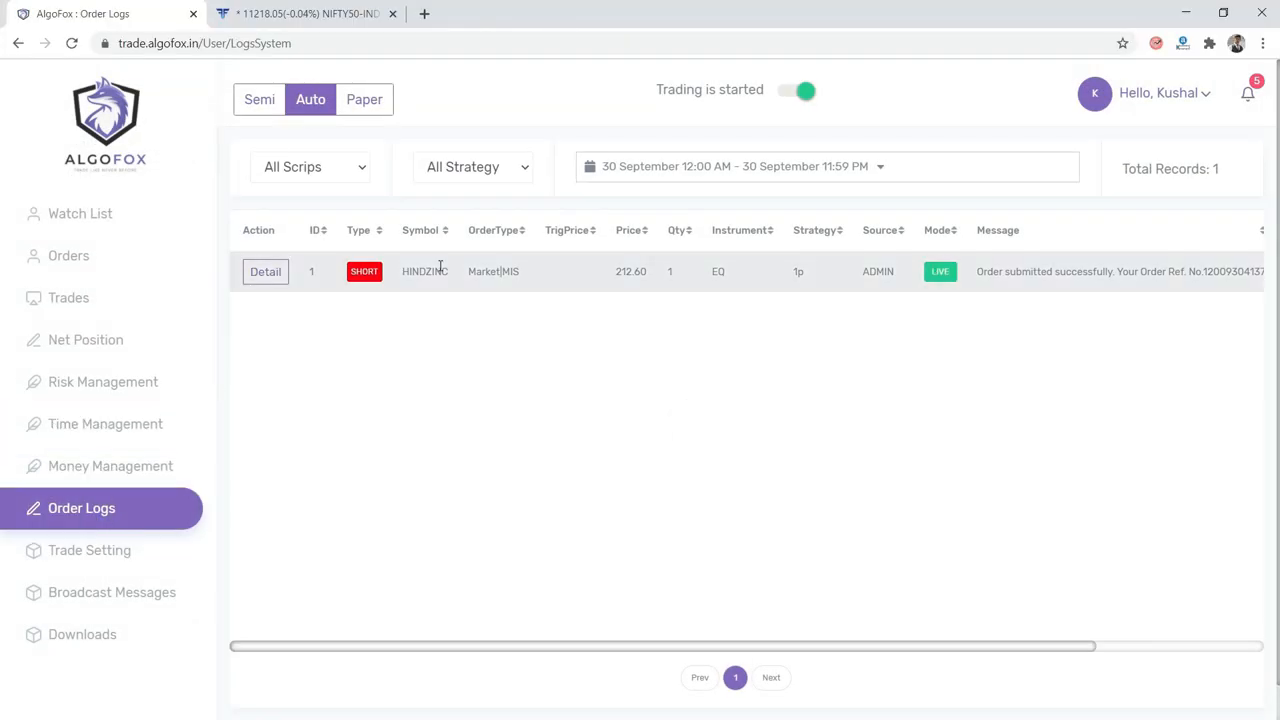
click(304, 12)
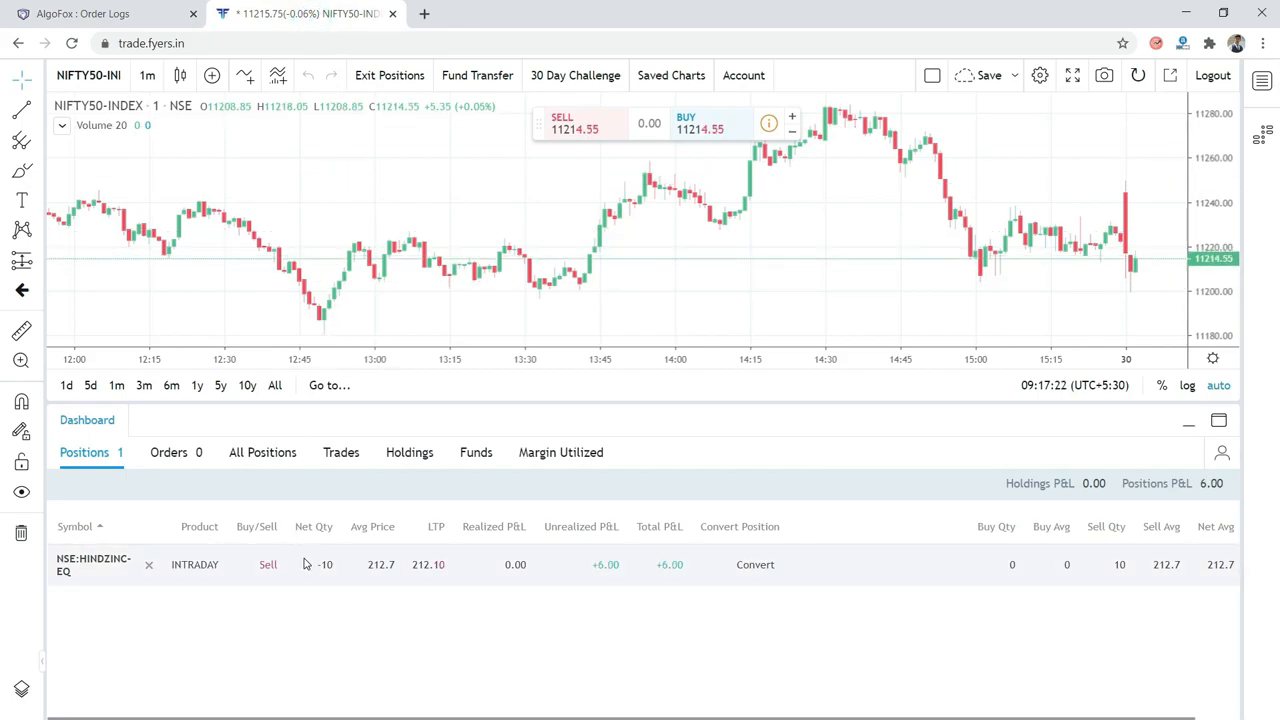
click(92, 564)
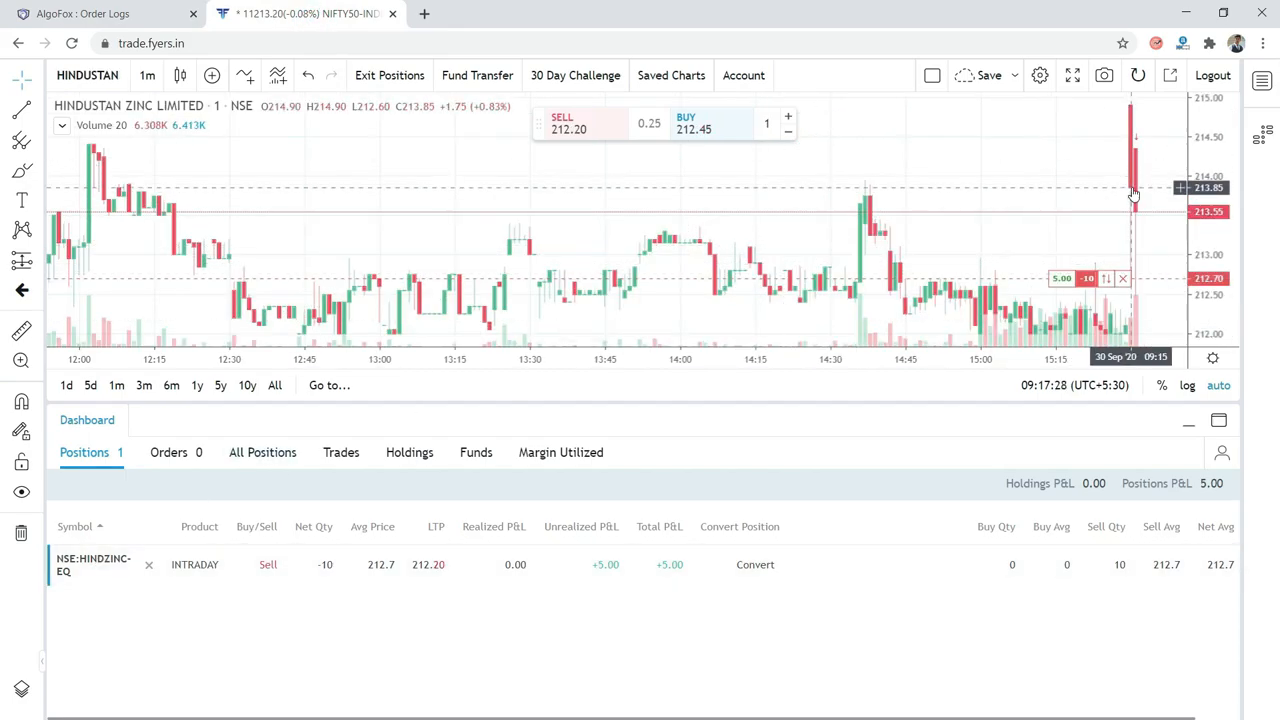
click(100, 12)
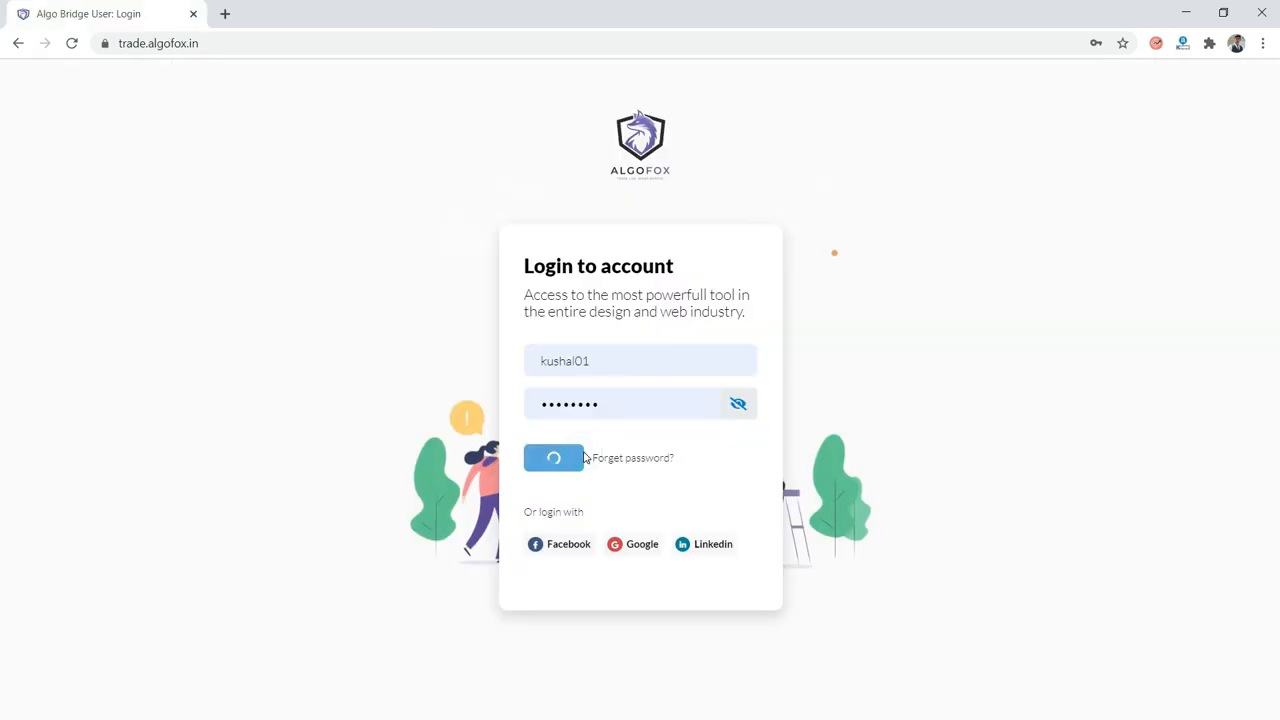
Log in to AlgoFox and view the trade book of six filled trades, HINDZINC covered at 213.55.
click(552, 456)
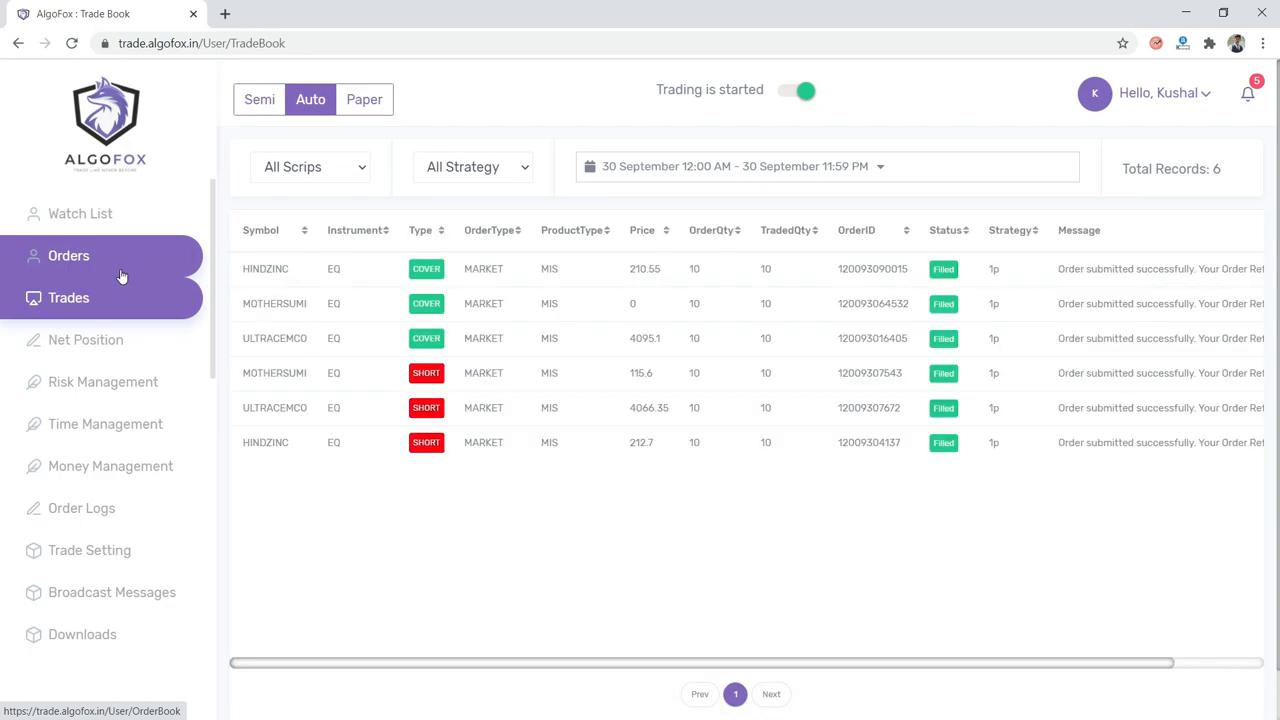
click(68, 296)
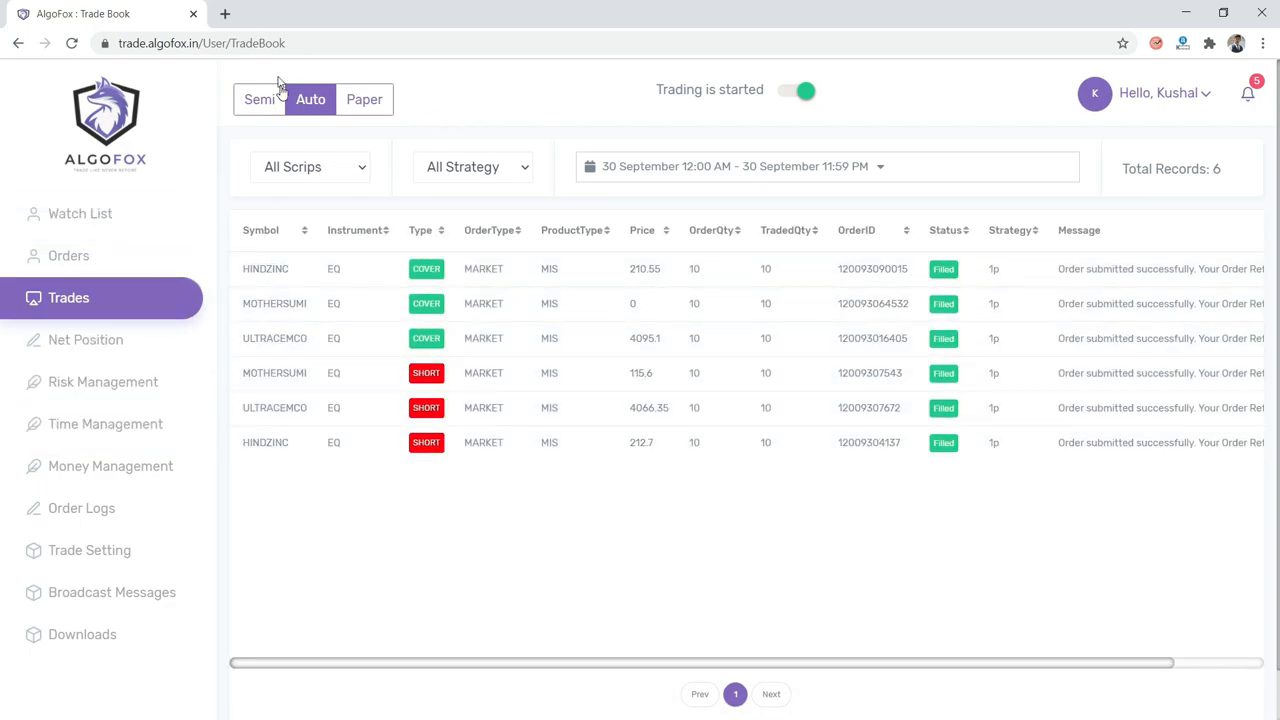
click(224, 12)
text(trade.fyers.in)
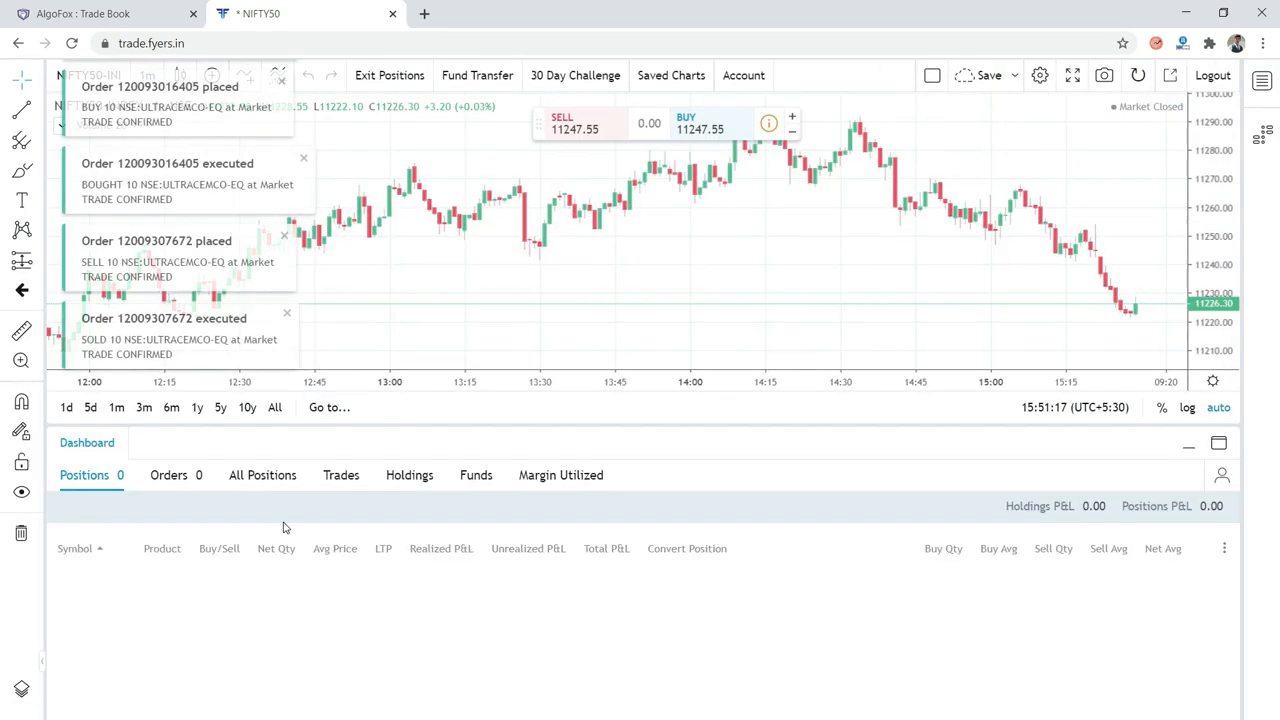
Show all of the day's Fyers positions including closed ones, totalling -256.15.
click(262, 476)
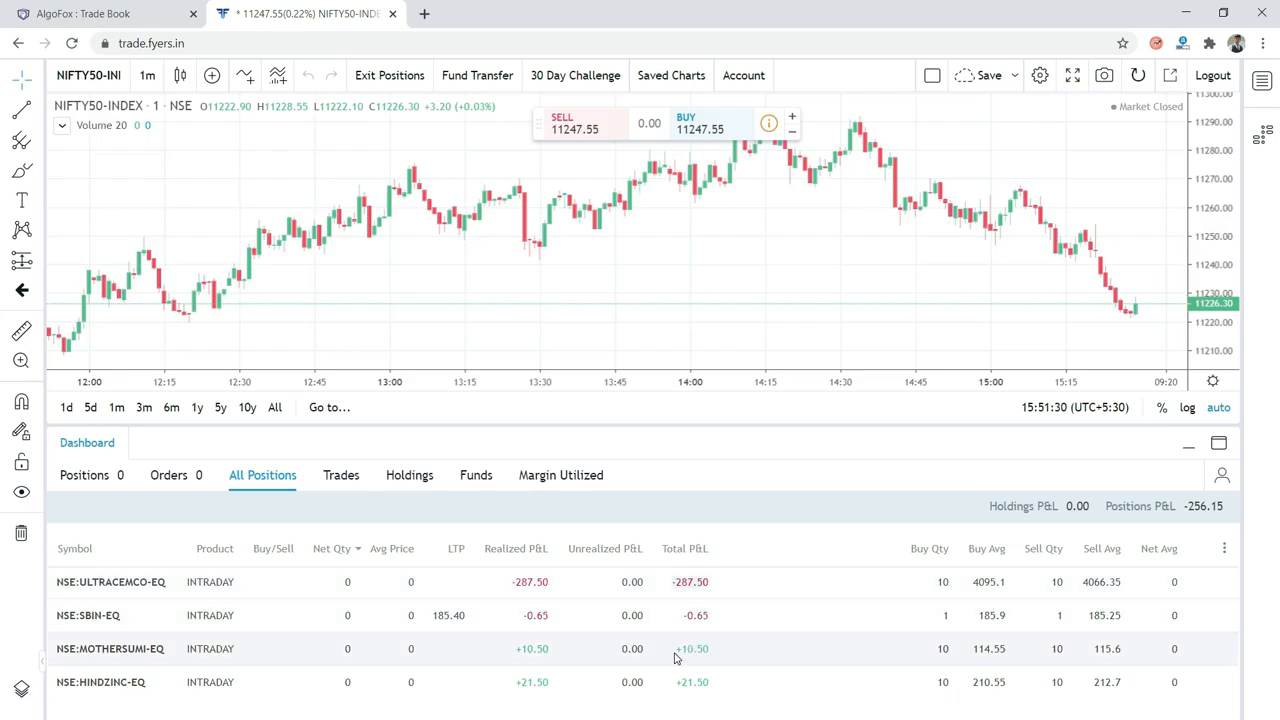
mouse_move(724, 680)
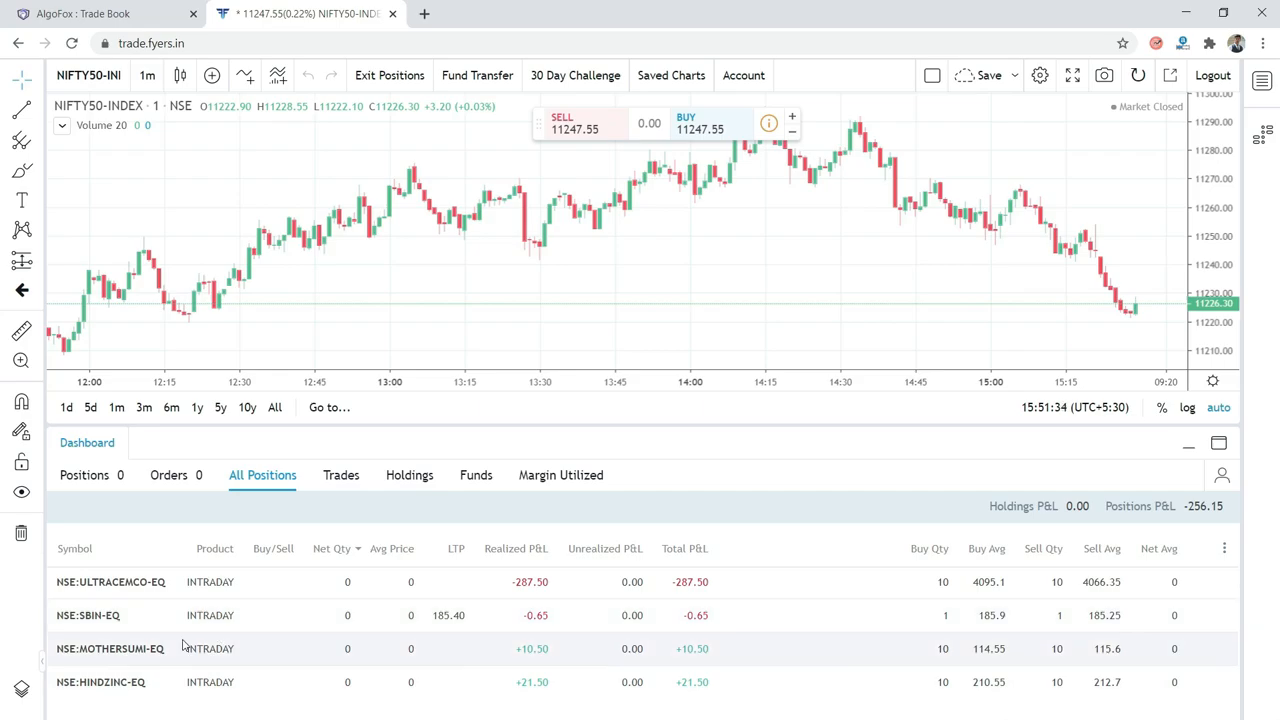
click(110, 648)
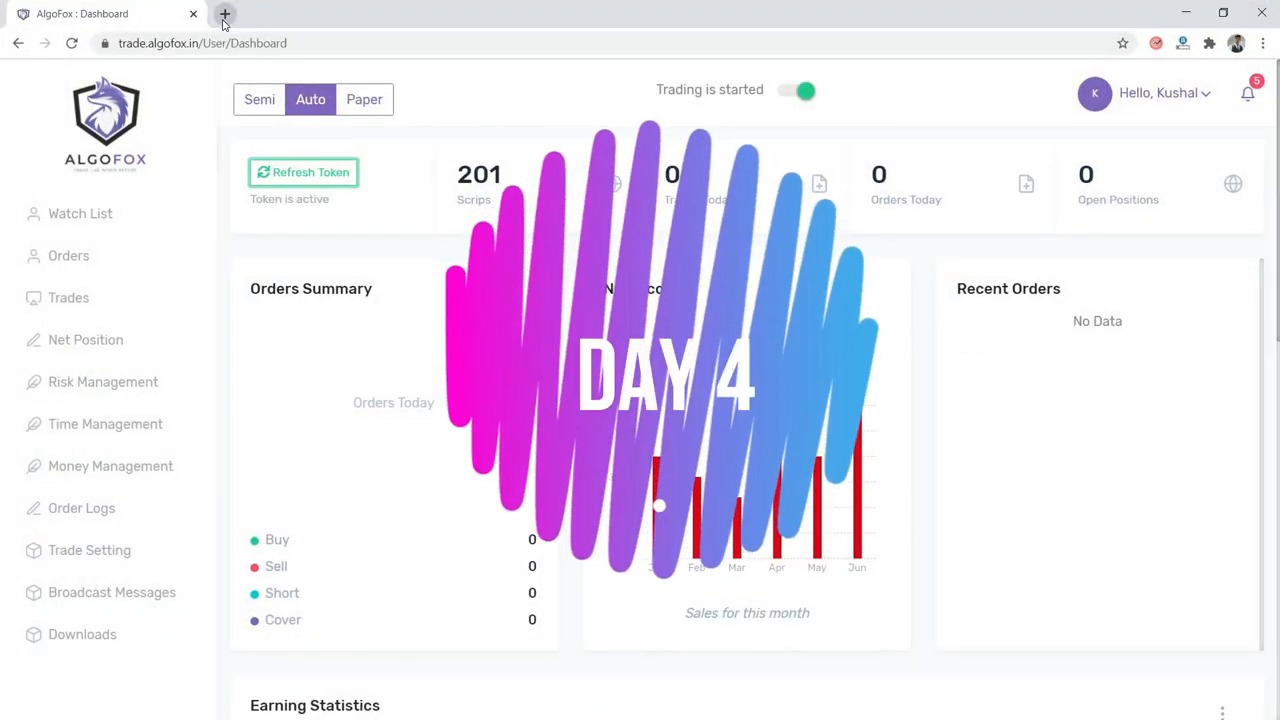
Start a new browser tab to move from the AlgoFox dashboard to the Fyers trade page.
click(224, 12)
text(trade.fyers.in)
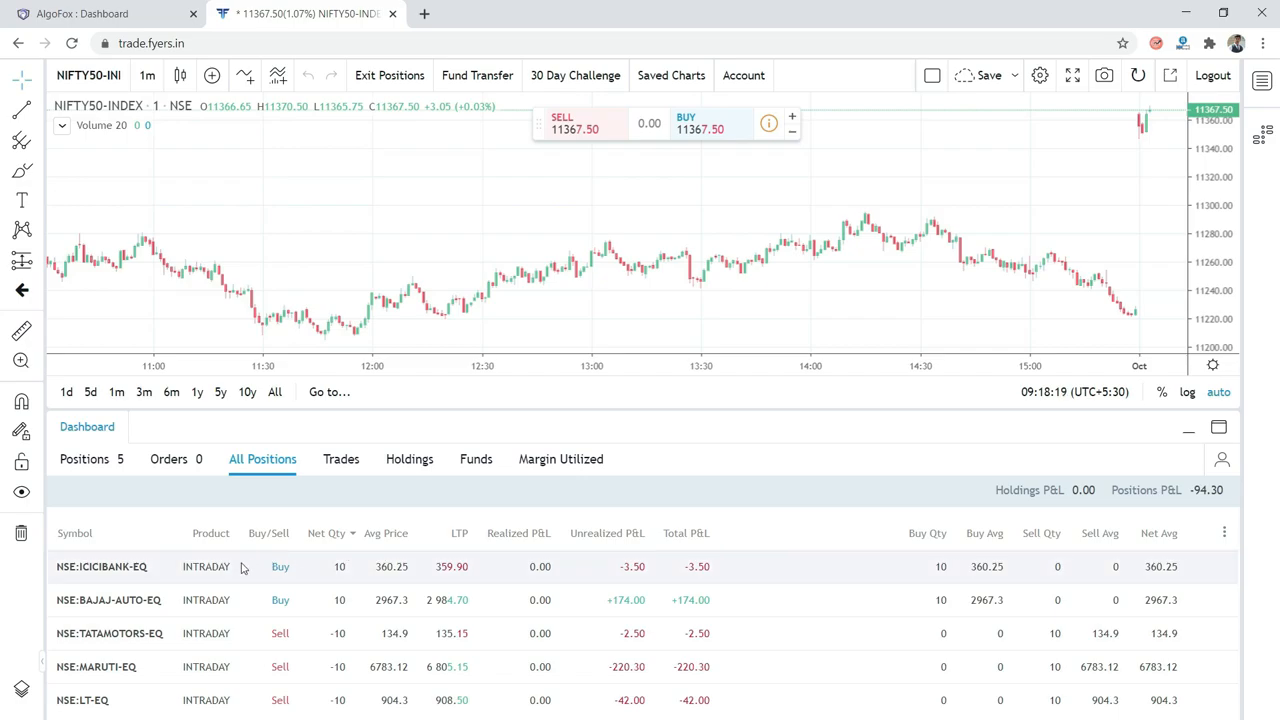
Inspect closed positions (Bajaj Auto, WIPRO, SBIN, POWERGRID, LUPIN, HDFCBANK) and confirm total P&L -355.00.
click(100, 566)
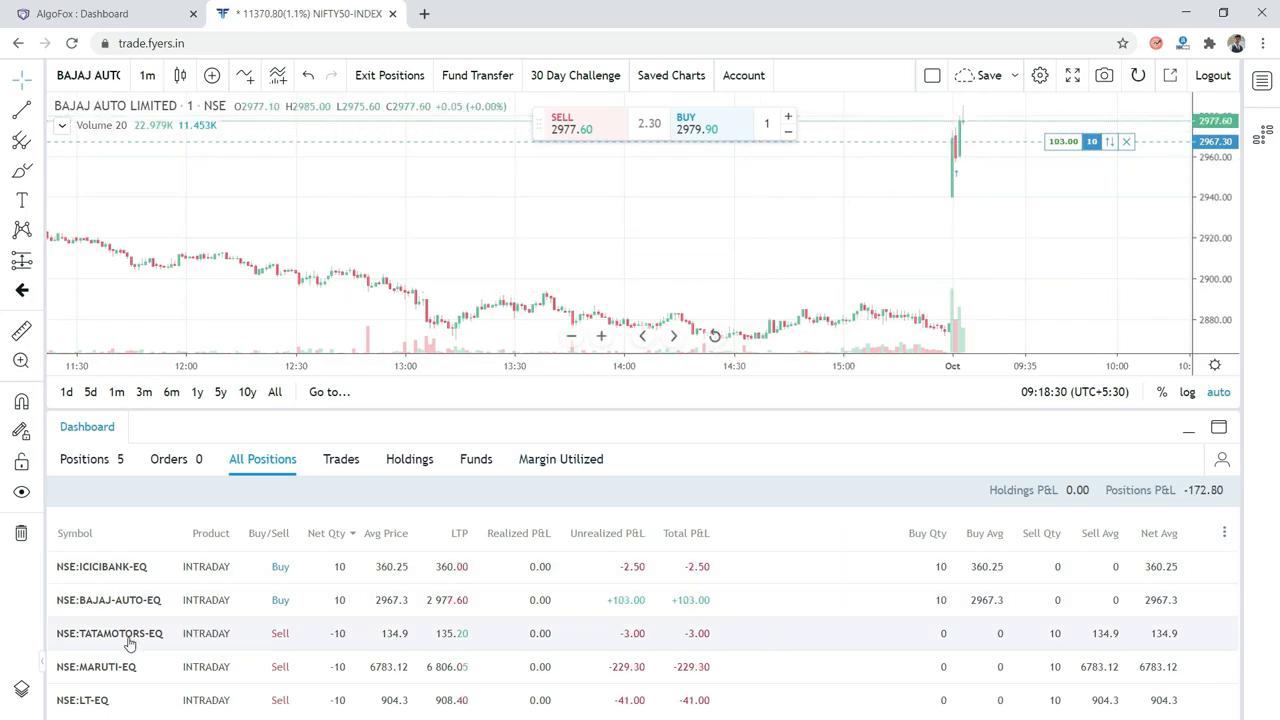
click(108, 632)
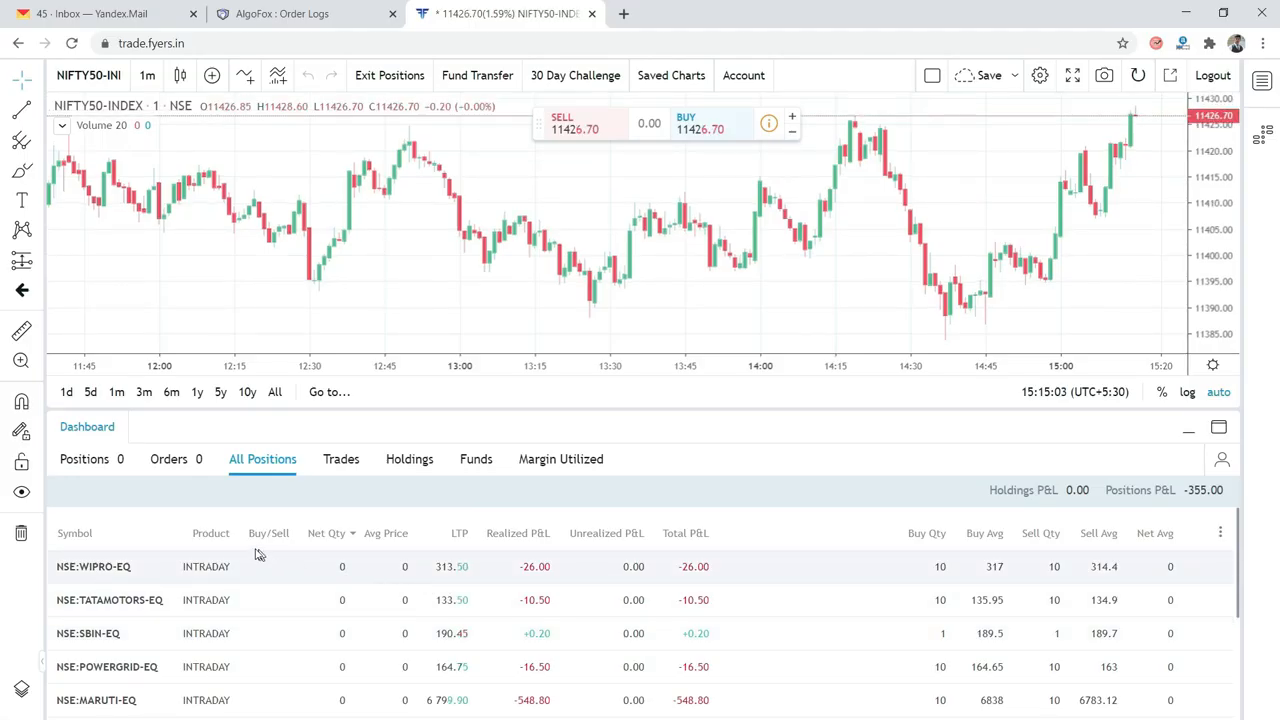
scroll(down, 3)
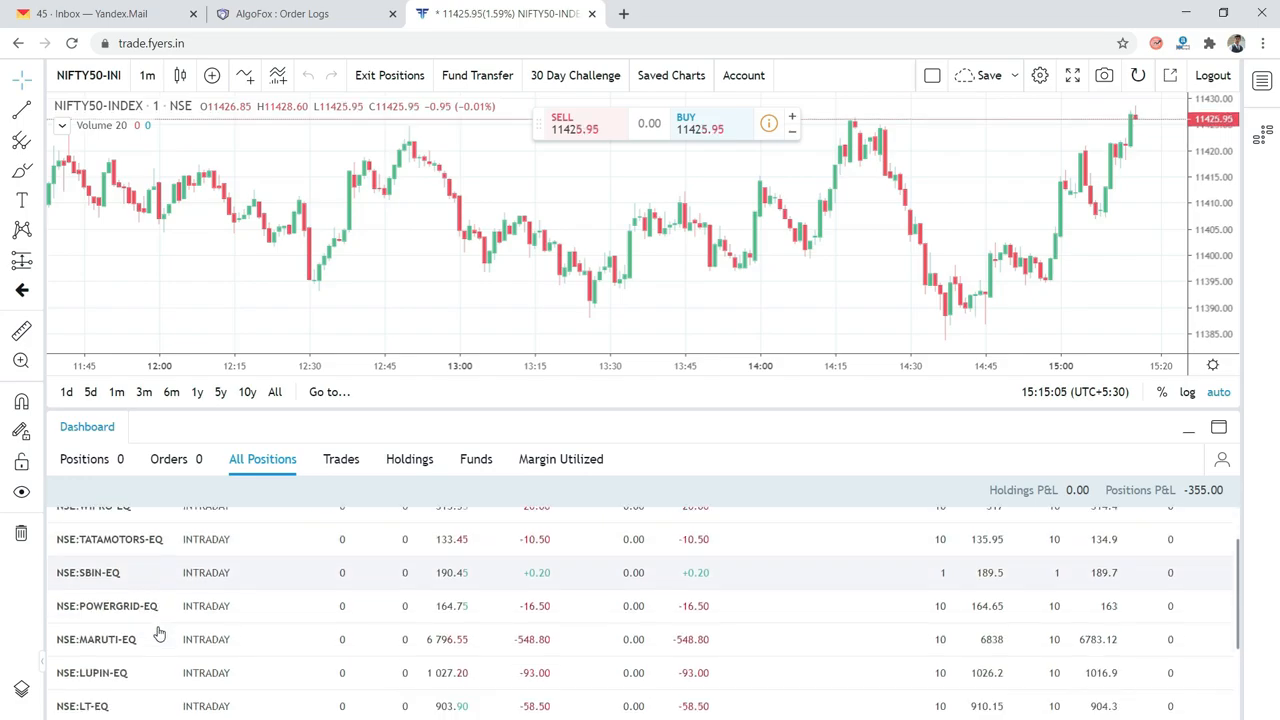
scroll(down, 3)
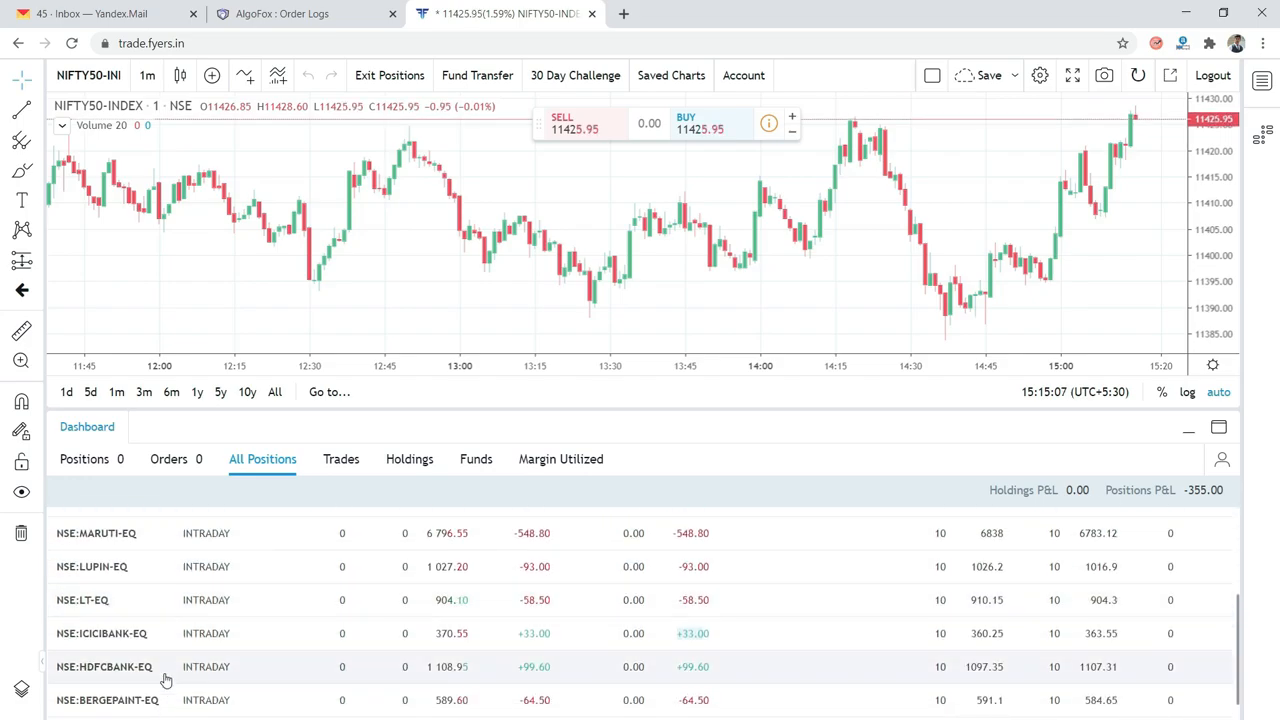
scroll(down, 3)
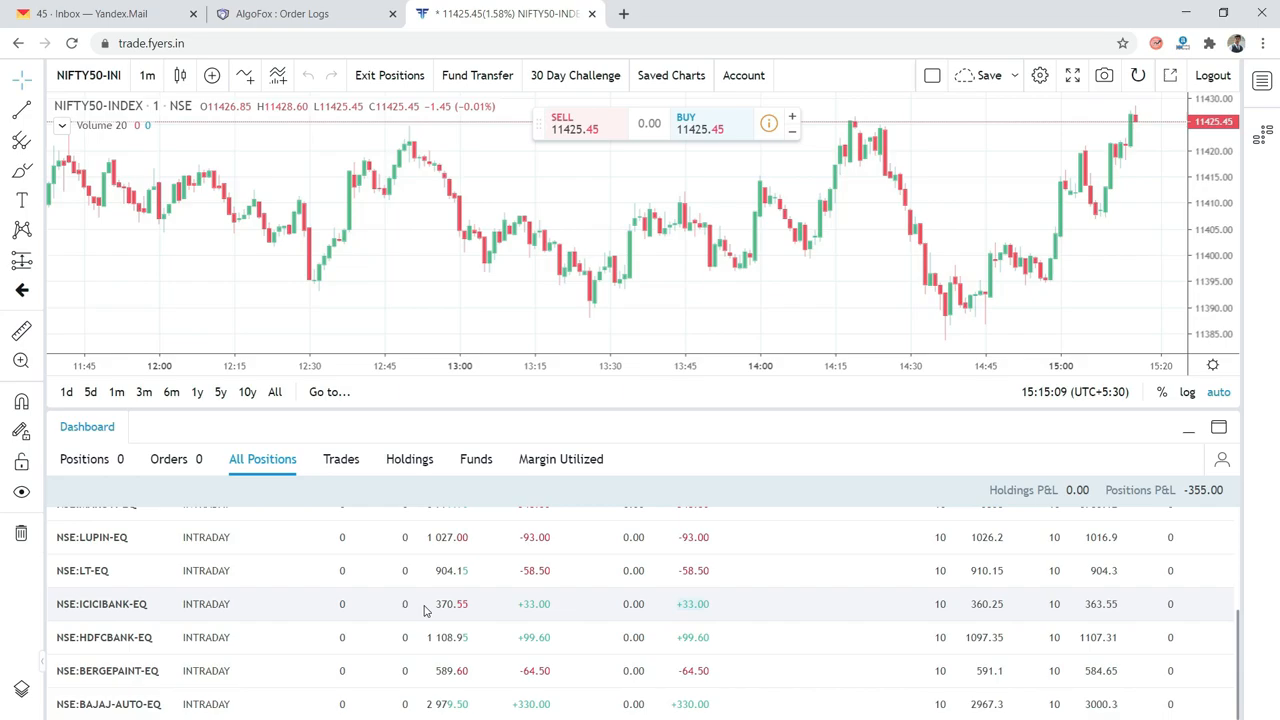